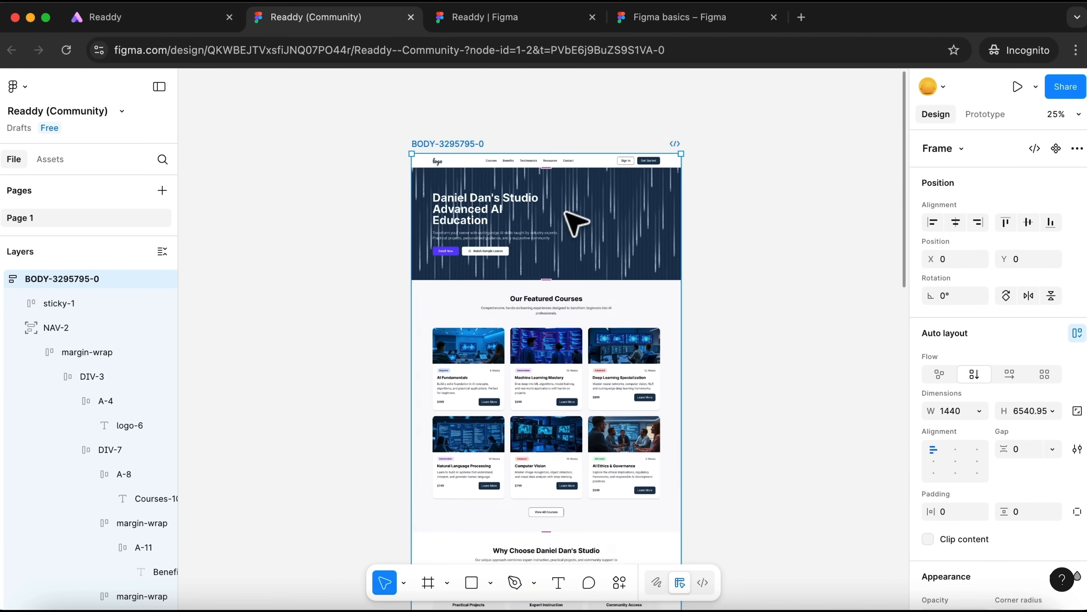
Create a new Readdy project named 'AI Courses'.
left_click(104, 17)
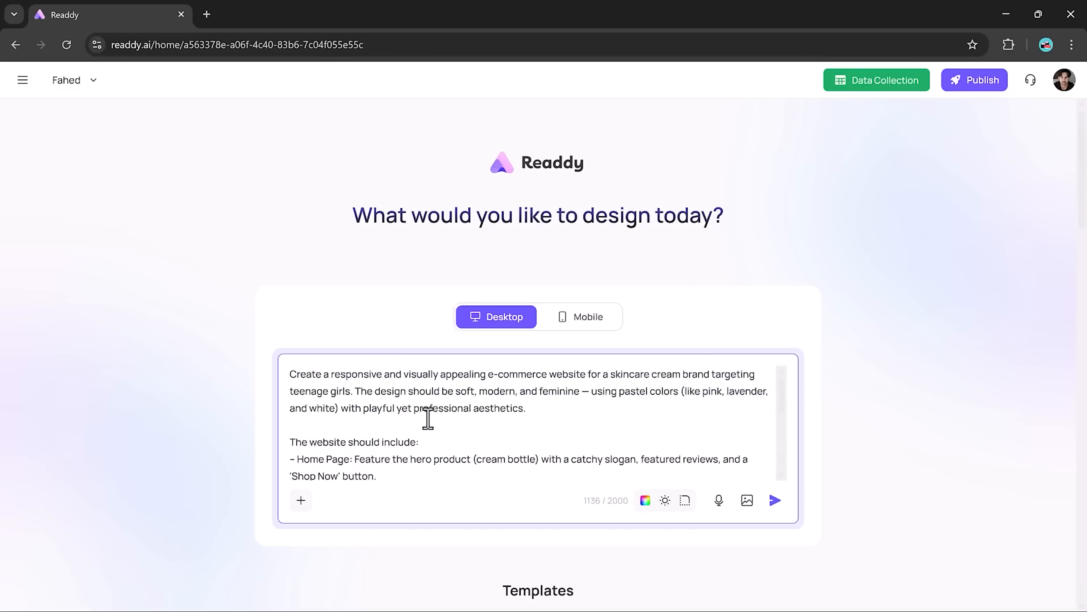
left_click(774, 500)
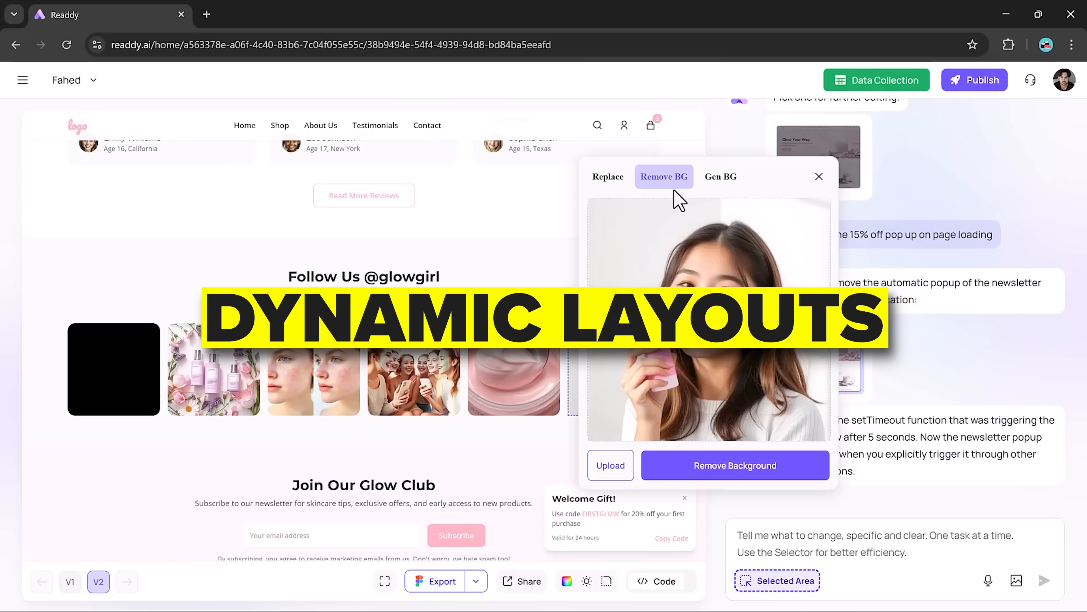
left_click(69, 581)
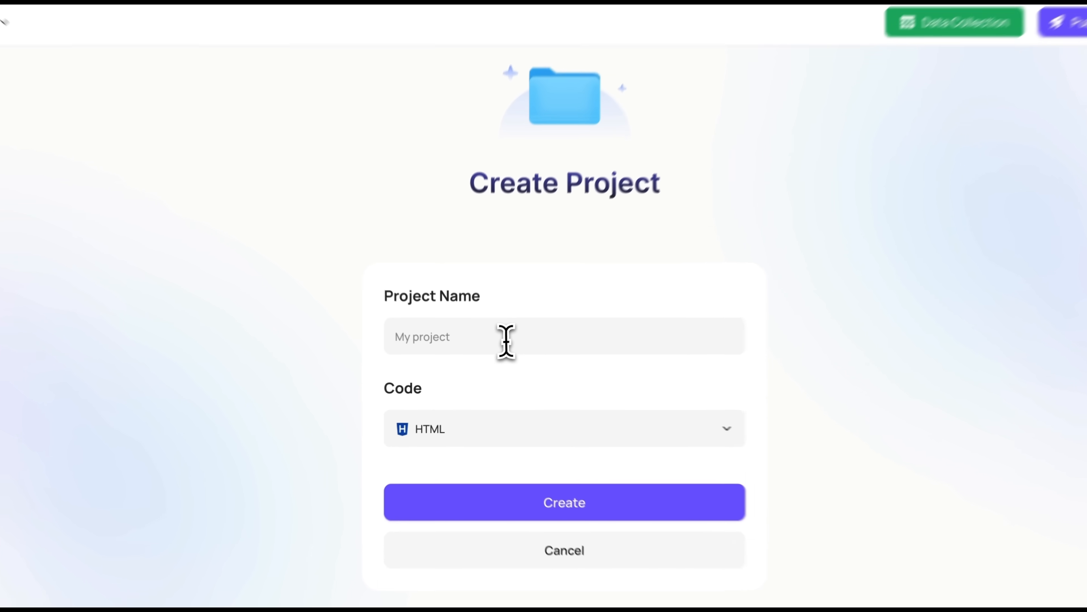
type("AI Courses")
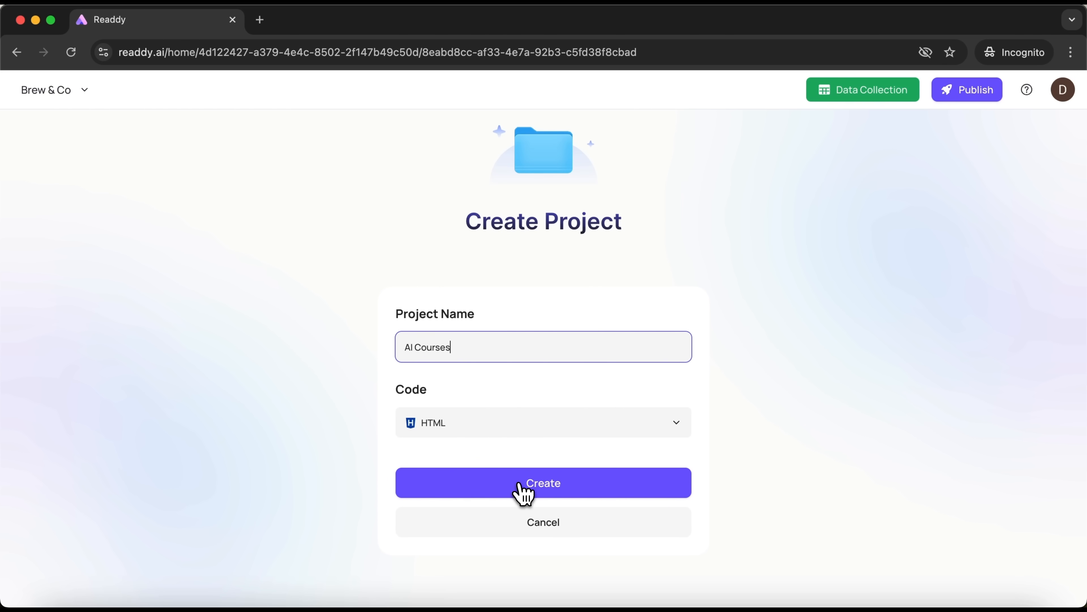
left_click(543, 482)
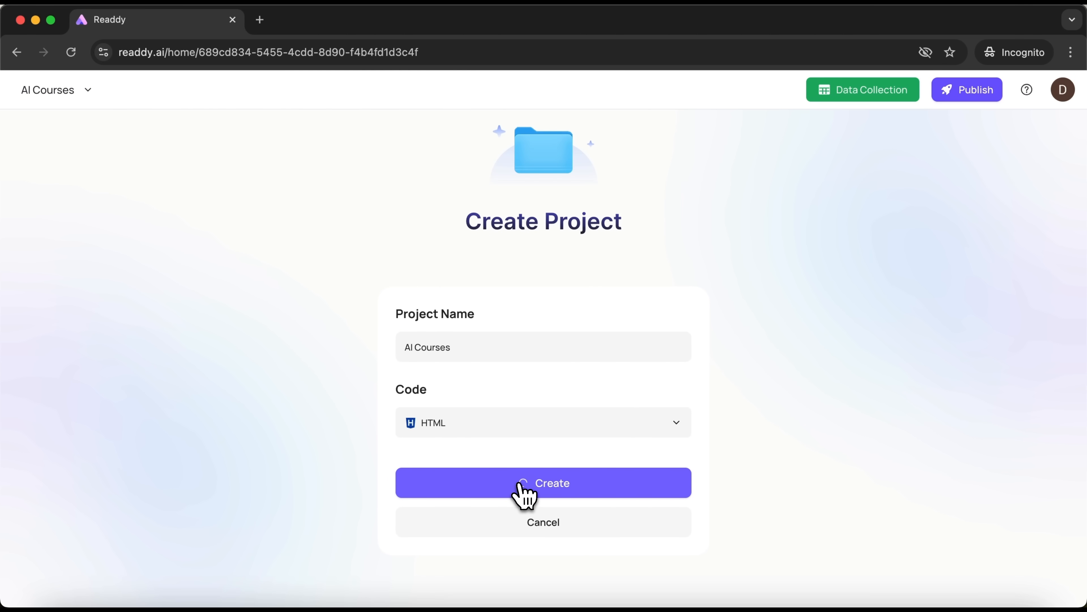
left_click(543, 482)
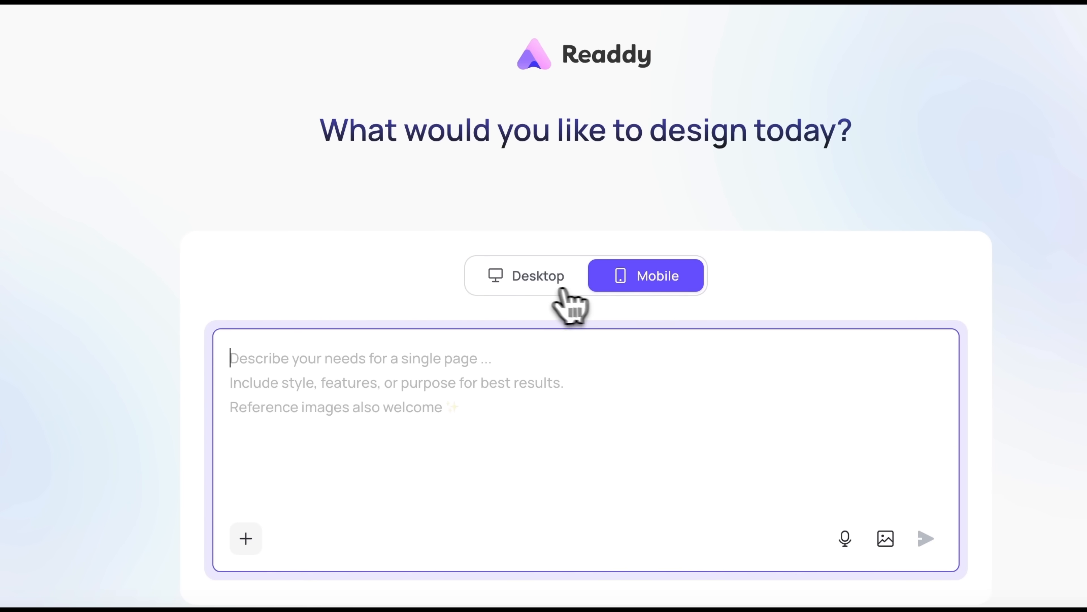
Choose a desktop layout and submit the Daniel Dan's Studio AI school website brief.
left_click(525, 276)
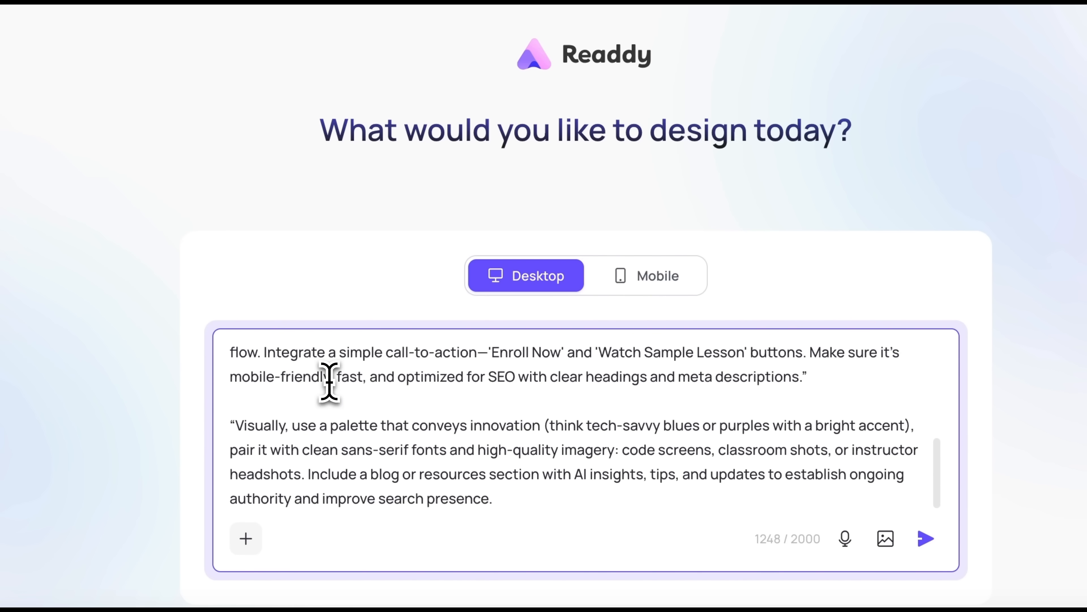
mouse_move(443, 406)
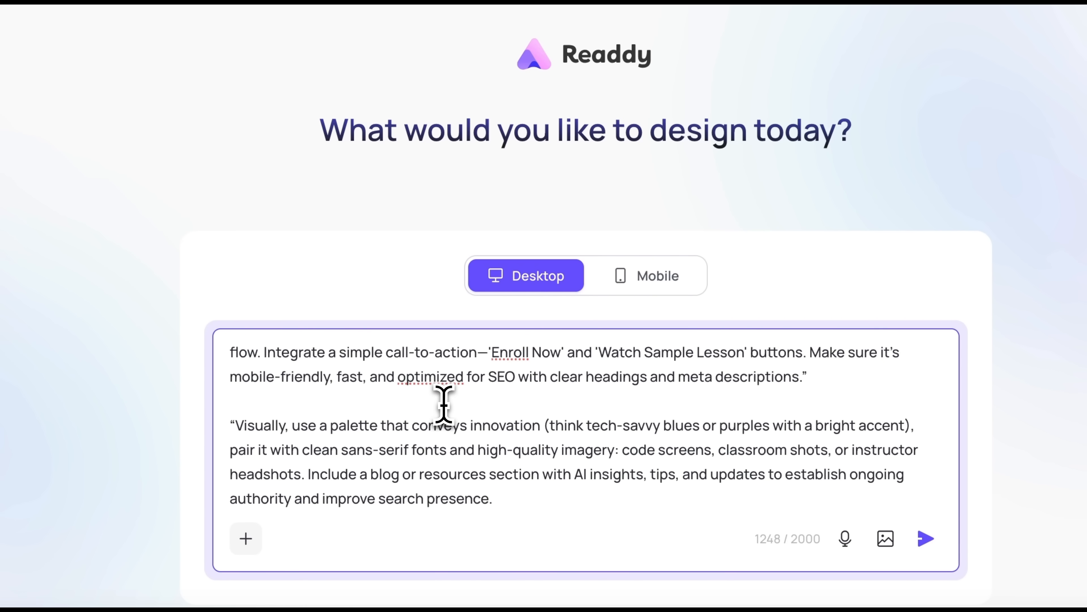
scroll("up", 3)
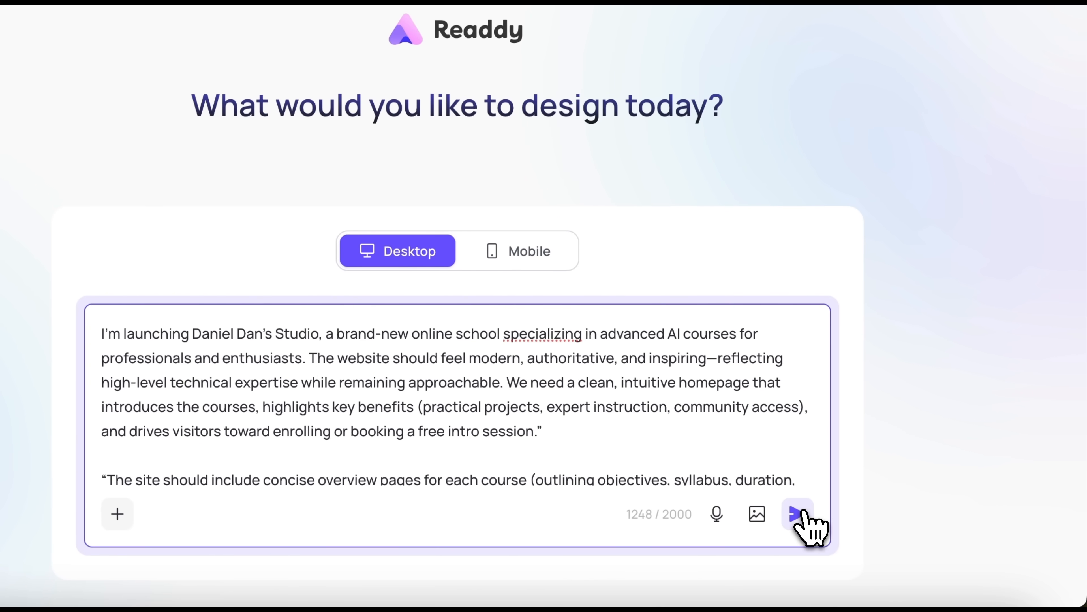
left_click(797, 513)
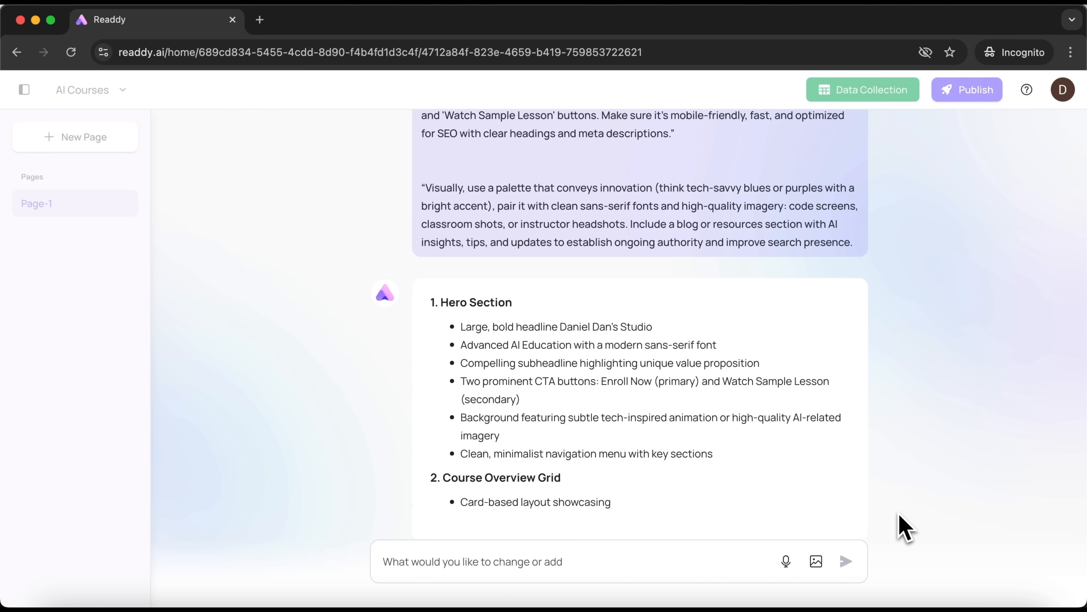
Review the proposed plan and the generated V1 homepage with benefits, learning and testimonials sections.
scroll("down", 3)
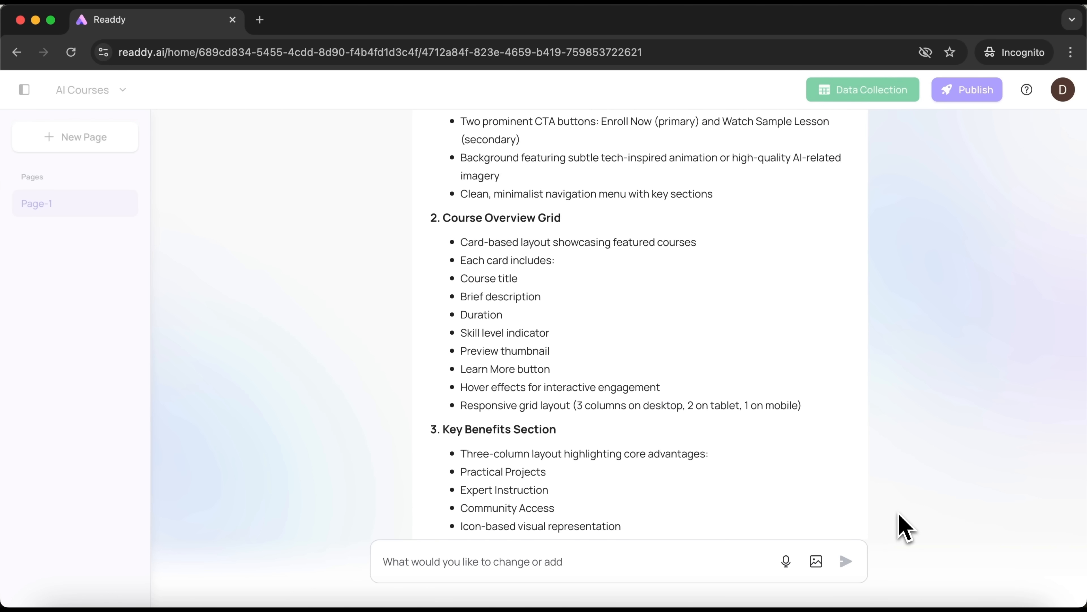
scroll("down", 3)
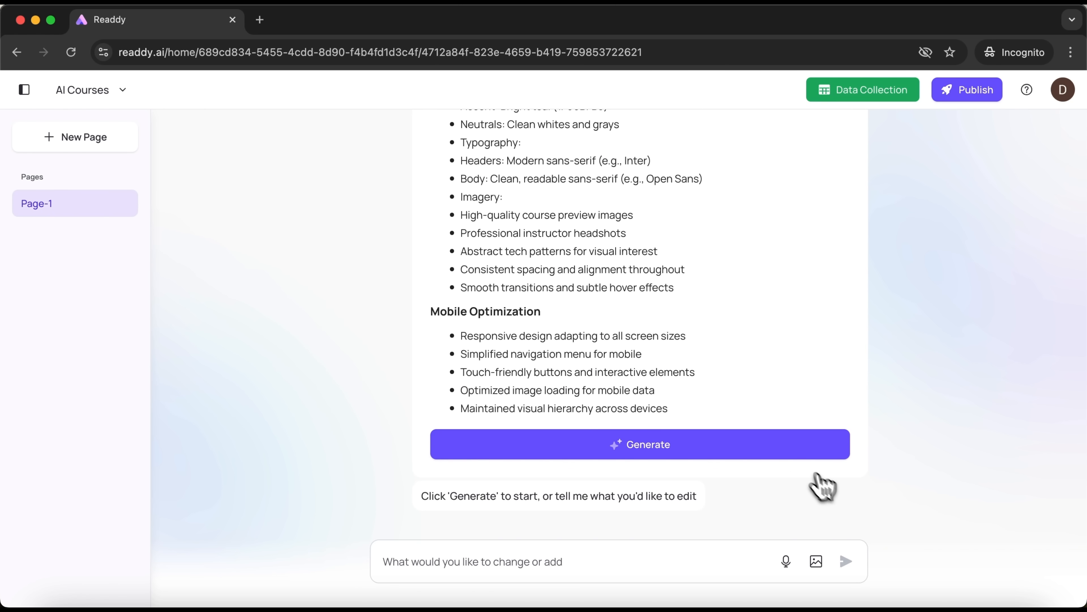
mouse_move(799, 463)
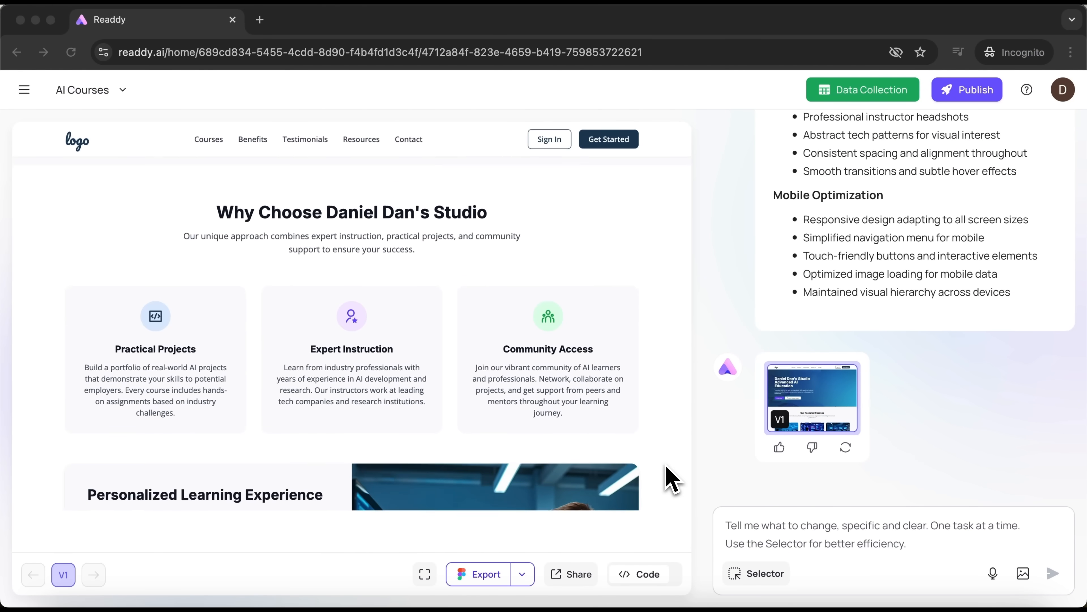
scroll("down", 3)
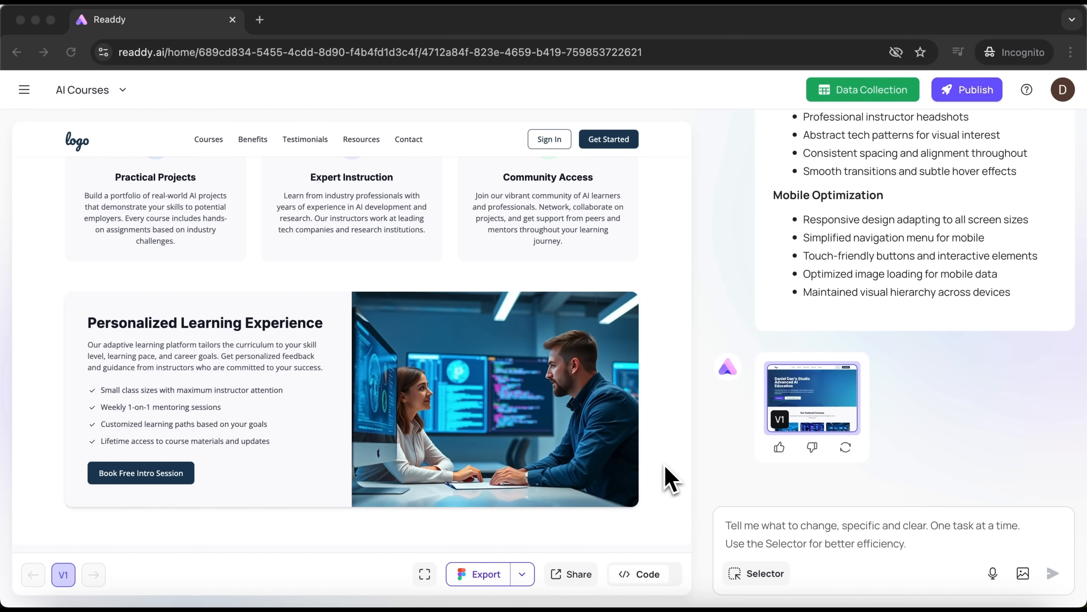
mouse_move(547, 478)
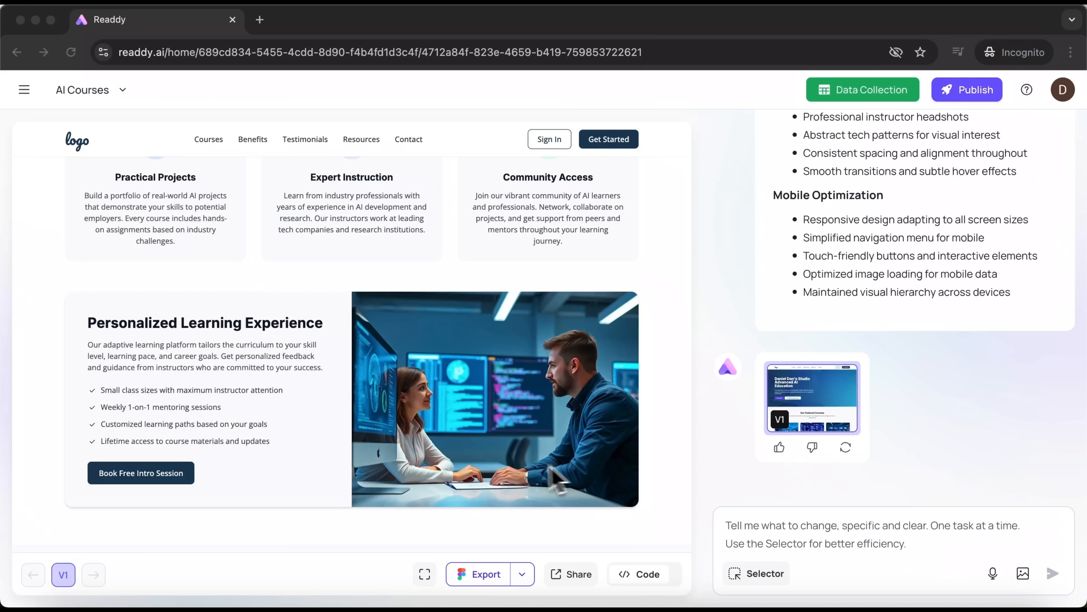
scroll("down", 3)
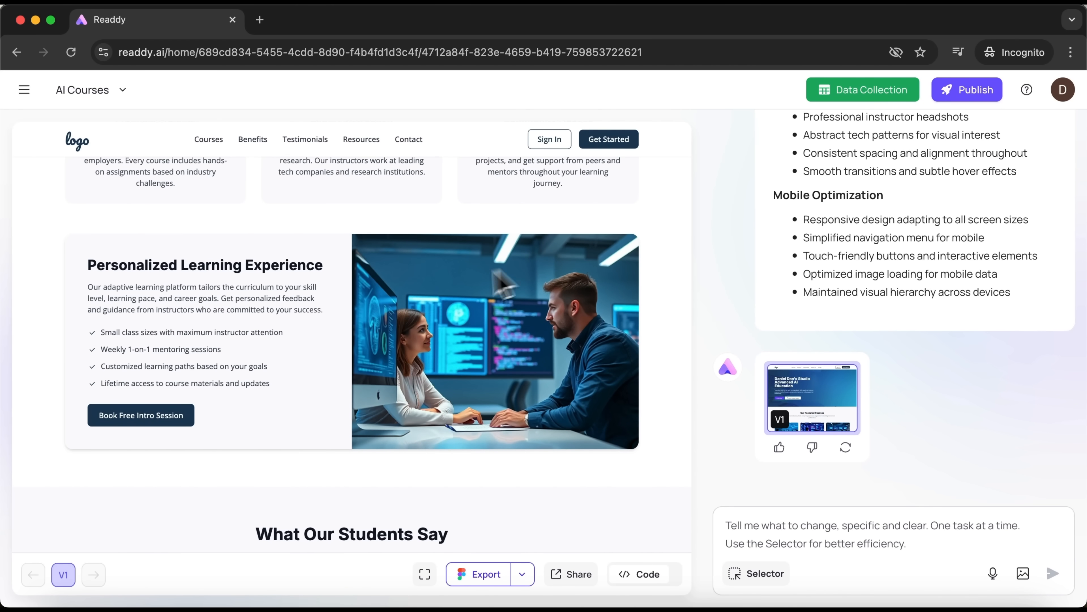
mouse_move(707, 566)
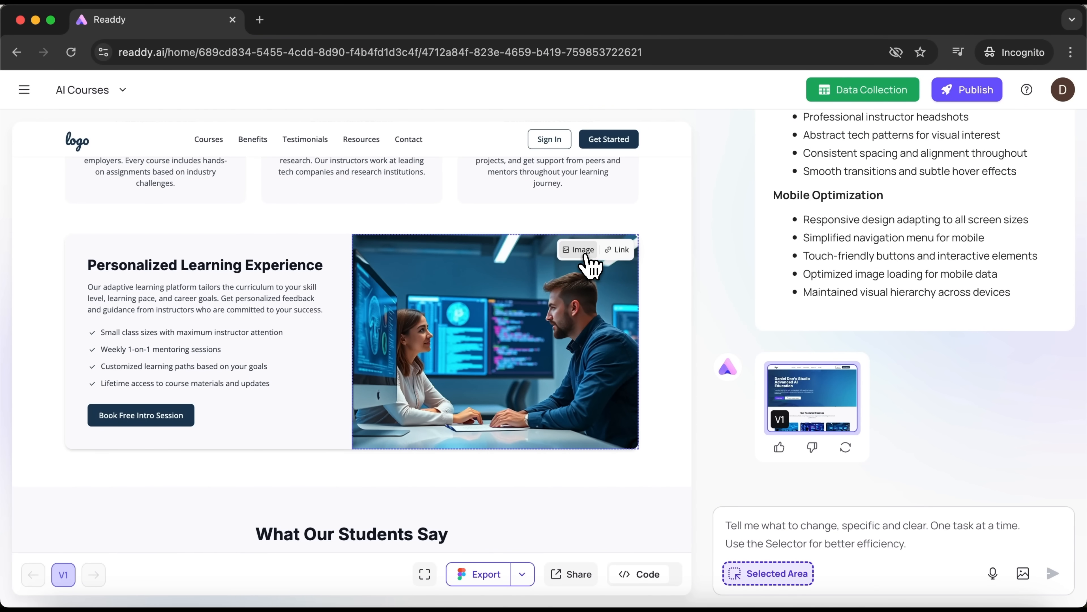
Upload the downloaded ChatGPT PNG of a man on a video call as the Personalized Learning photo.
left_click(578, 249)
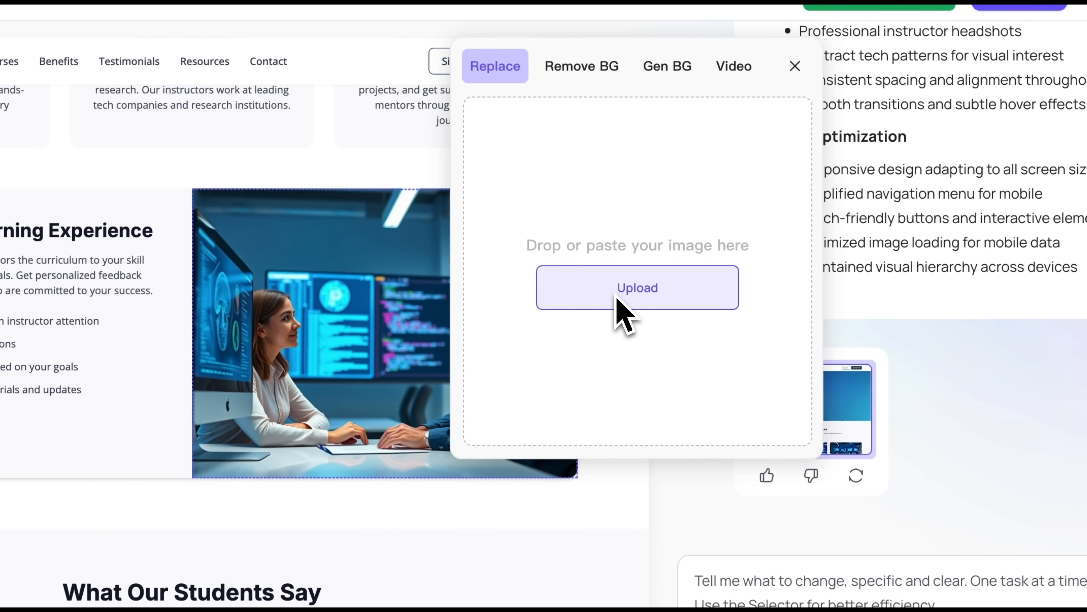
left_click(637, 287)
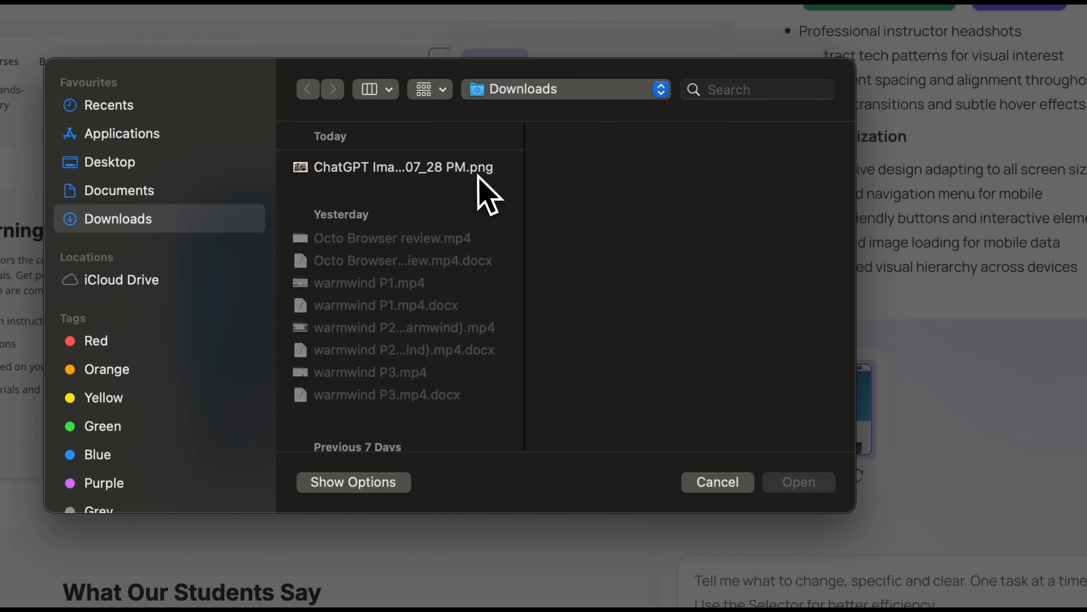
left_click(405, 167)
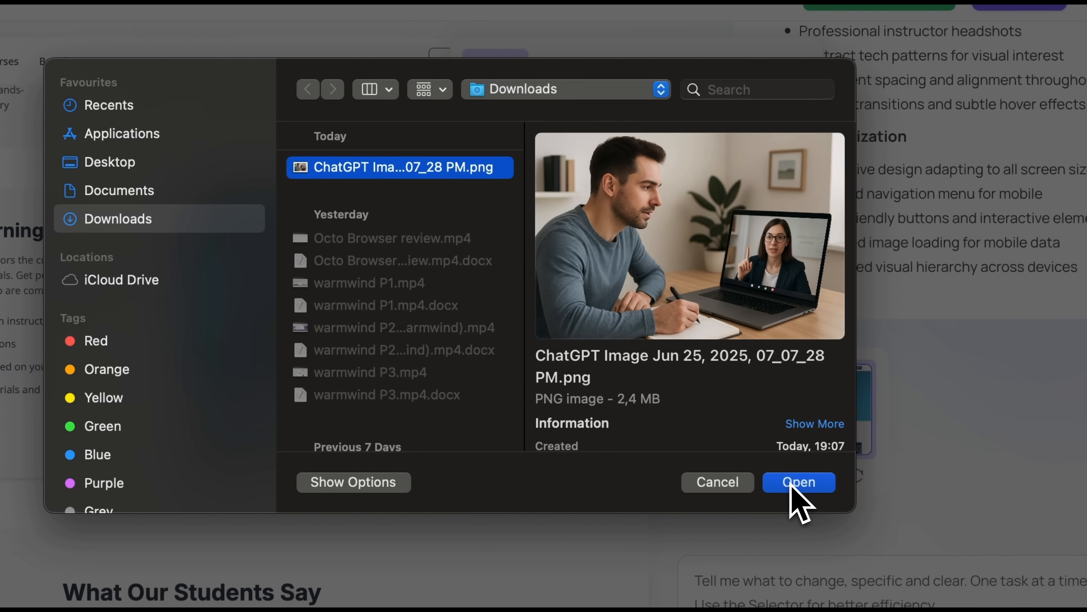
left_click(798, 482)
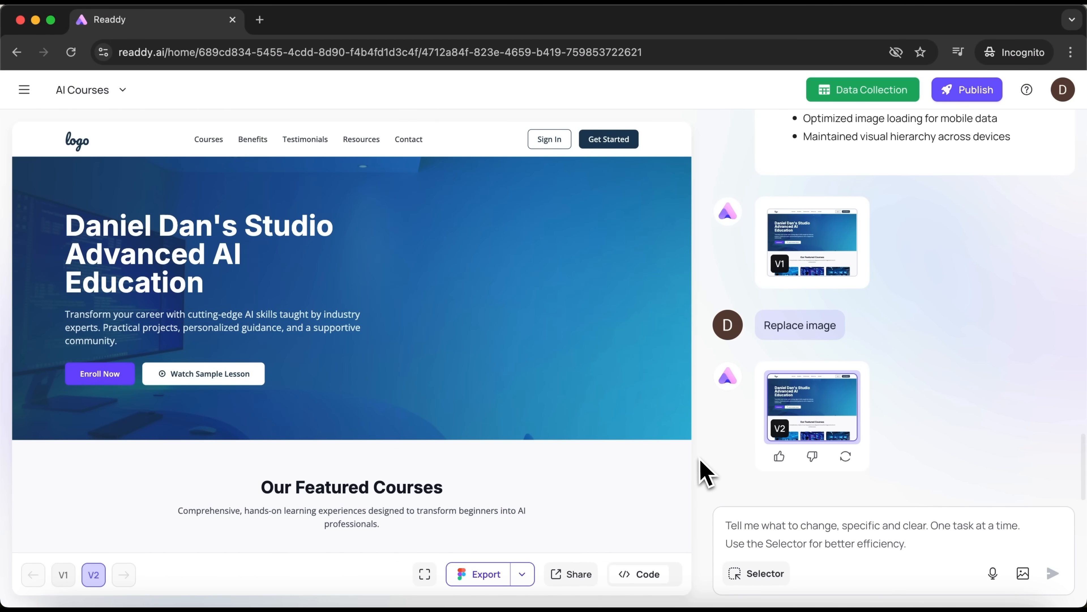
Remove the background from the Personalized Learning Experience photo, producing version 3.
scroll("down", 3)
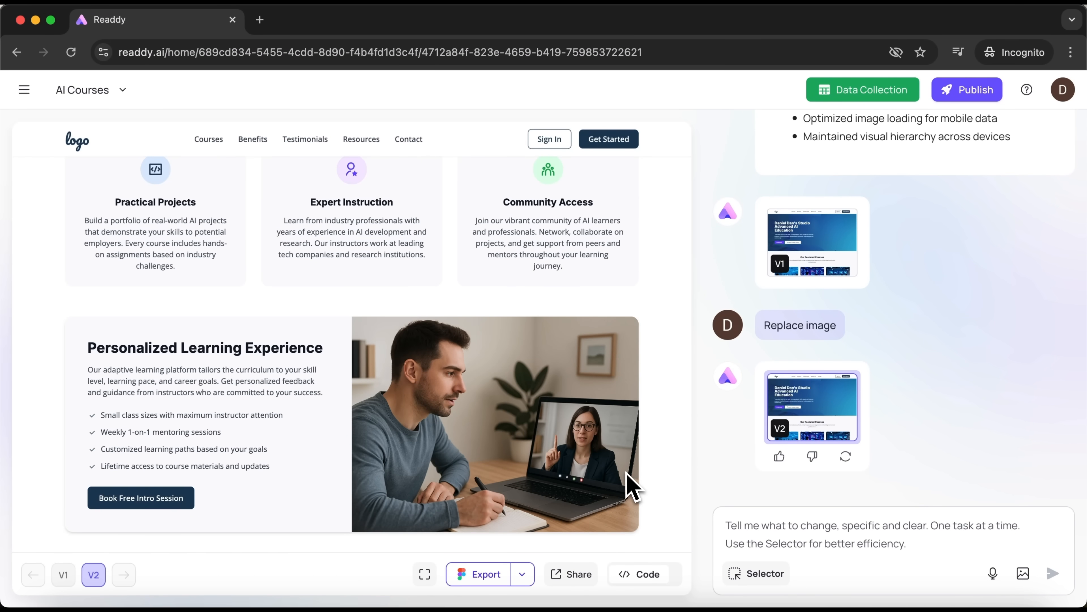
scroll("up", 3)
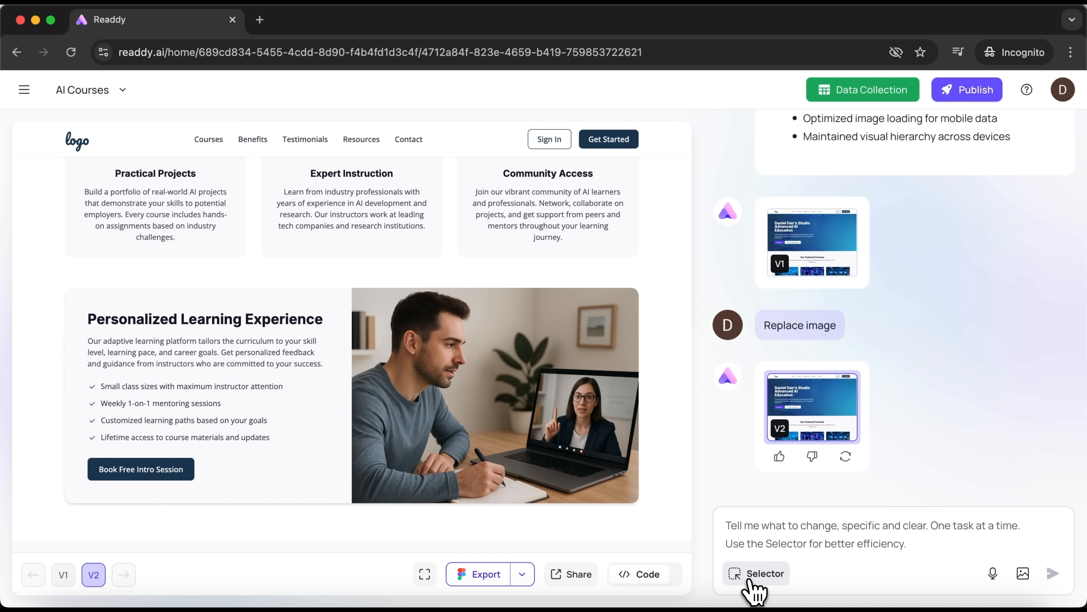
left_click(756, 572)
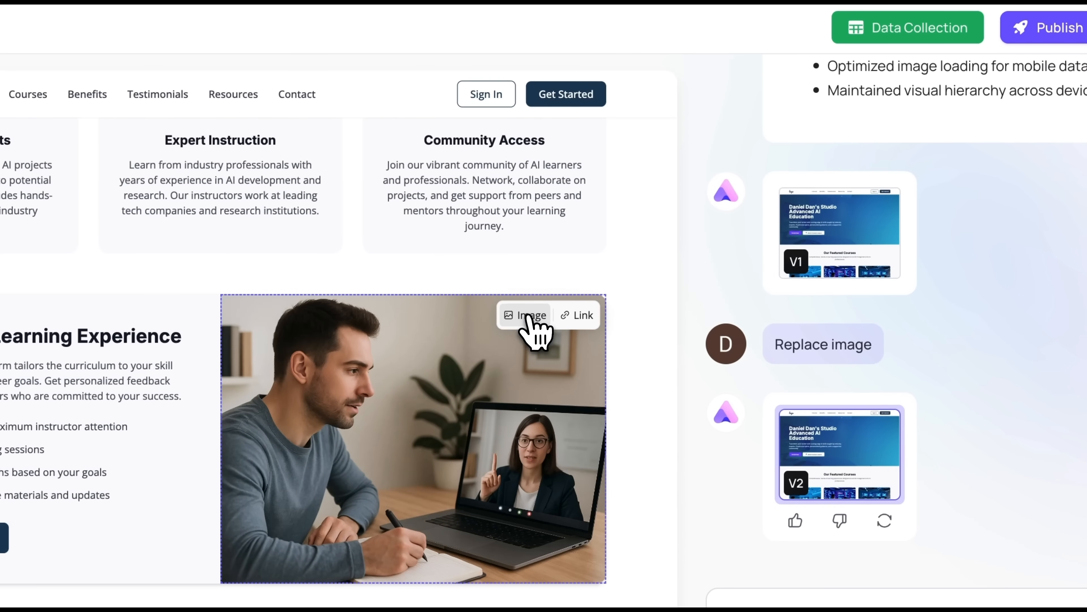
left_click(531, 315)
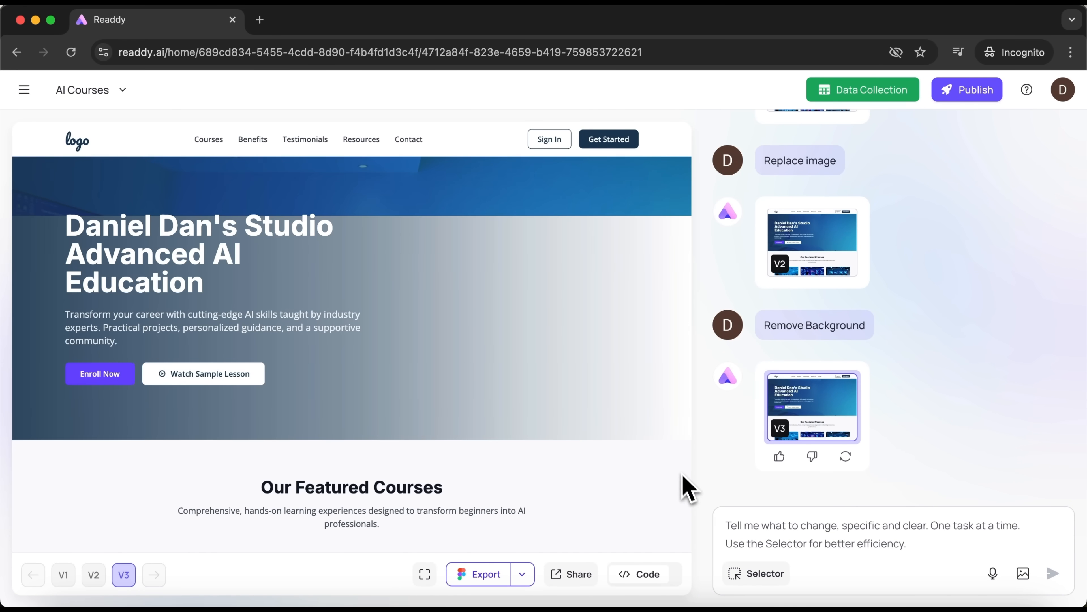
scroll("down", 3)
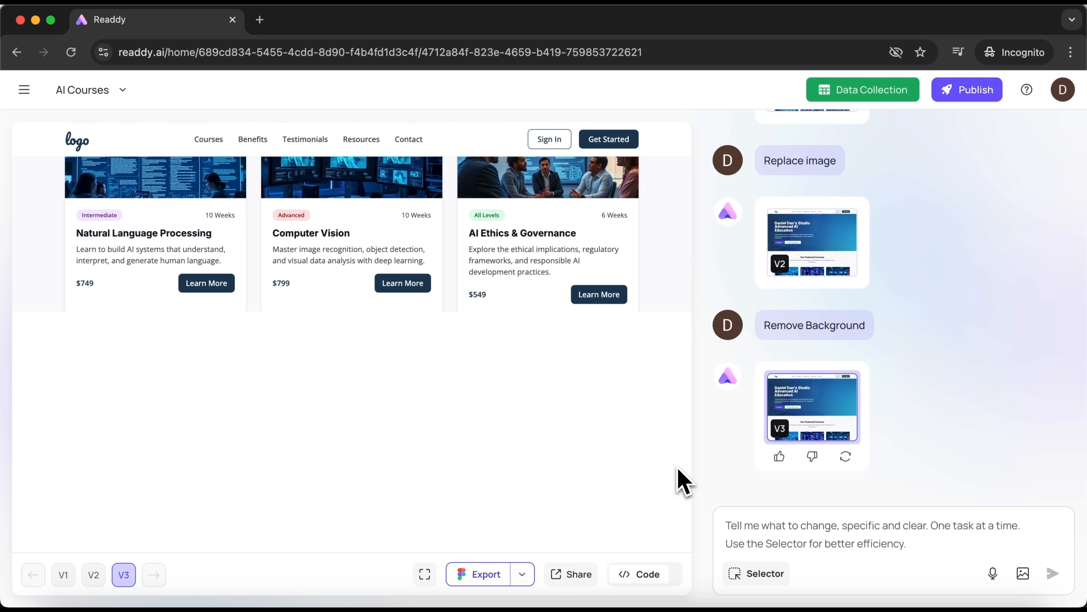
scroll("down", 3)
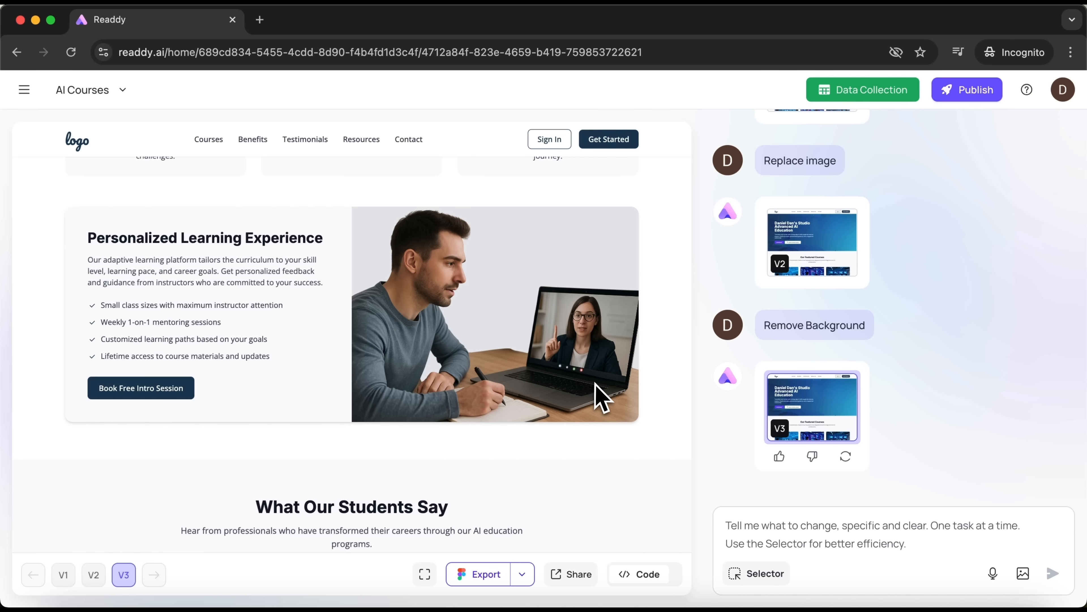
mouse_move(762, 572)
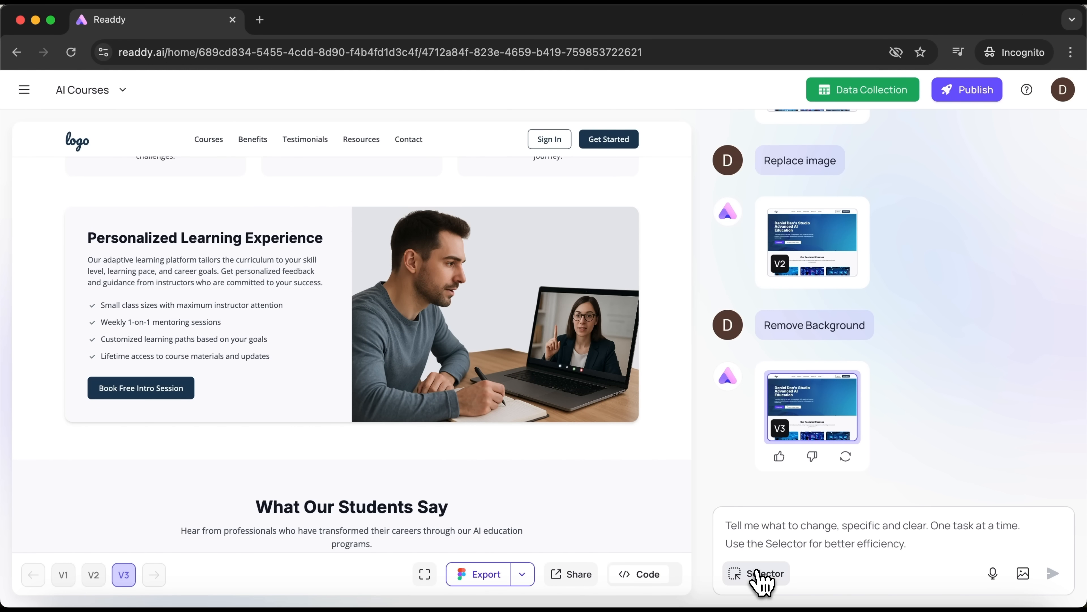
Generate and apply a 'futuristic, dark-toned, star-filled space sky' background to the learning photo.
left_click(756, 574)
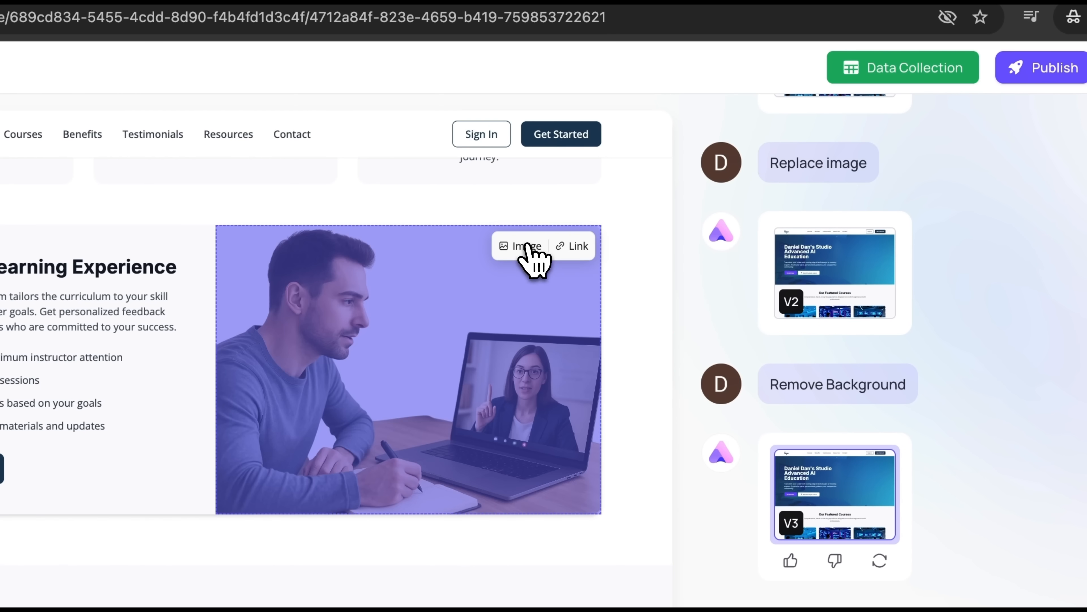
left_click(521, 245)
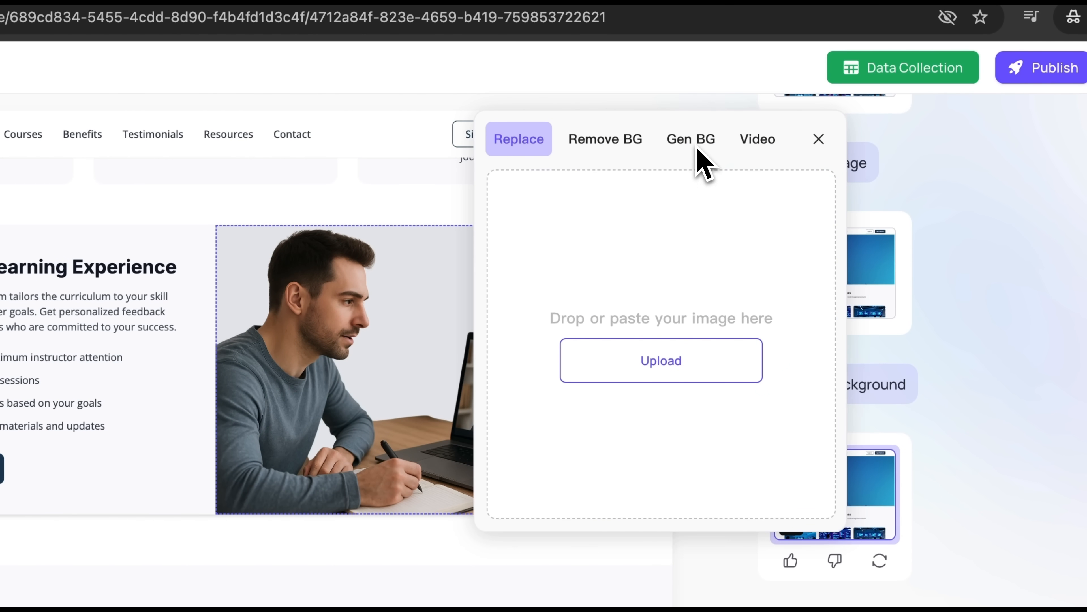
left_click(691, 138)
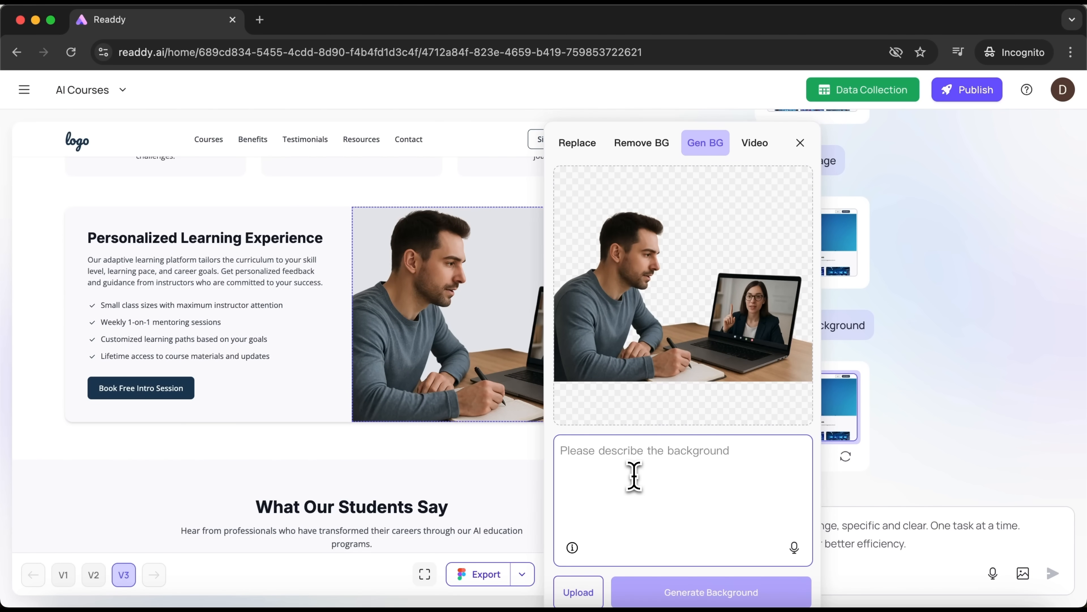
type("Create a futuristic, dark-toned background featuring the star-filled space sky.")
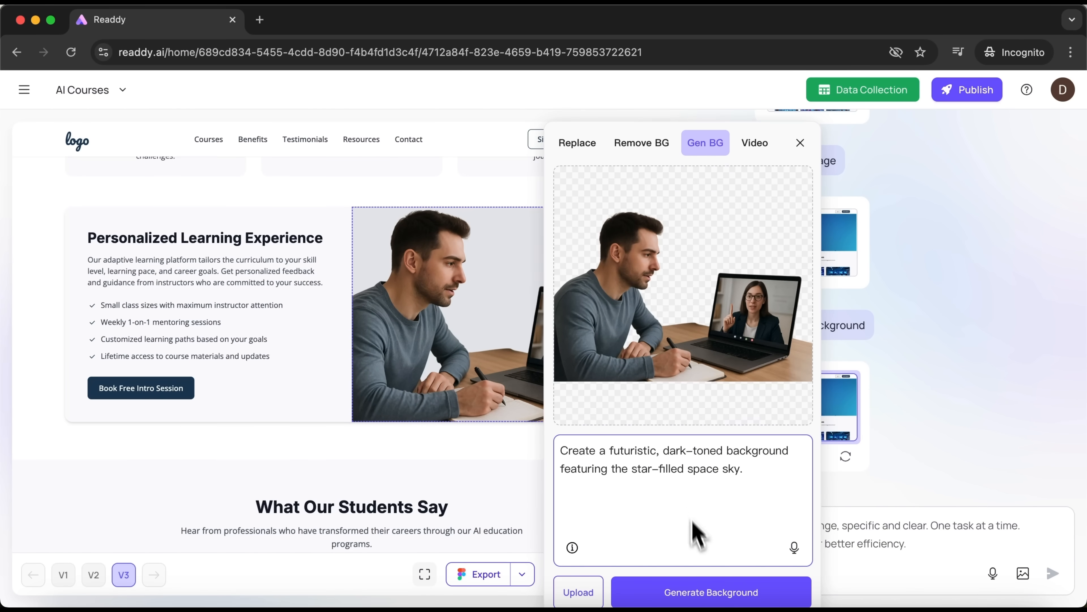
left_click(710, 591)
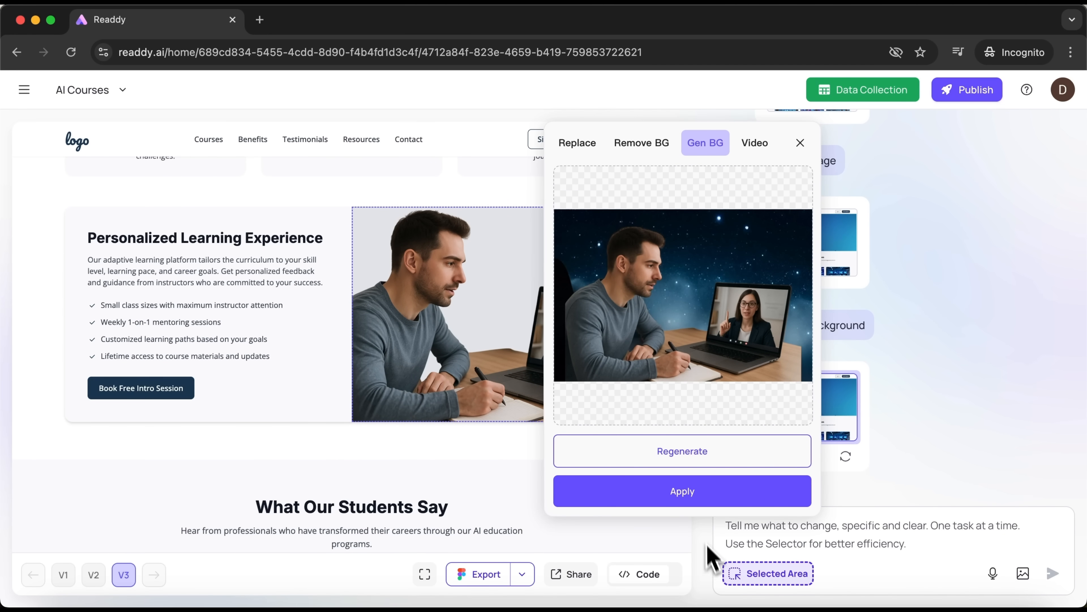
mouse_move(705, 511)
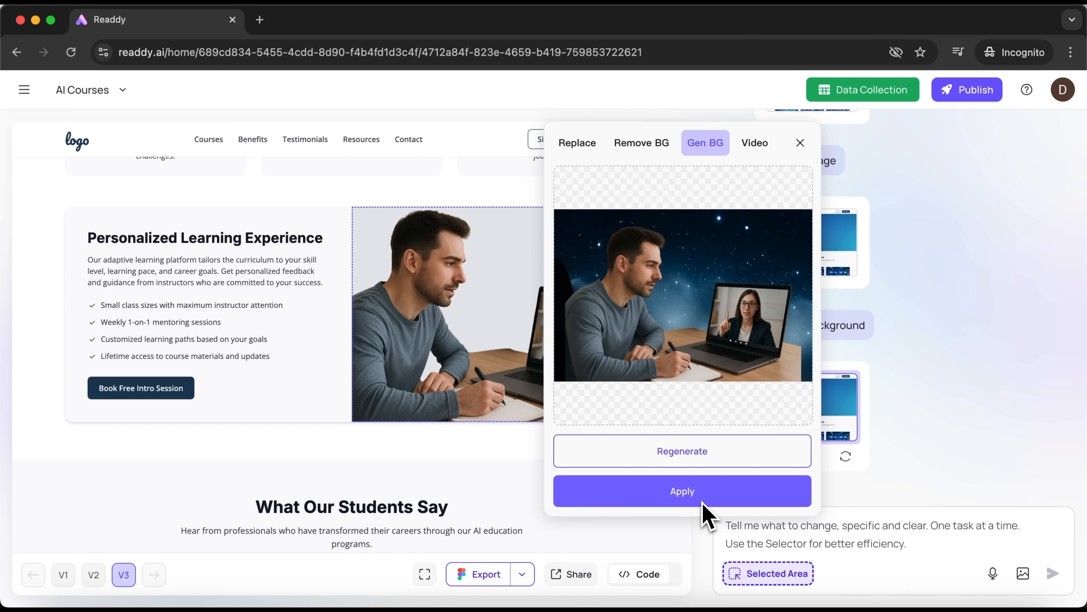
left_click(681, 491)
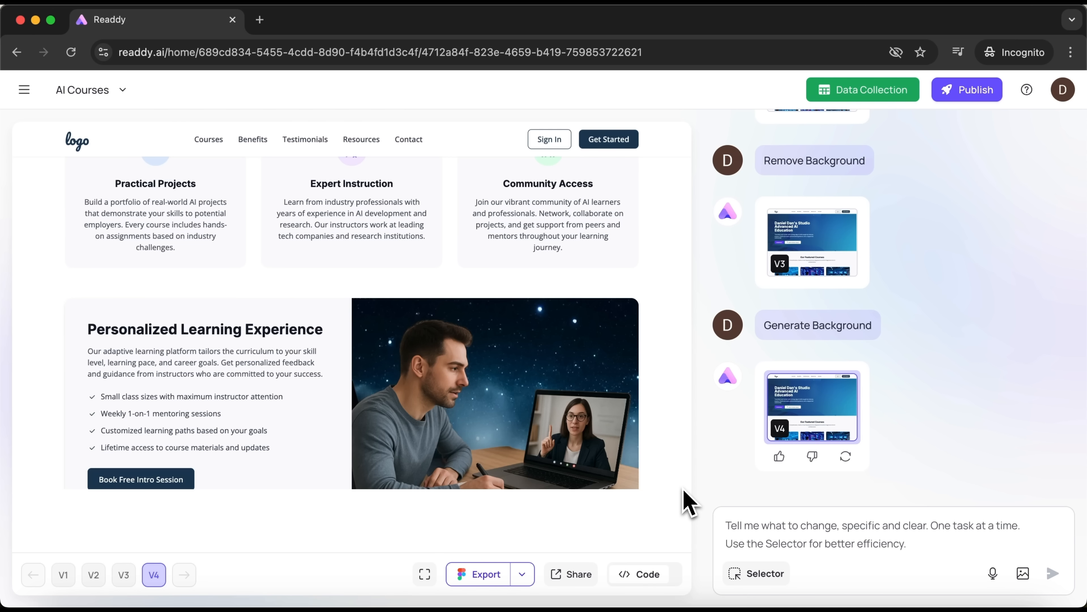
Generate the Machine Learning Mastery detail page from the Learn More course link's proposed plan.
scroll("up", 3)
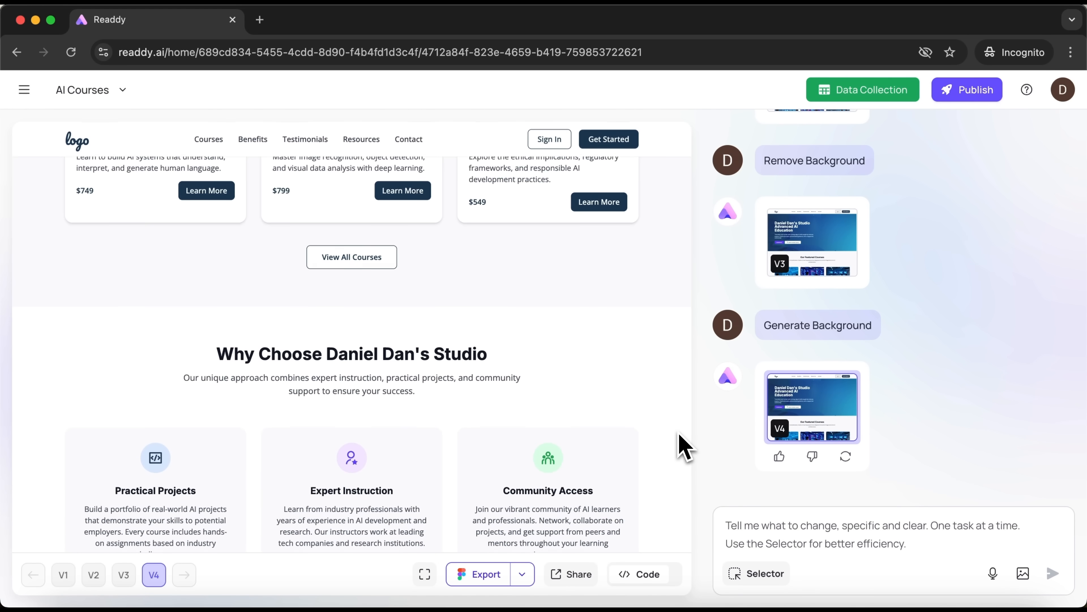
scroll("up", 3)
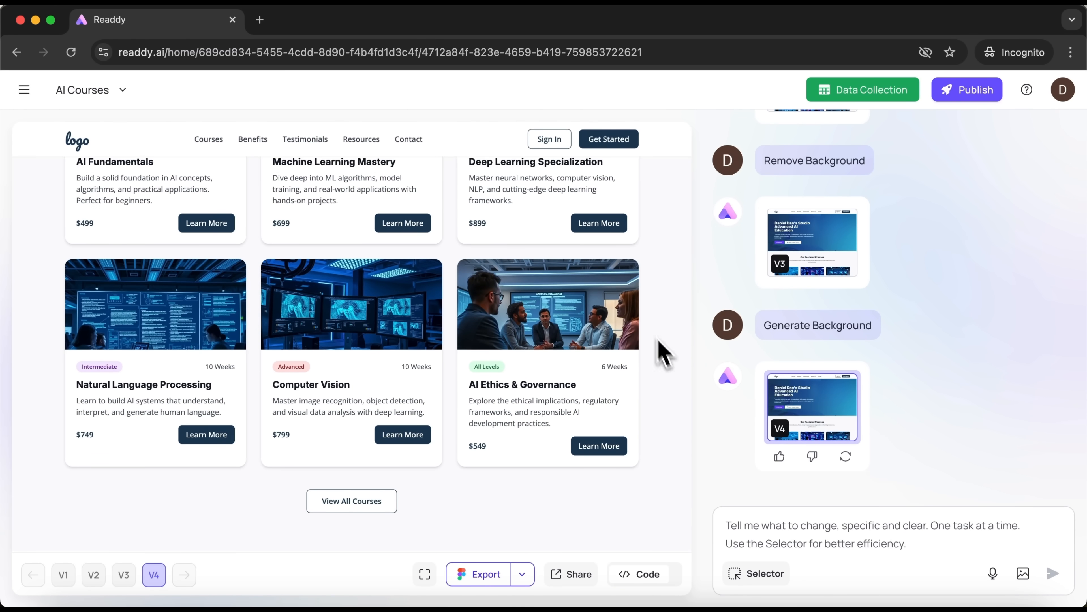
mouse_move(513, 461)
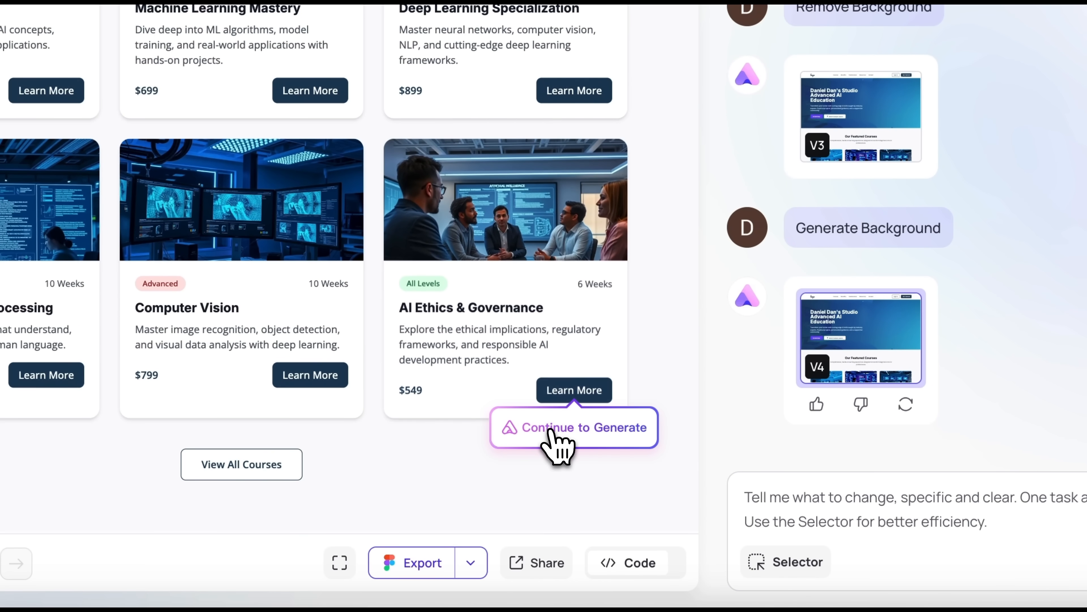
left_click(574, 427)
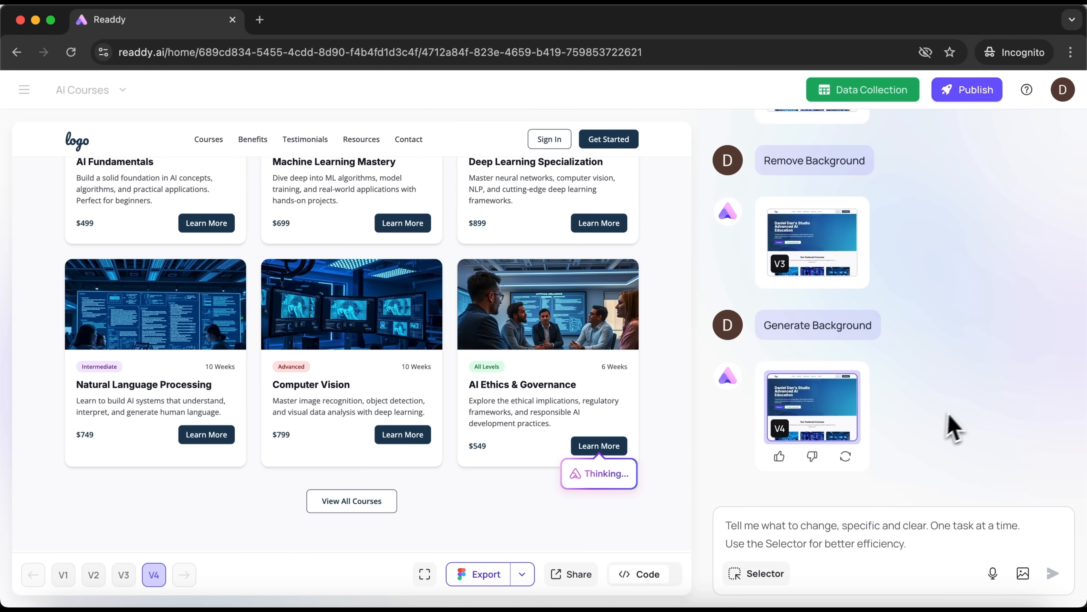
left_click(598, 445)
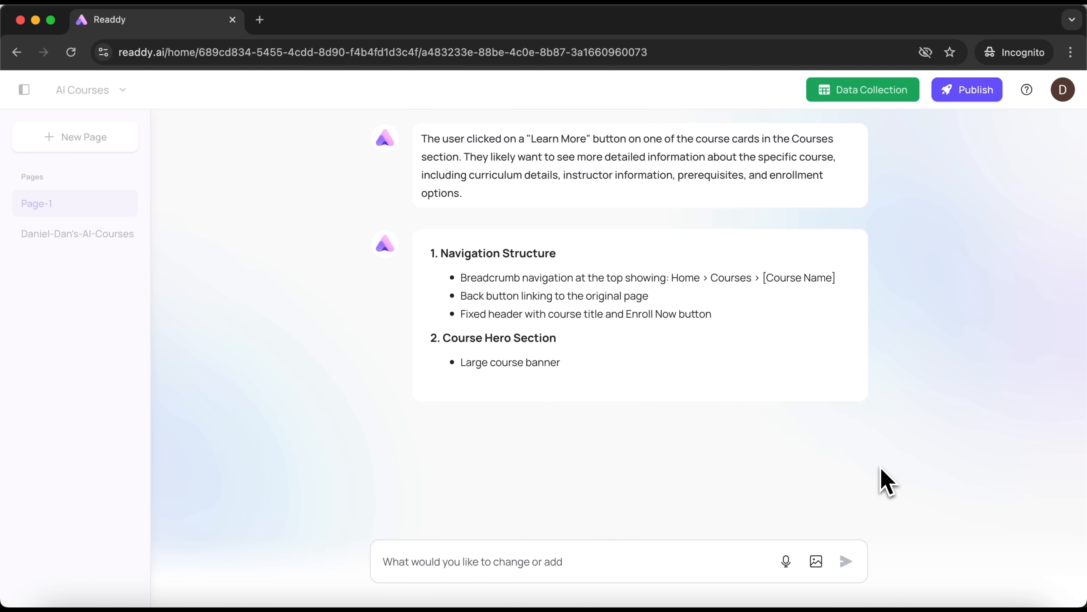
scroll("down", 3)
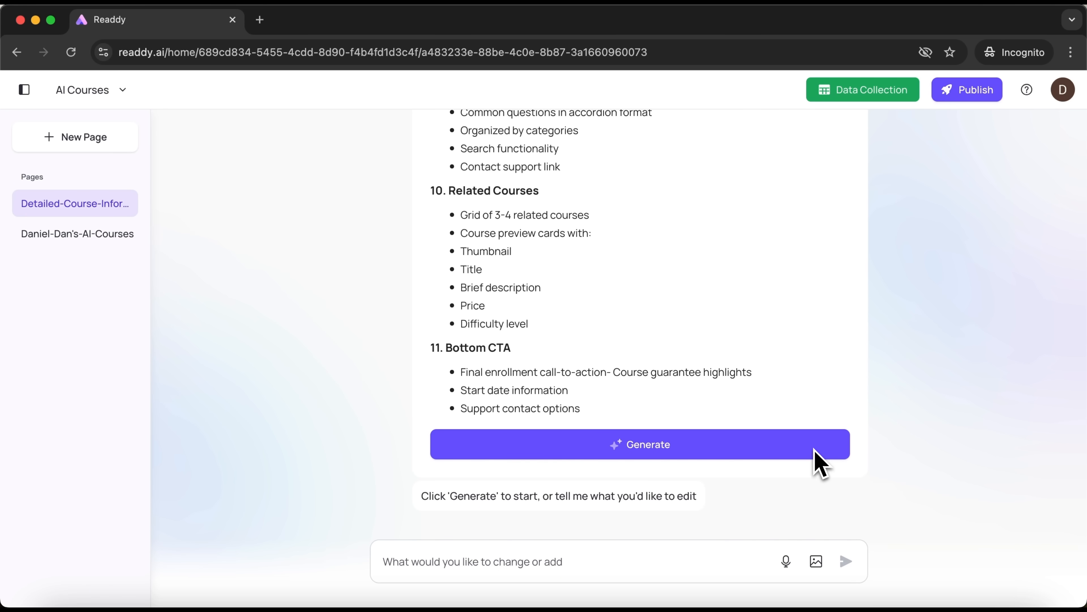
left_click(639, 444)
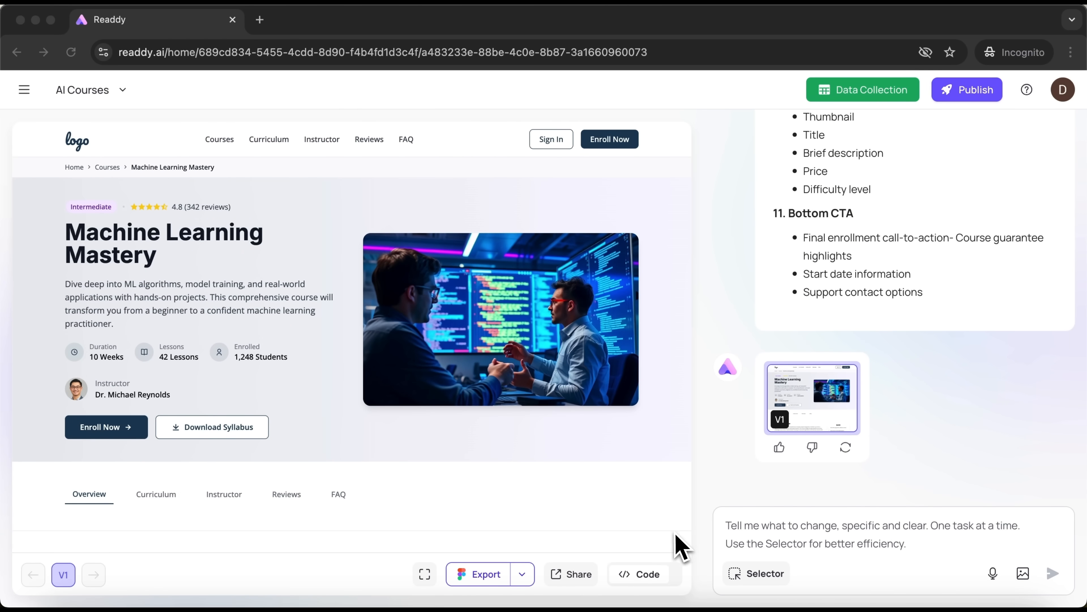
Review the course page's prerequisites, sample lesson, features, curriculum and pricing sections.
scroll("down", 3)
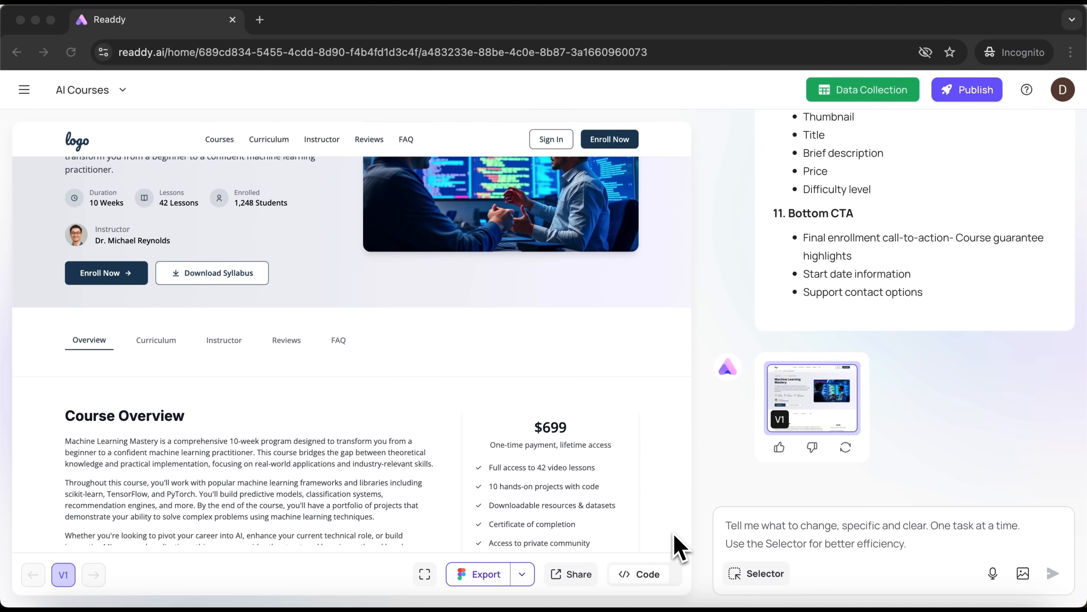
scroll("down", 3)
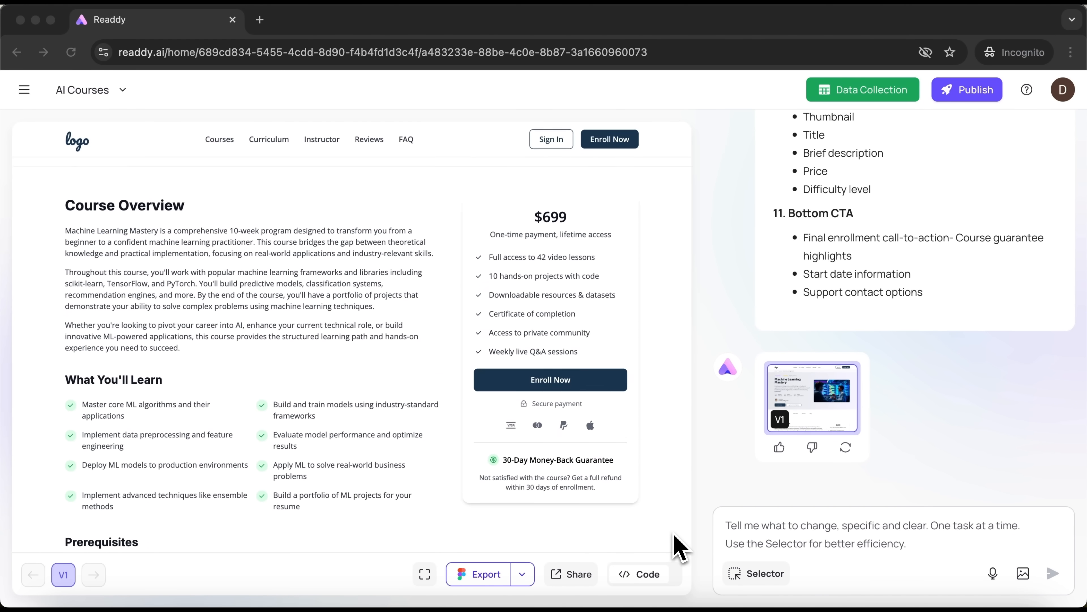
scroll("down", 3)
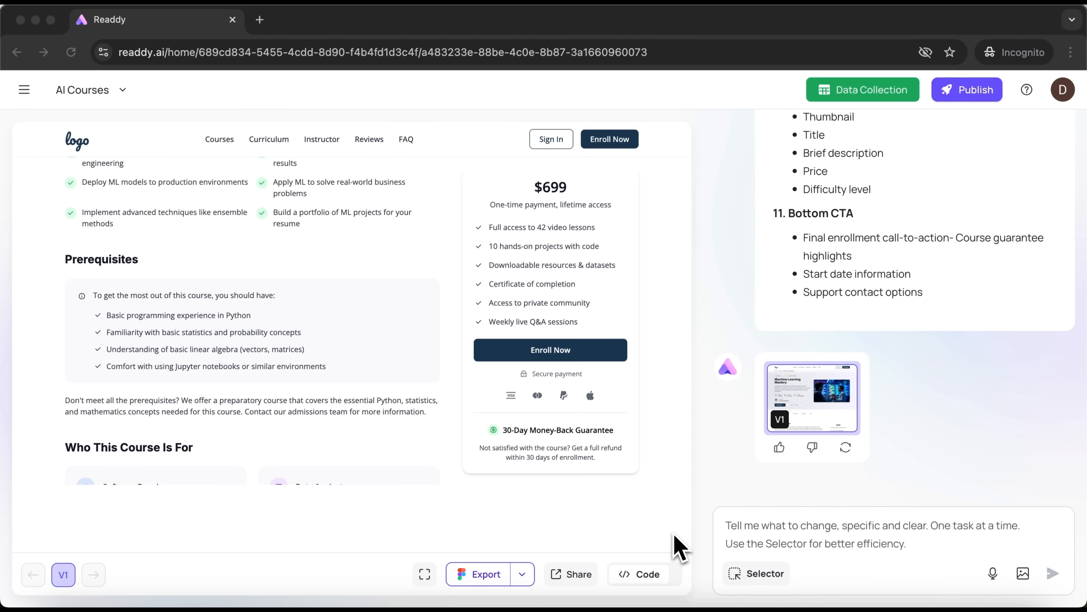
scroll("down", 3)
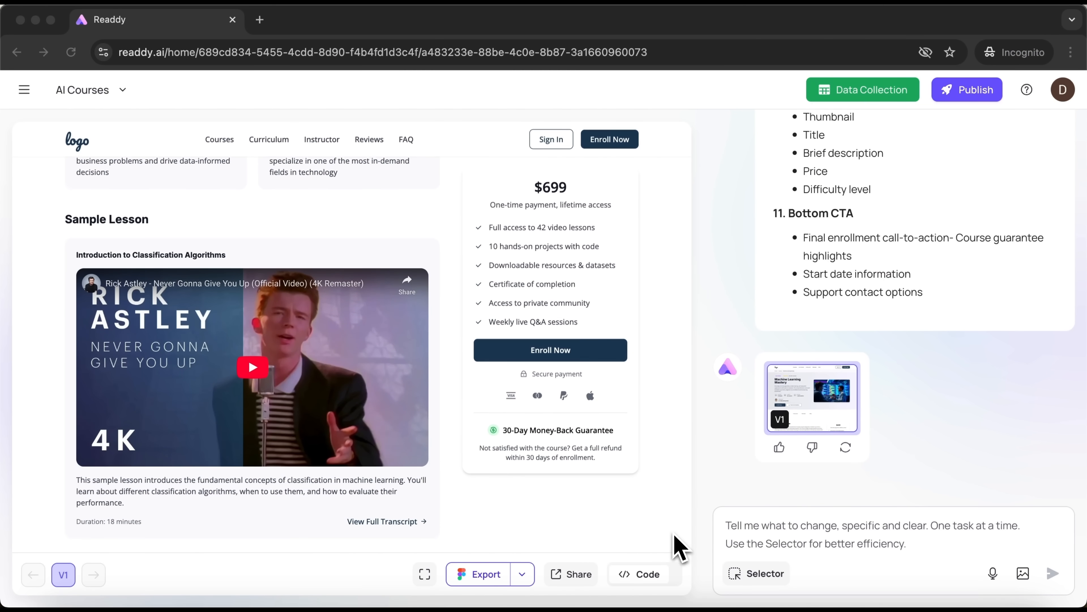
scroll("down", 3)
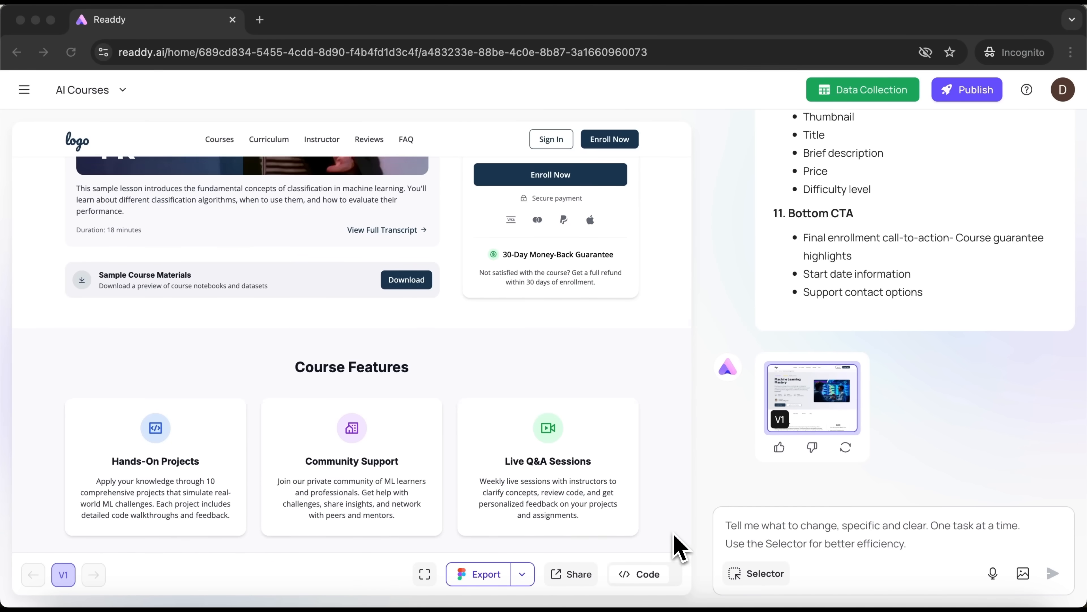
scroll("down", 3)
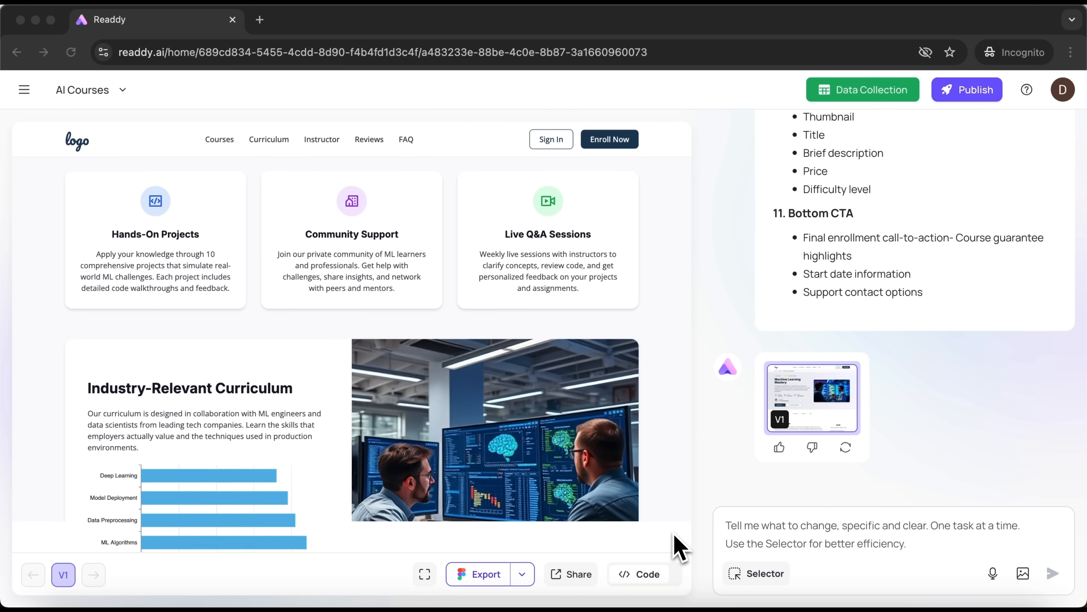
scroll("down", 3)
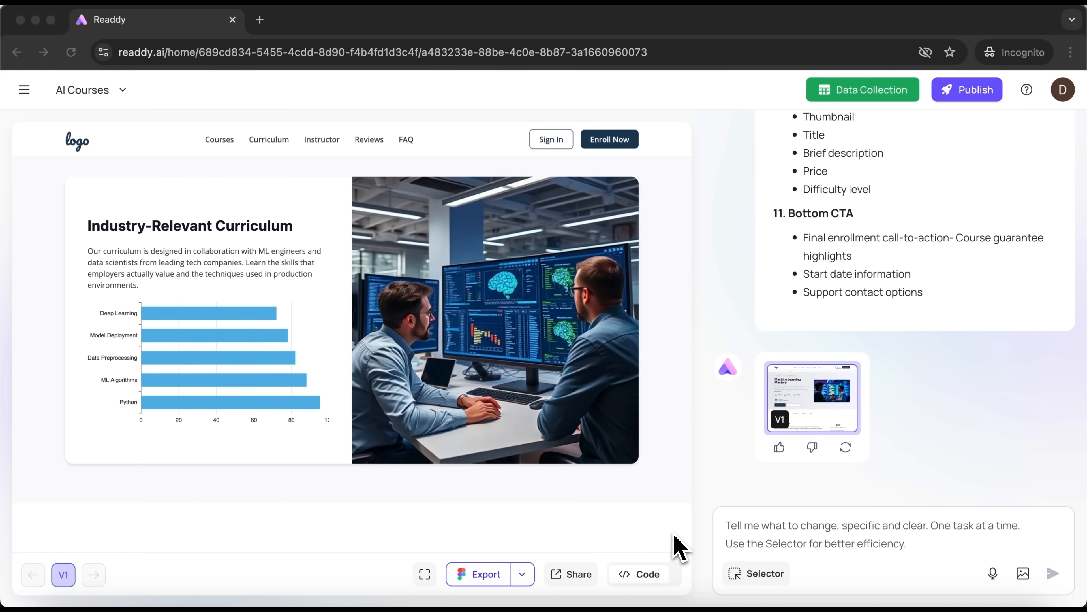
scroll("down", 3)
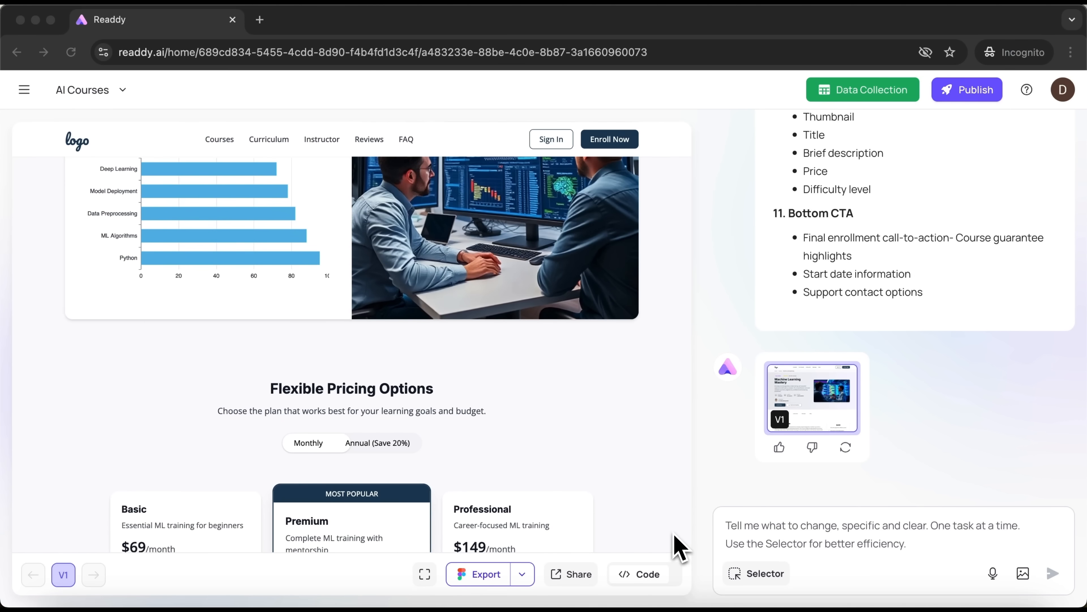
scroll("down", 3)
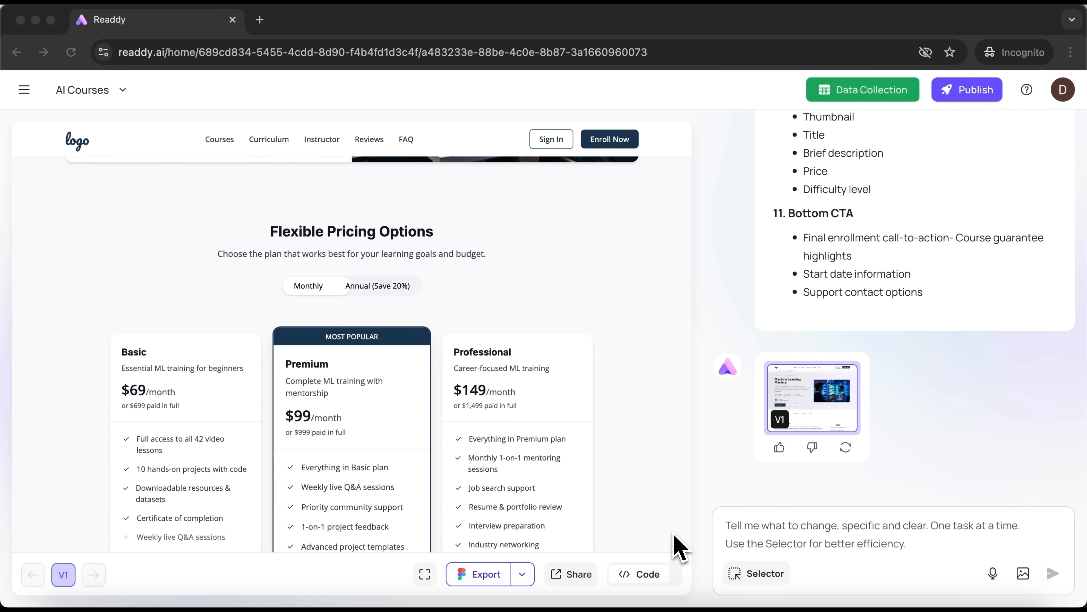
scroll("down", 3)
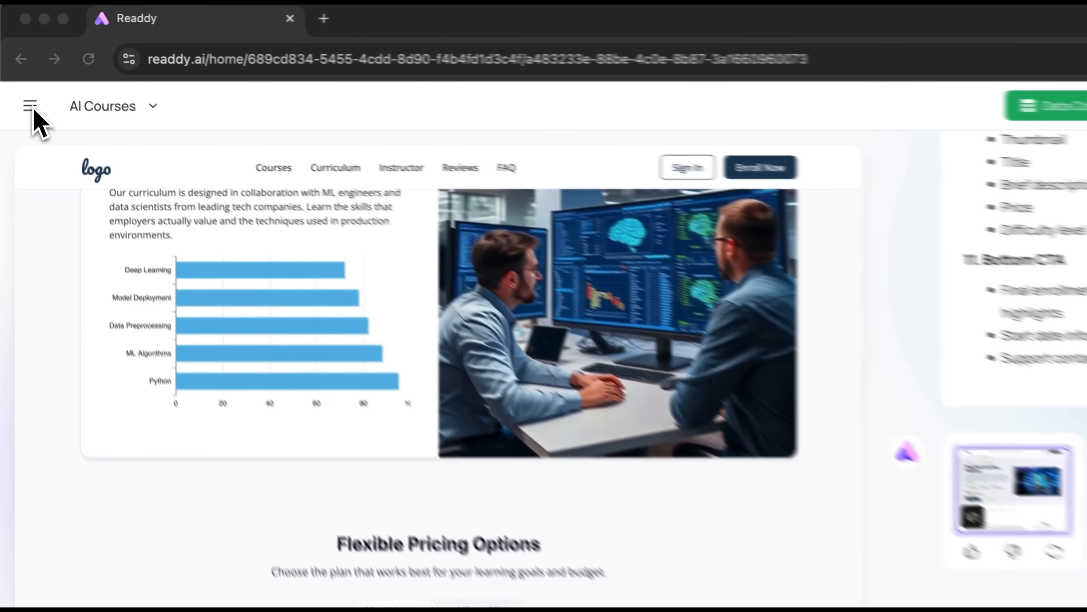
Show the Pages sidebar listing the homepage and the new course detail page.
left_click(30, 106)
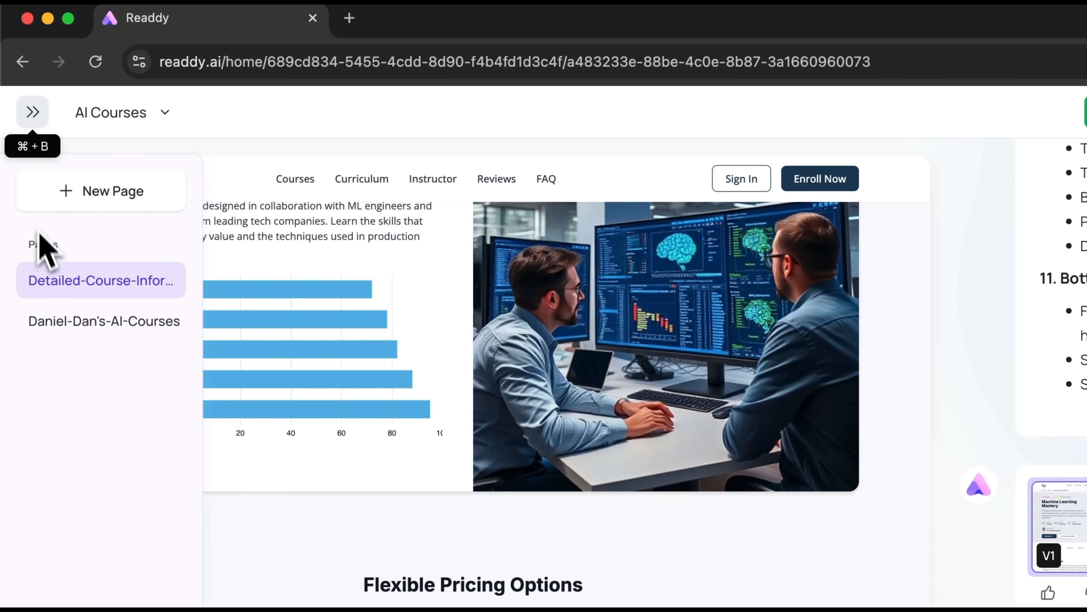
mouse_move(74, 321)
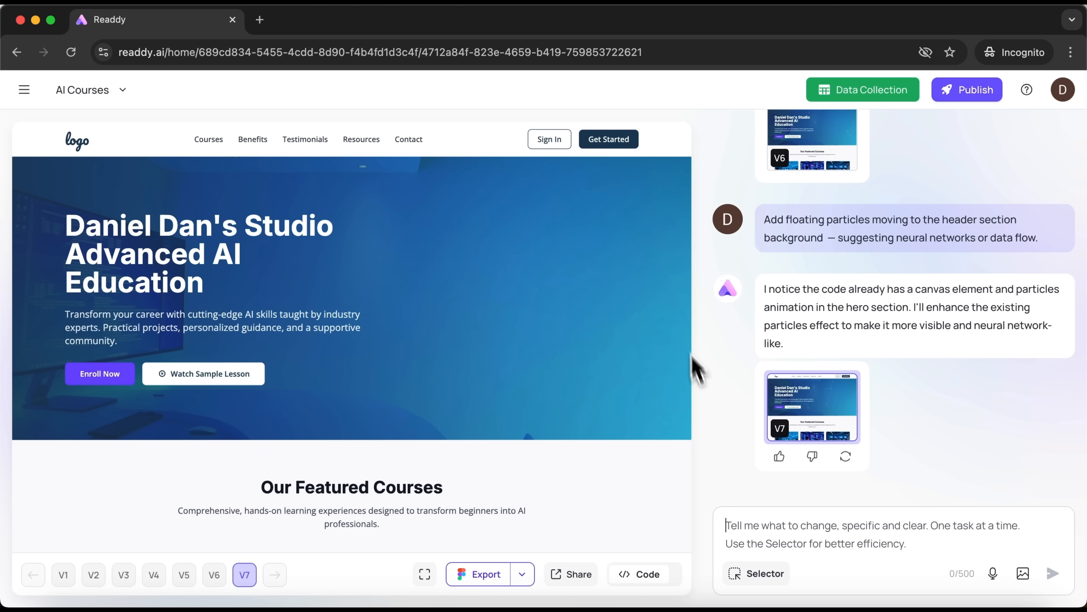
mouse_move(633, 367)
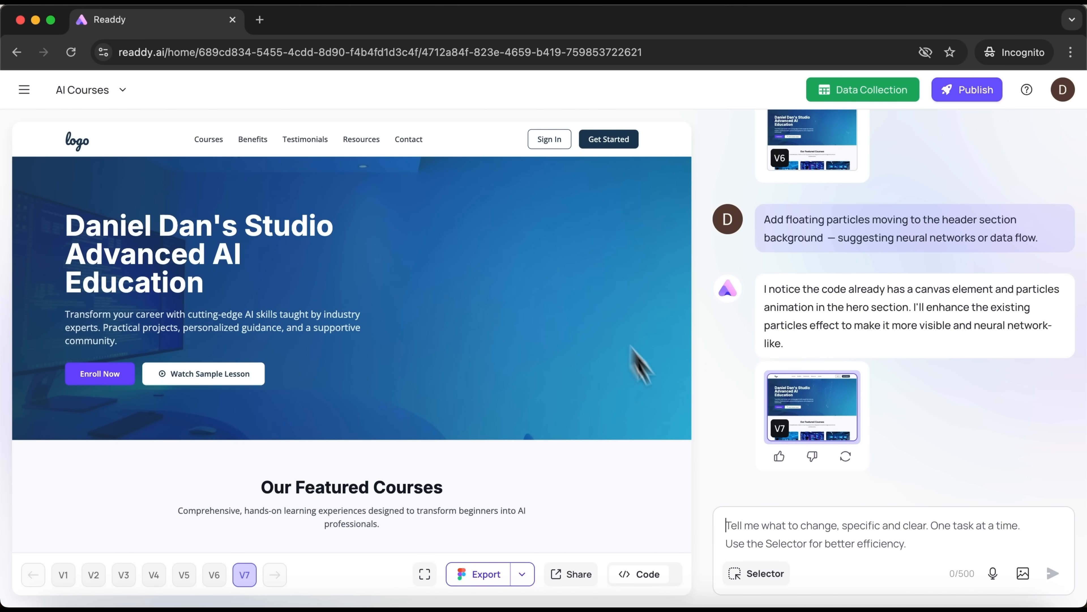
Request Matrix-like falling letters in the header background and preview the result full screen.
type("Add matrix-like falling letters to the header section background — suggesting neural networks or data flow.")
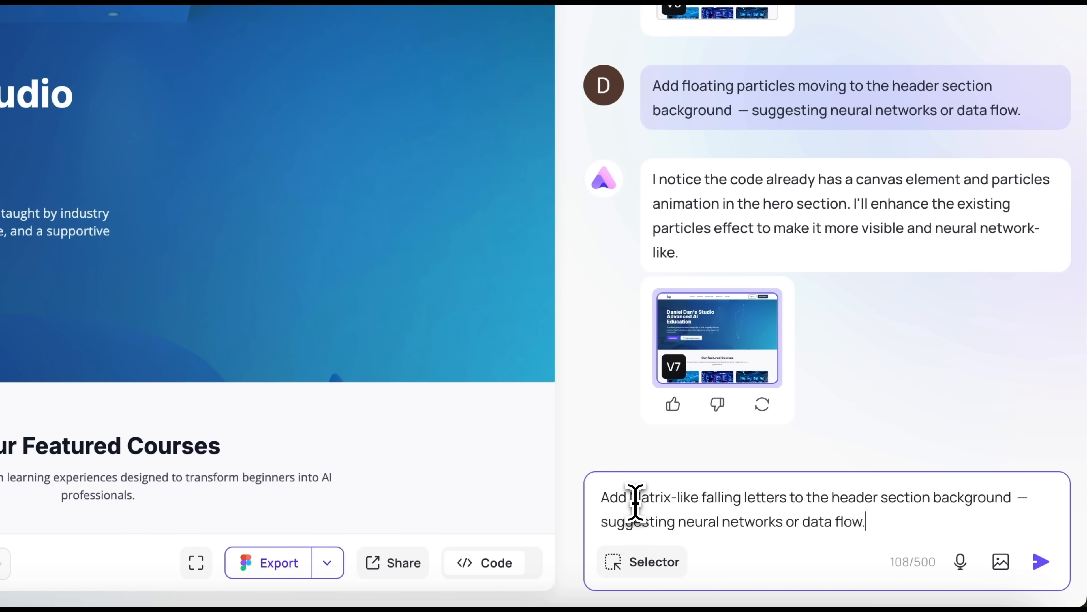
left_click(1040, 562)
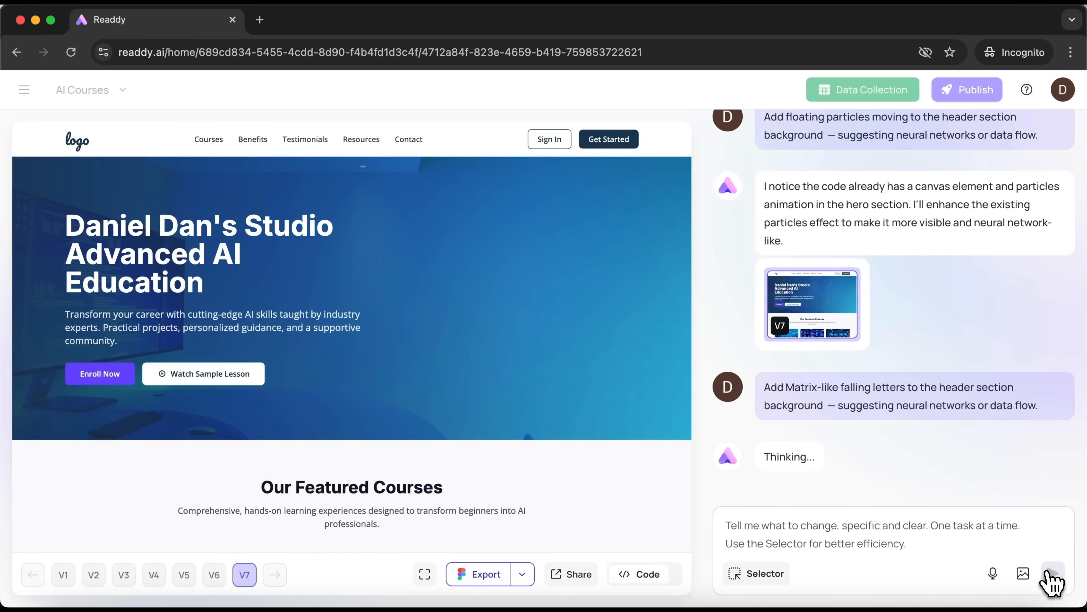
scroll("down", 3)
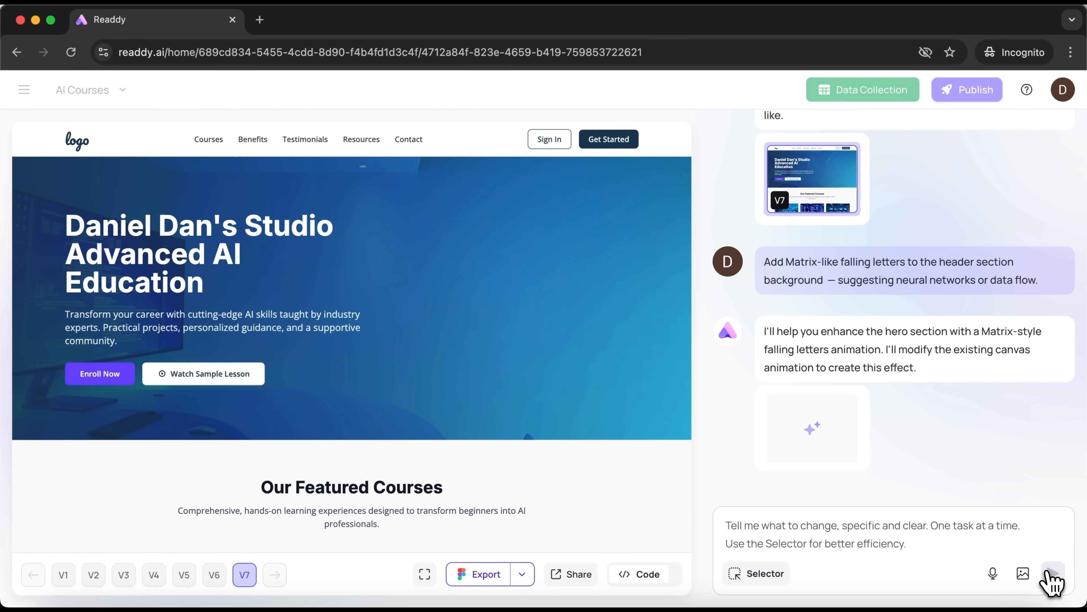
left_click(1053, 573)
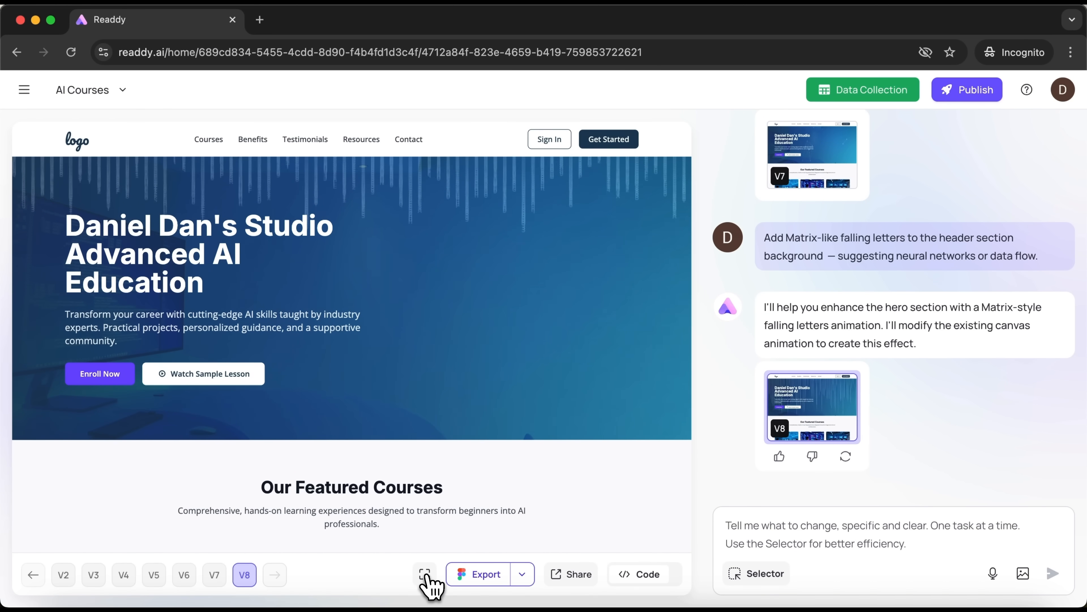
mouse_move(425, 574)
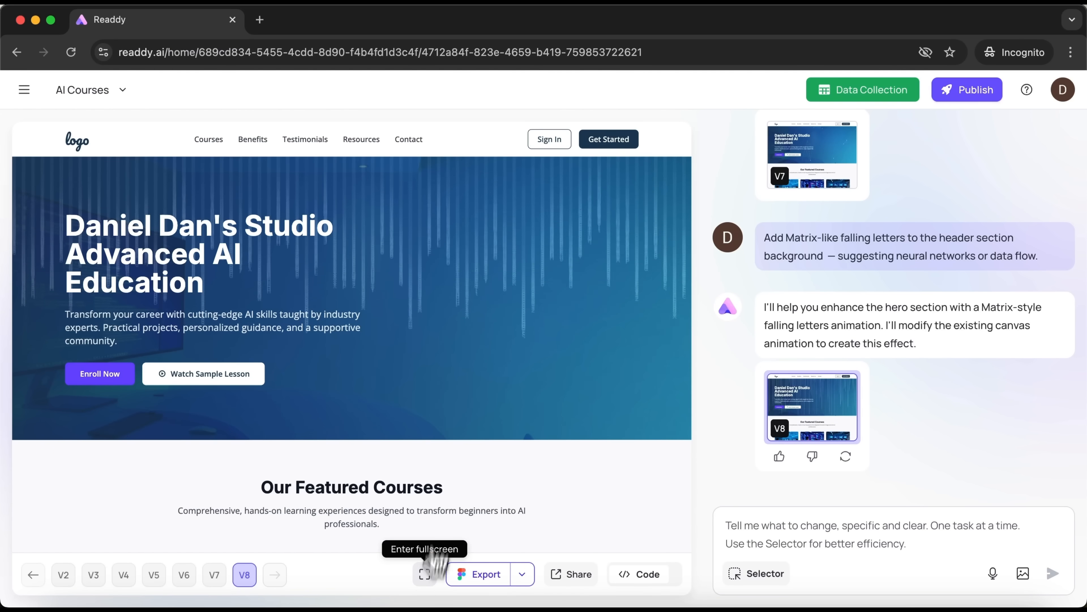
left_click(424, 573)
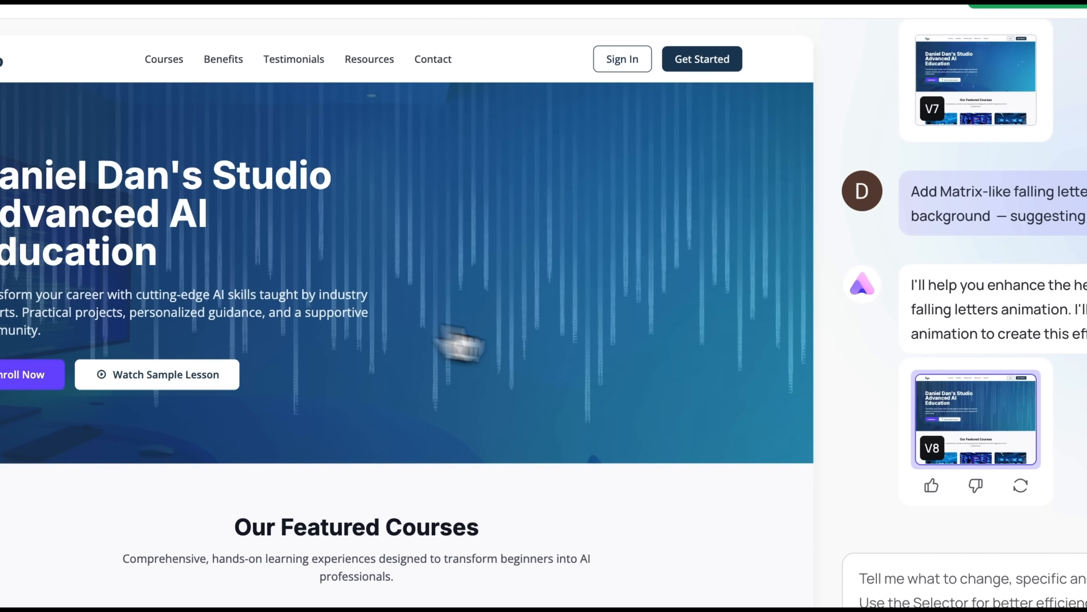
mouse_move(612, 210)
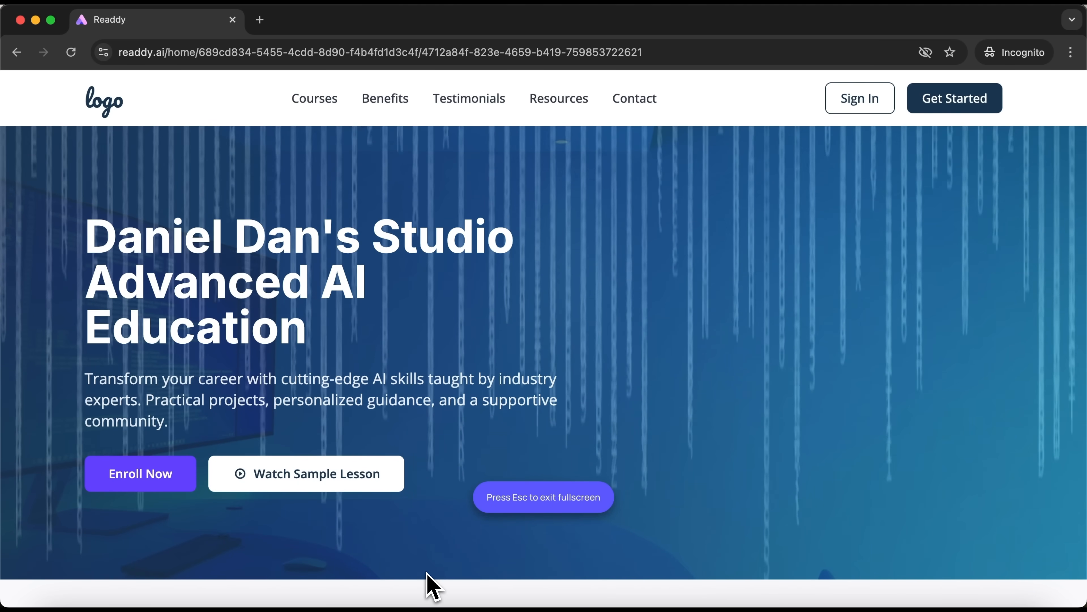
key("Escape")
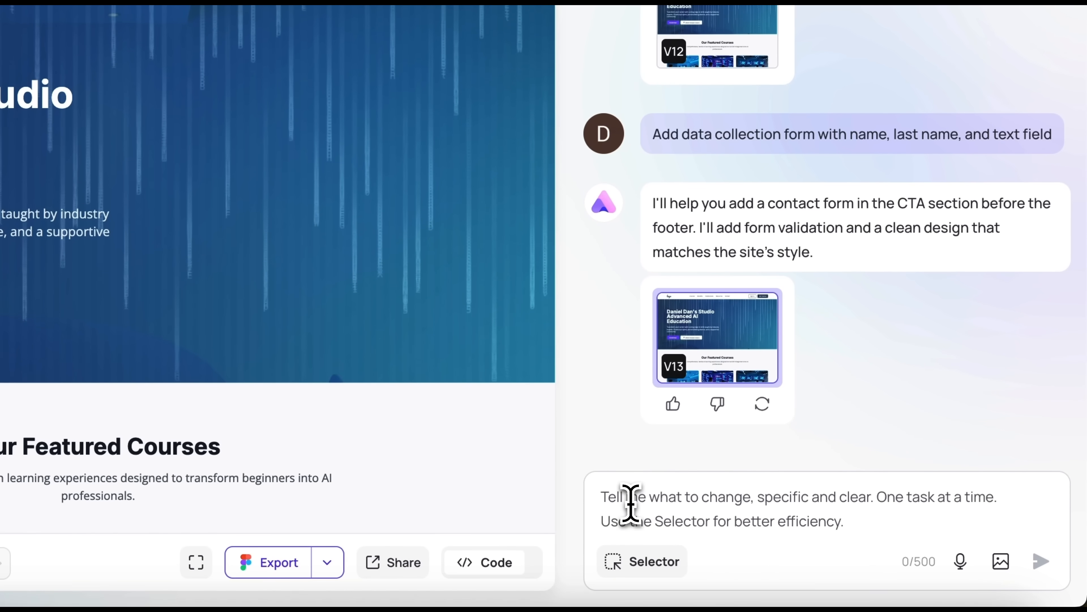
Request the linked YouTube video behind the hero section and preview version 14 full screen.
type("Instead of image, please, paste this youtube video ti the hero section: https://www.youtube.com/watch?v=eI5mG3c5ytq")
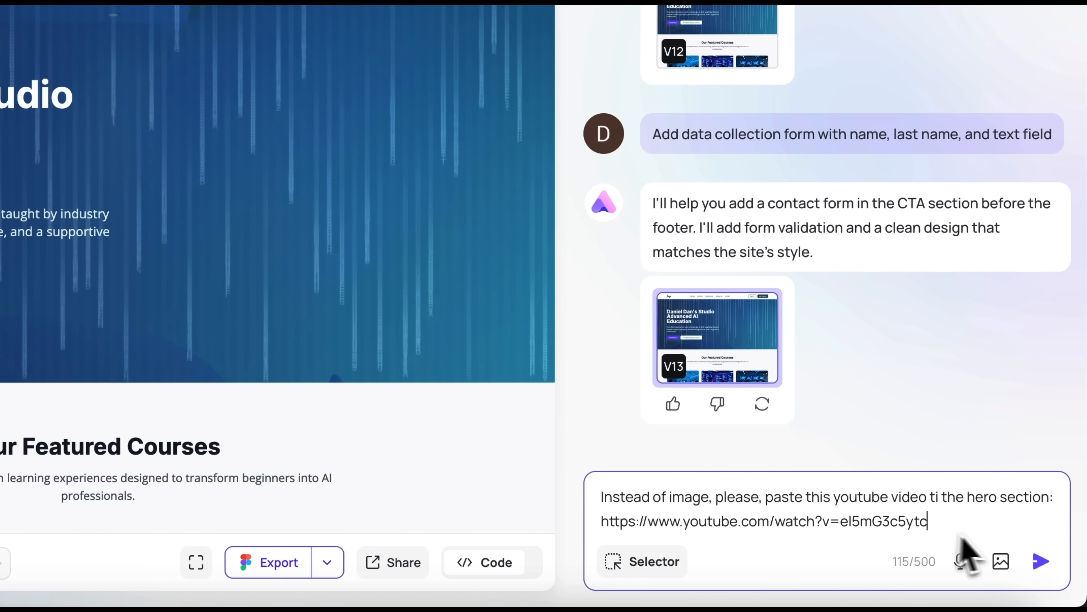
mouse_move(1041, 561)
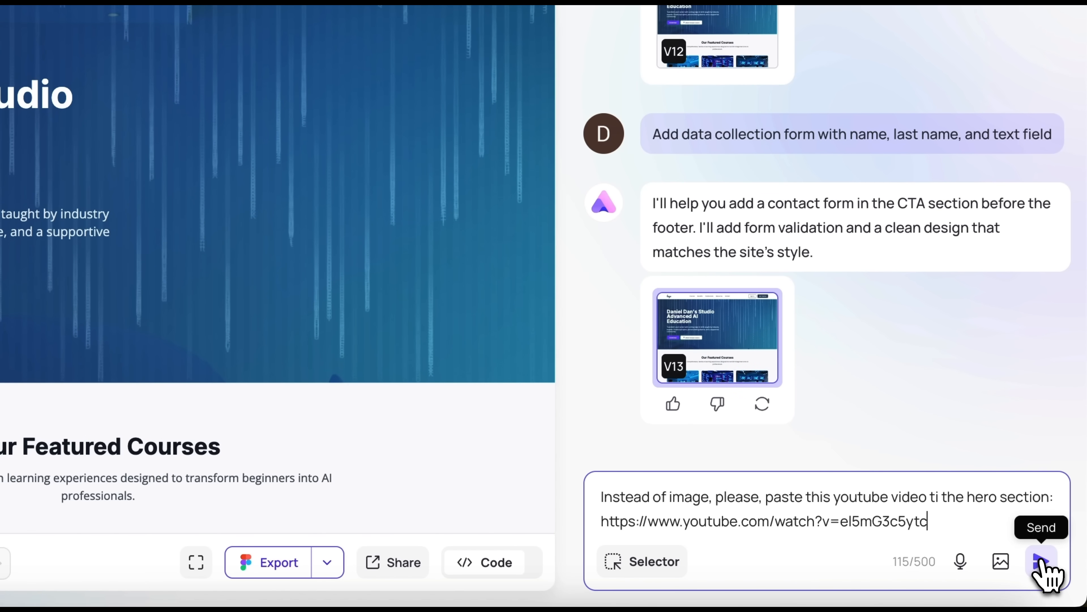
left_click(1041, 561)
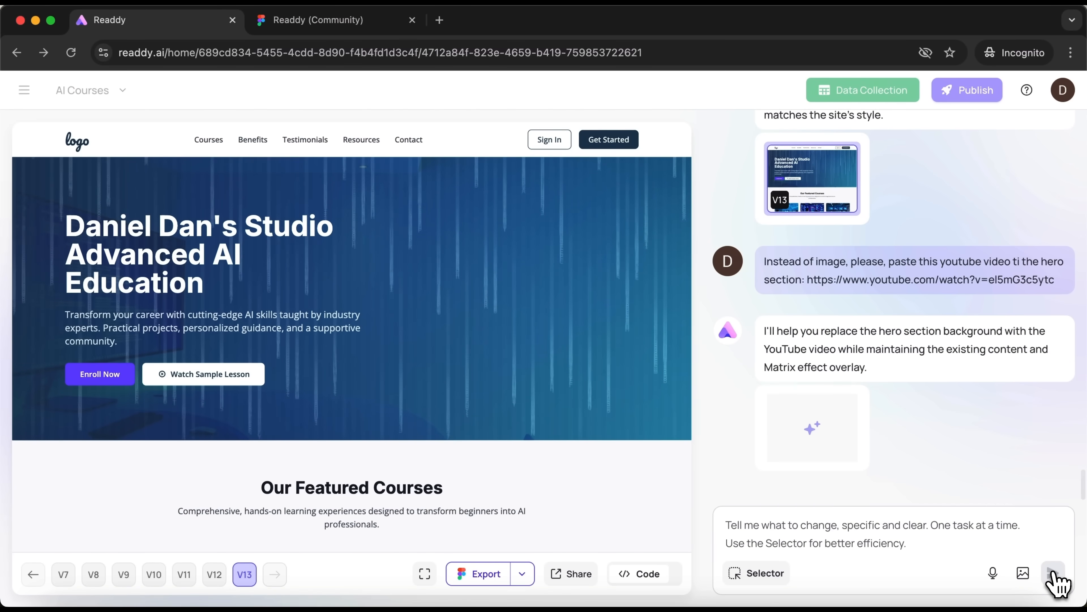
left_click(1053, 573)
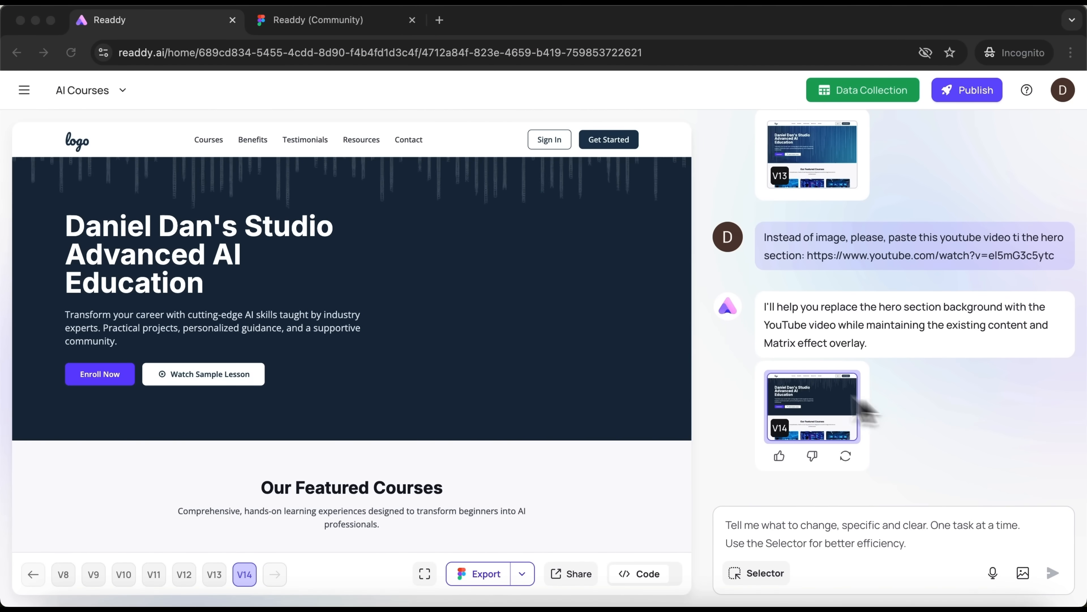
mouse_move(704, 406)
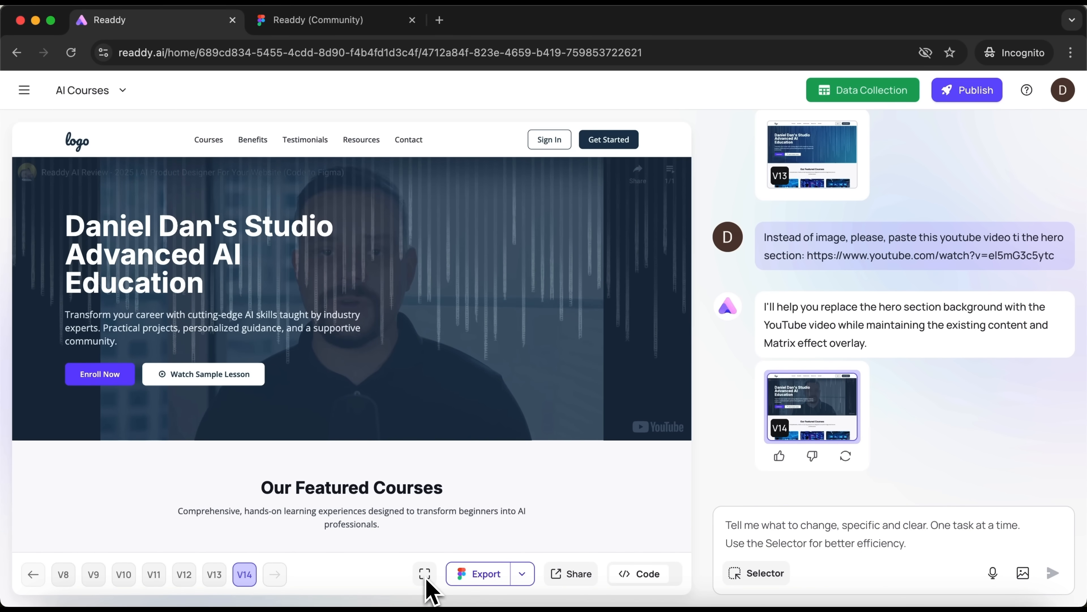
mouse_move(451, 545)
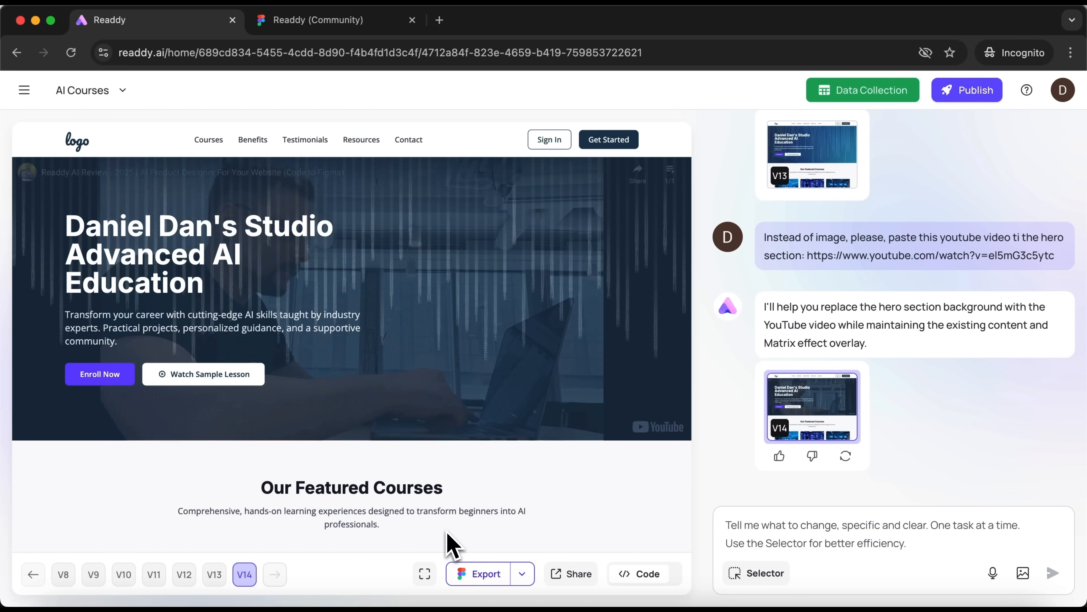
mouse_move(425, 574)
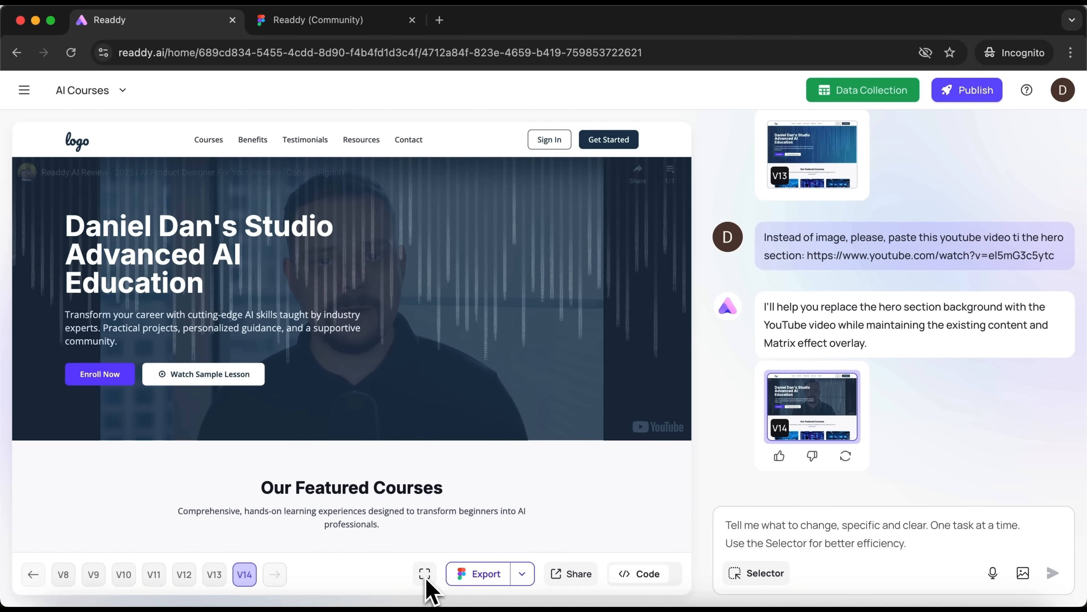
mouse_move(435, 563)
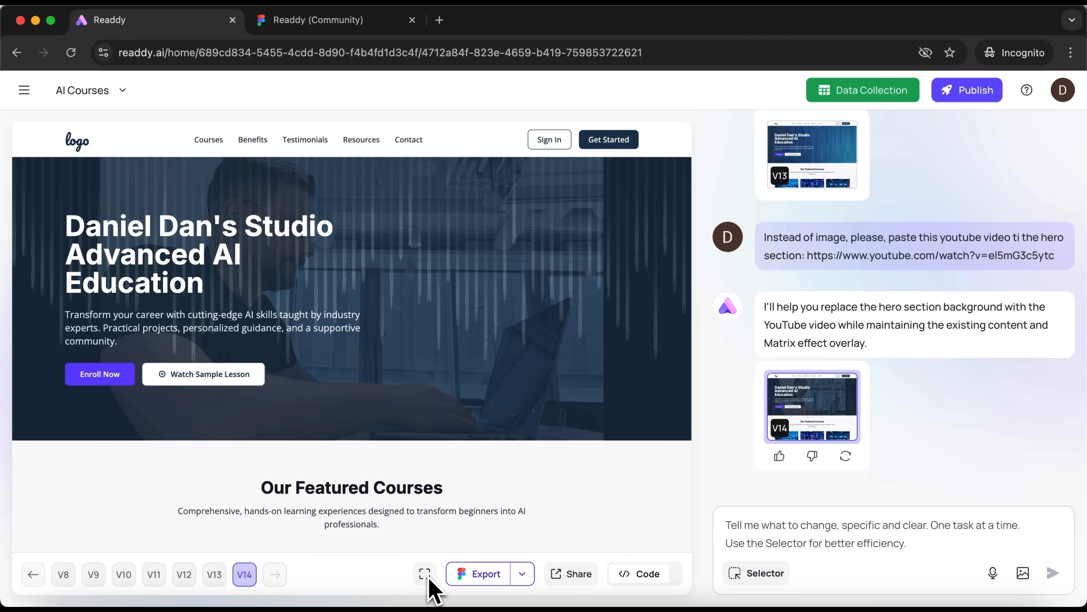
left_click(424, 574)
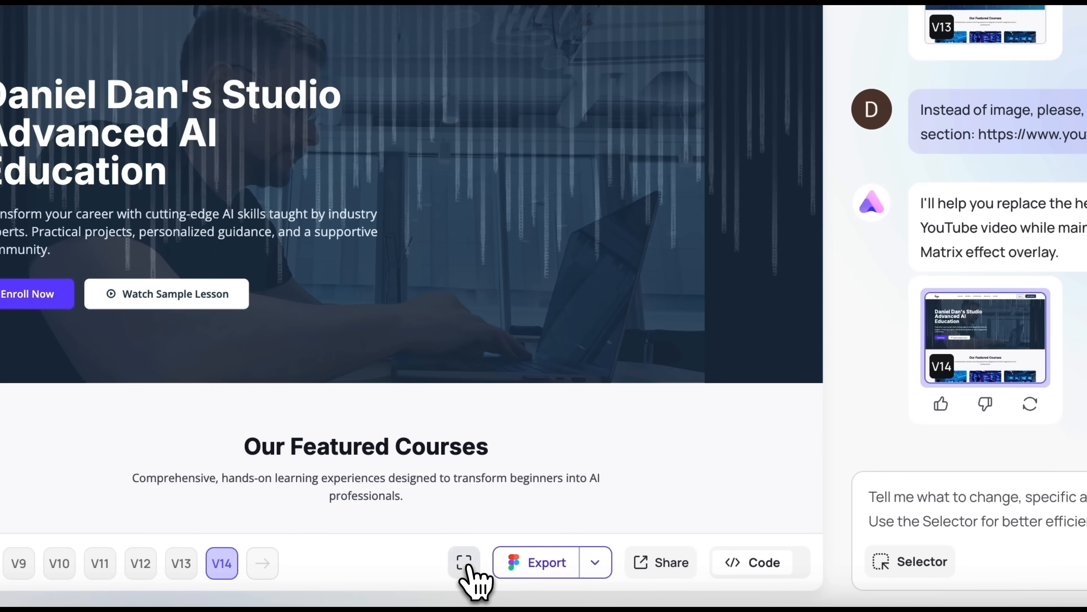
left_click(464, 562)
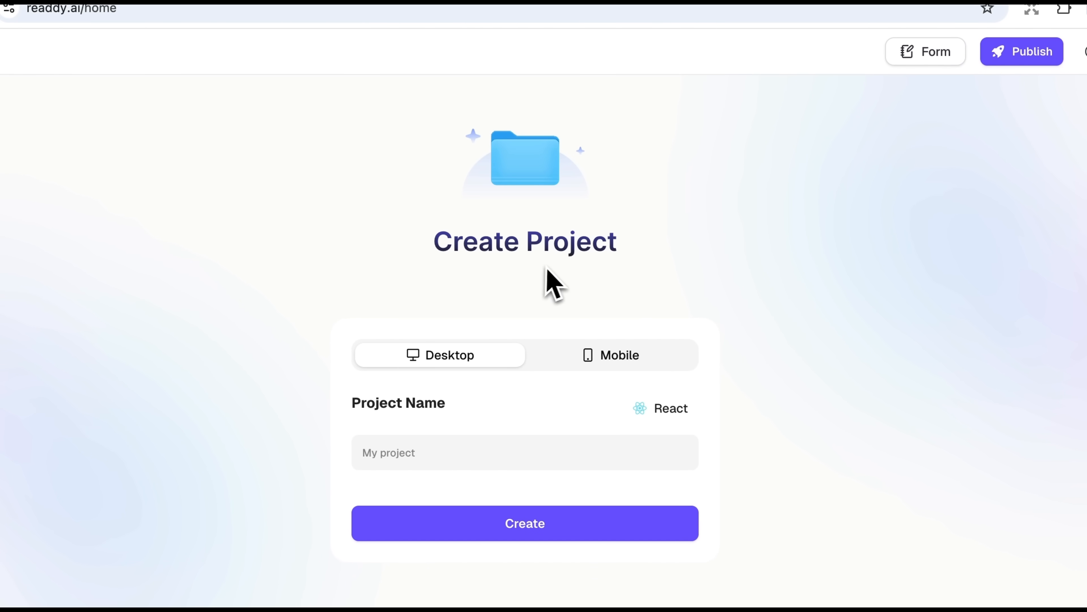
mouse_move(492, 382)
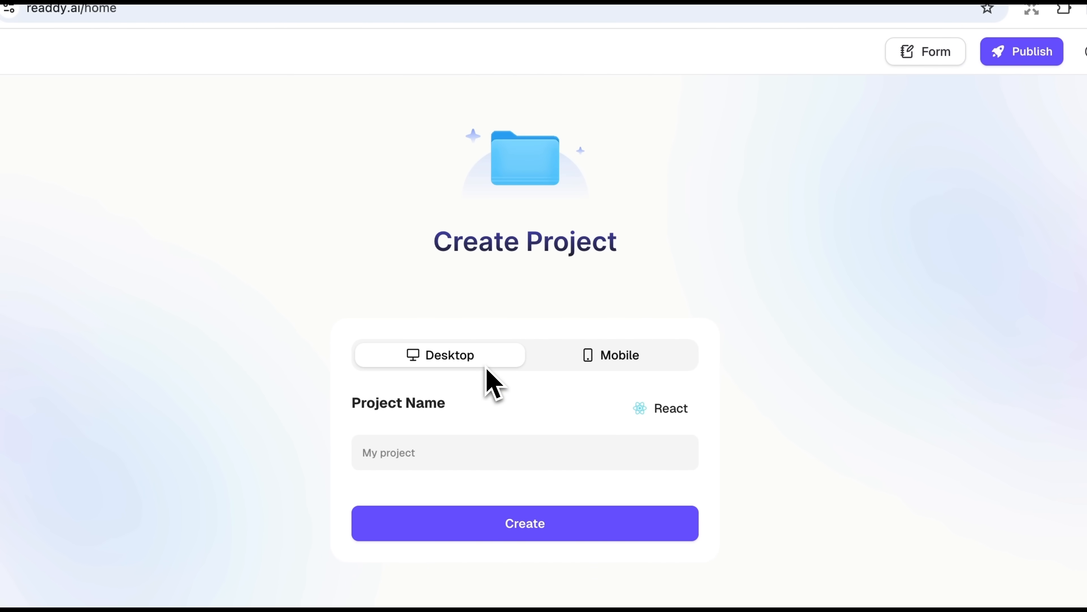
Create a desktop React project and send the Freelancer Portfolio brief with Home, About, Projects and Contact pages.
left_click(659, 408)
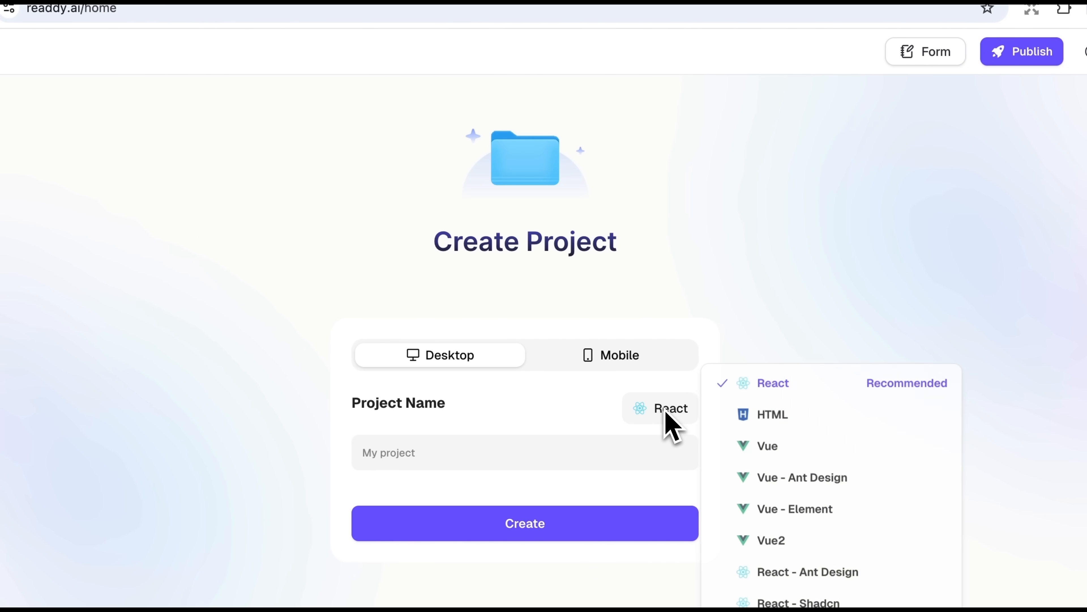
left_click(525, 452)
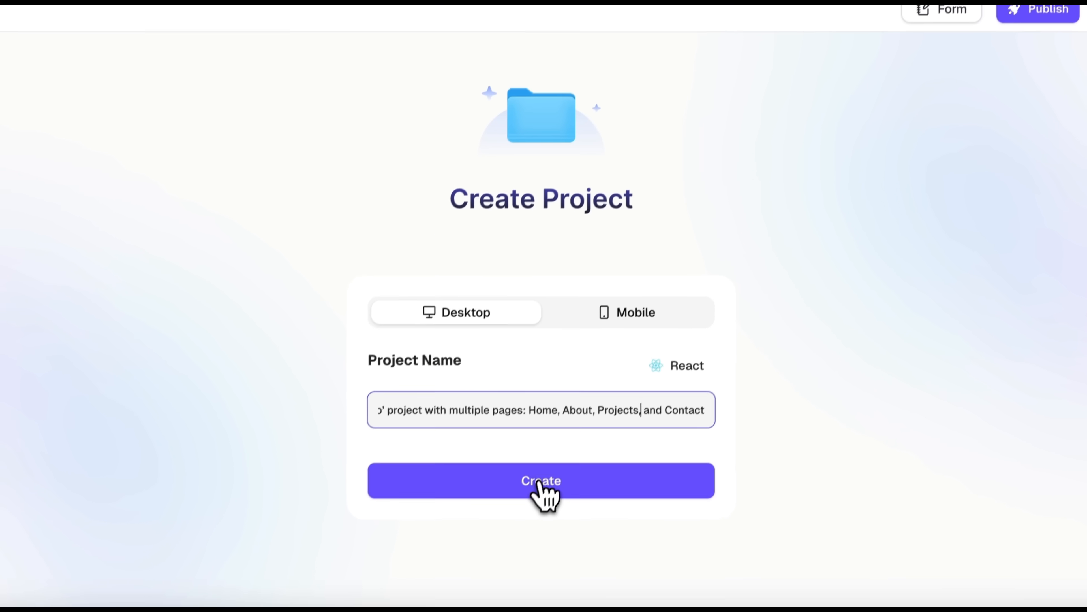
left_click(540, 479)
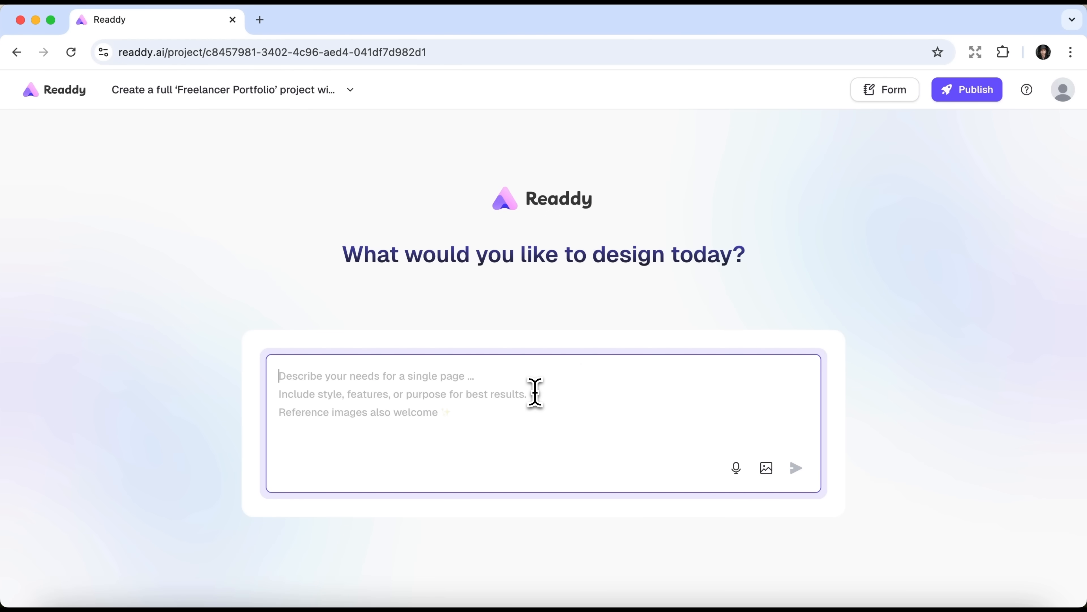
type("Create a full 'Freelancer Portfolio' project with multiple pages: Home, About, Projects, and Contact. Include in-app navigation through a top nav menu with working routing (forward, back, refresh). Add hero images, a project gallery with animations, and a lead-capture form on the Contact page.")
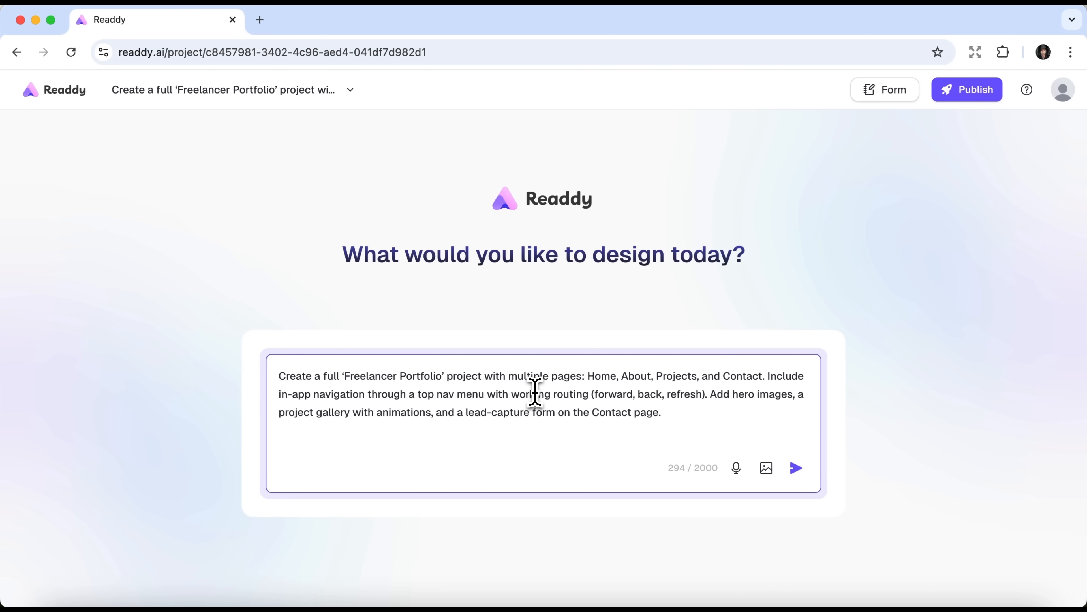
mouse_move(796, 467)
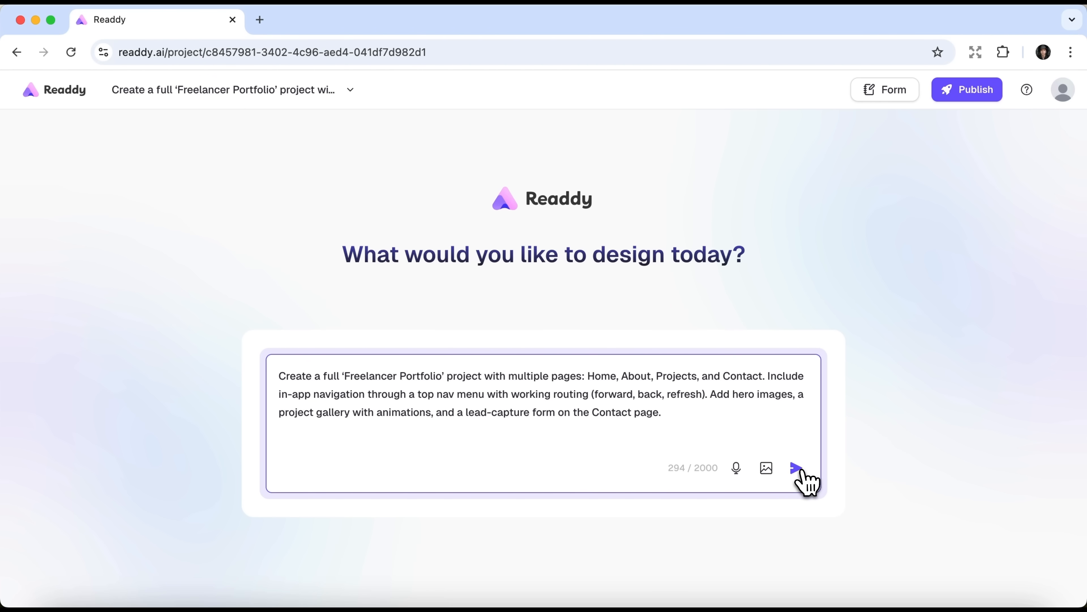
left_click(798, 467)
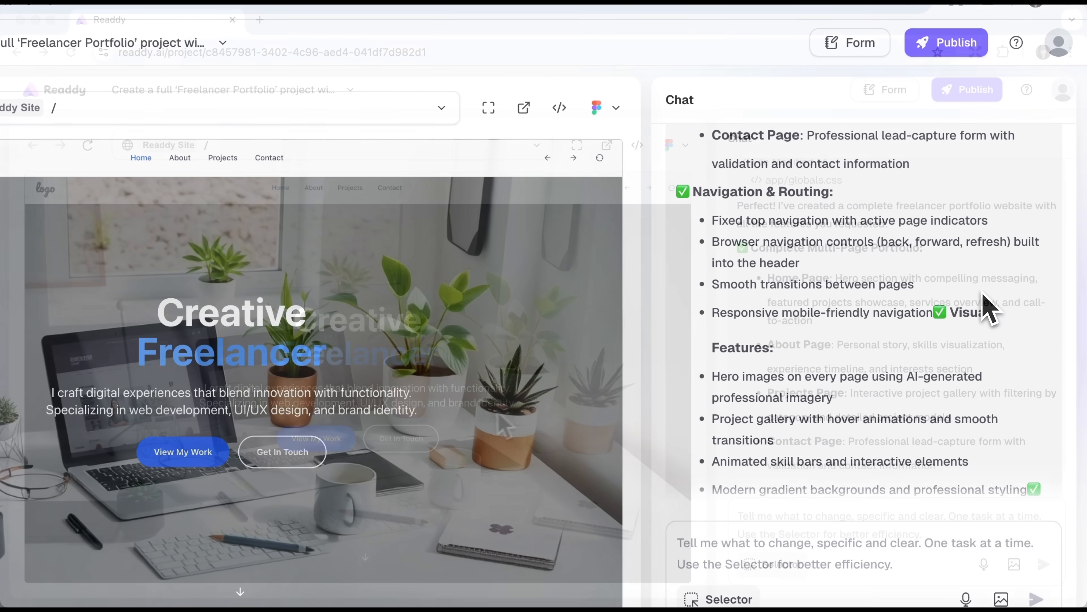
Look through the portfolio home page preview down to the footer and back.
scroll("down", 3)
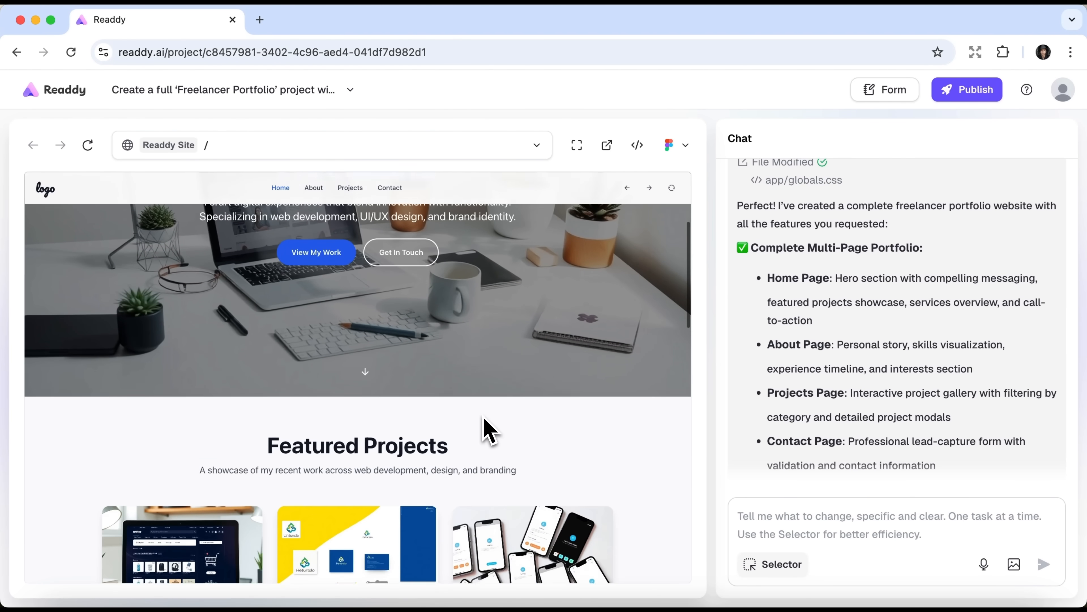
scroll("down", 3)
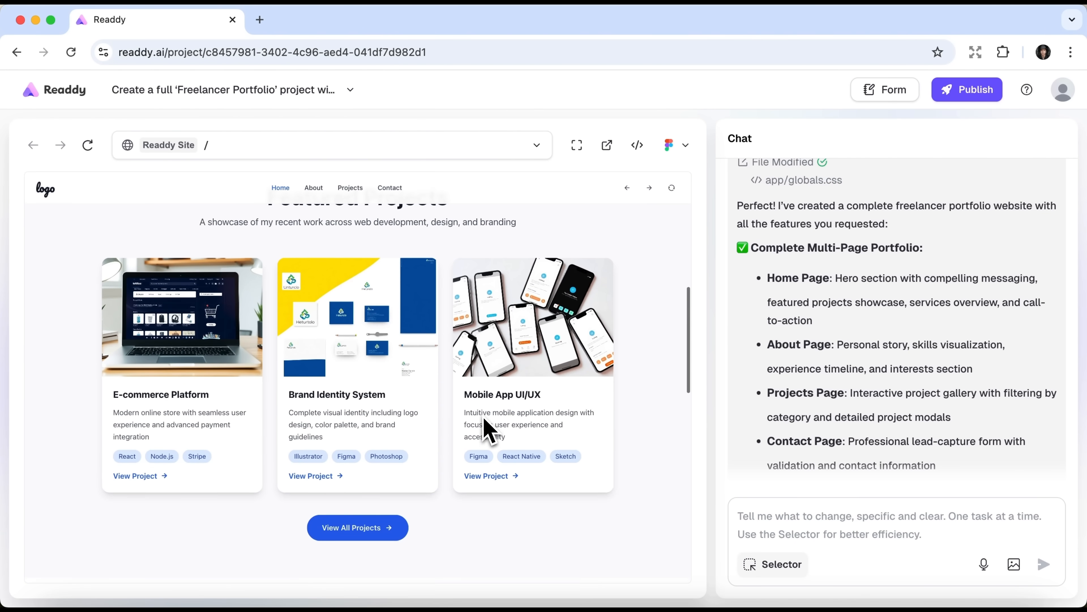
scroll("down", 3)
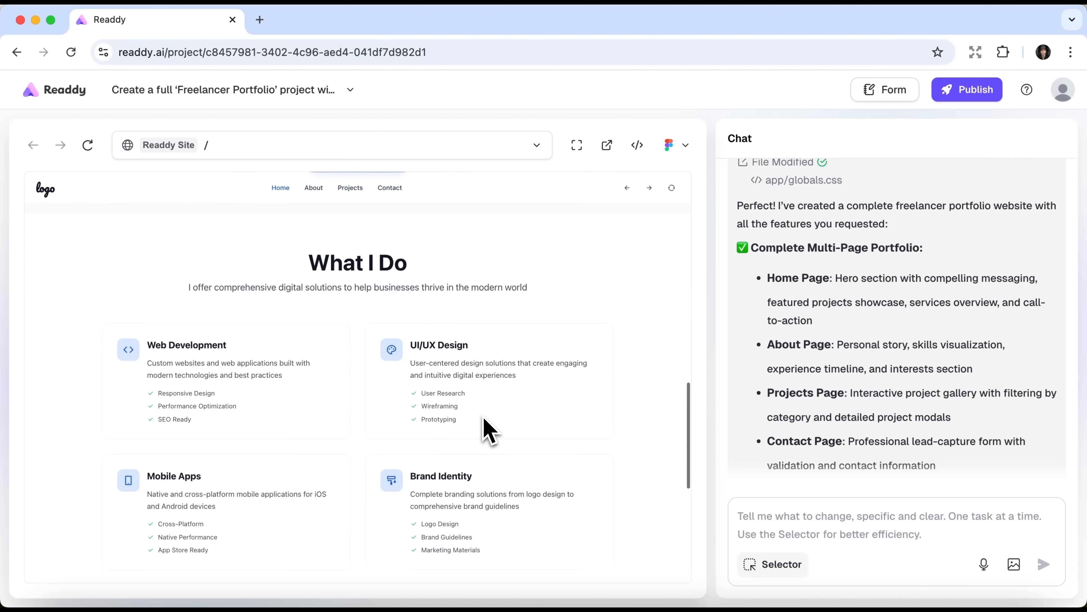
scroll("down", 3)
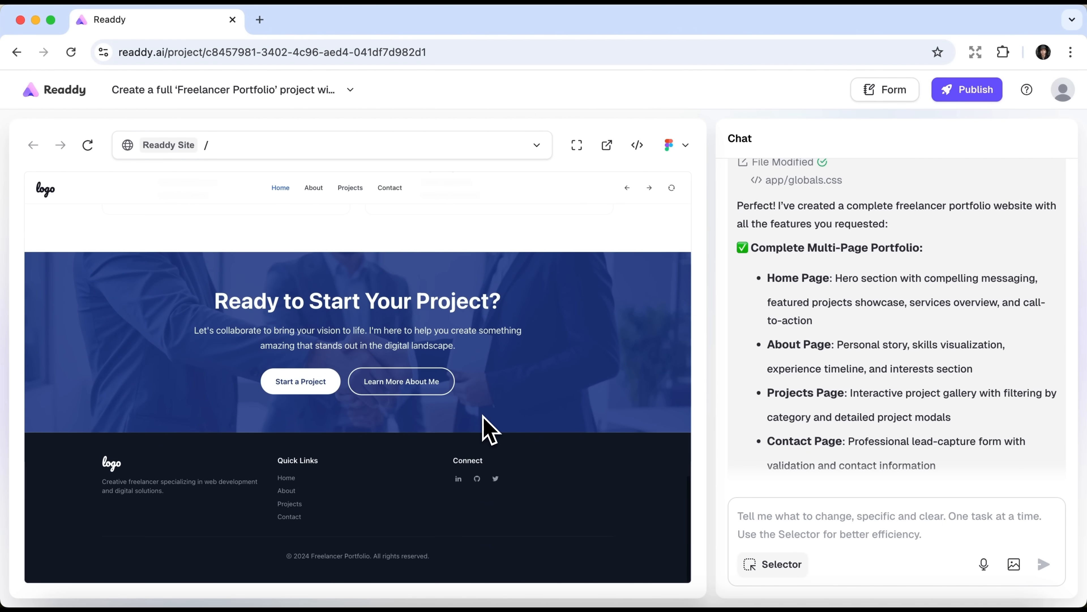
scroll("up", 3)
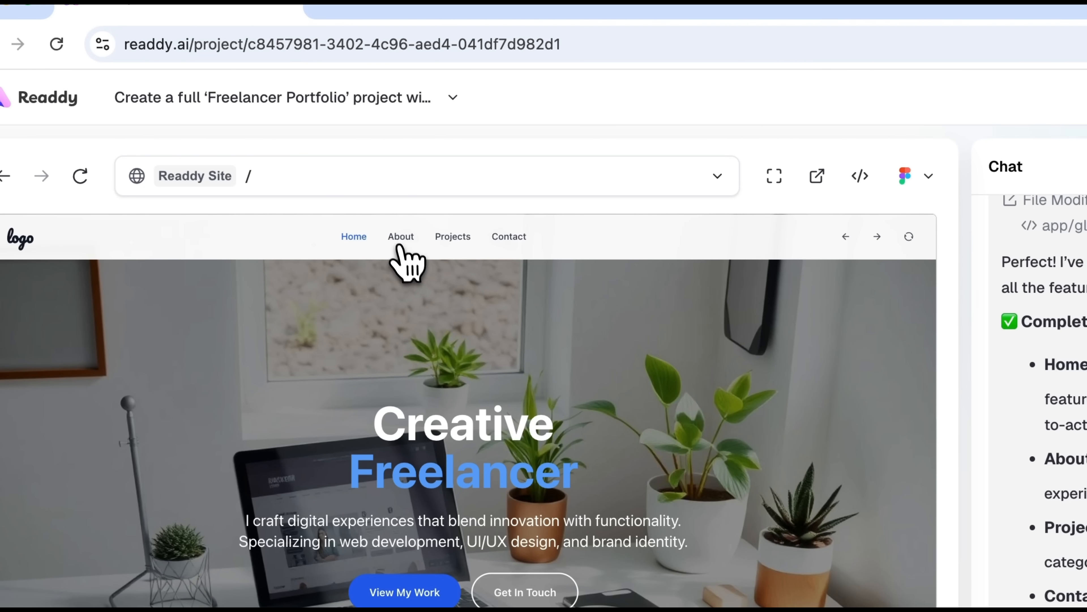
Visit the portfolio's About, Projects and Contact pages from the navigation bar.
left_click(400, 237)
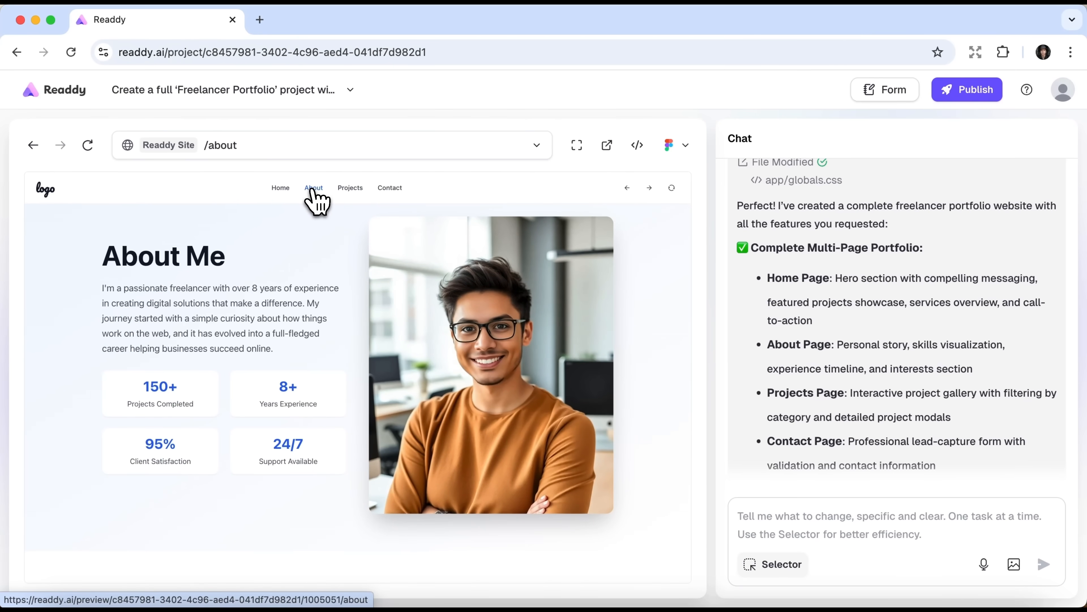
mouse_move(242, 156)
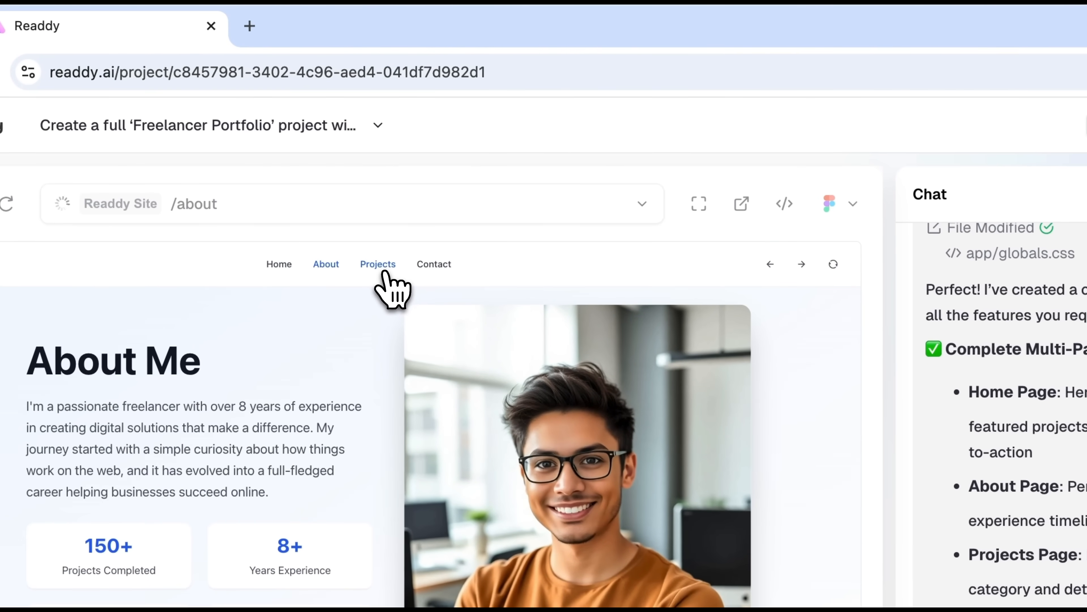
left_click(377, 264)
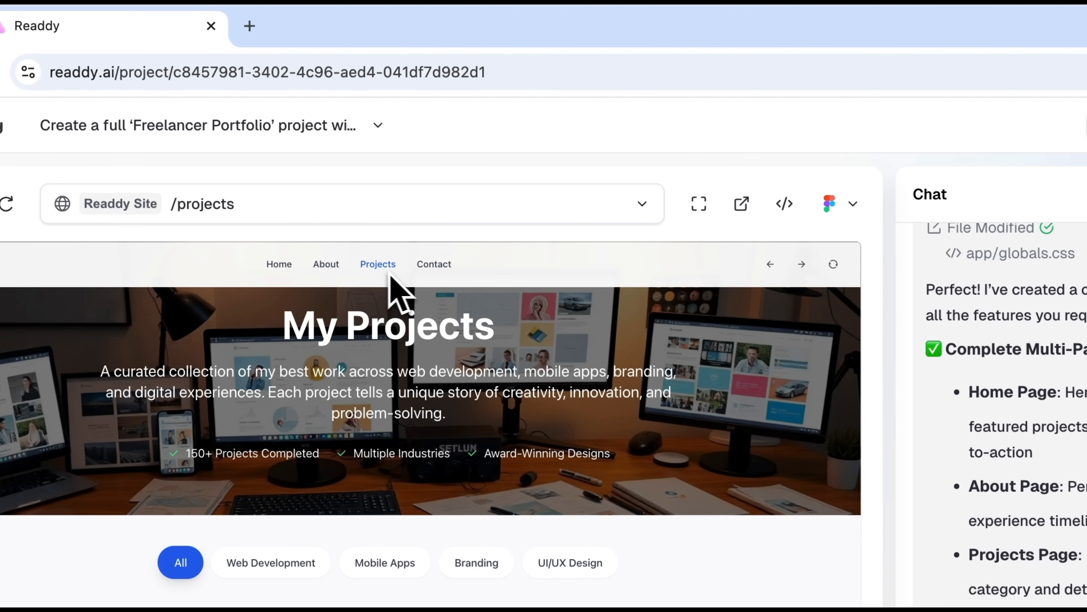
left_click(433, 264)
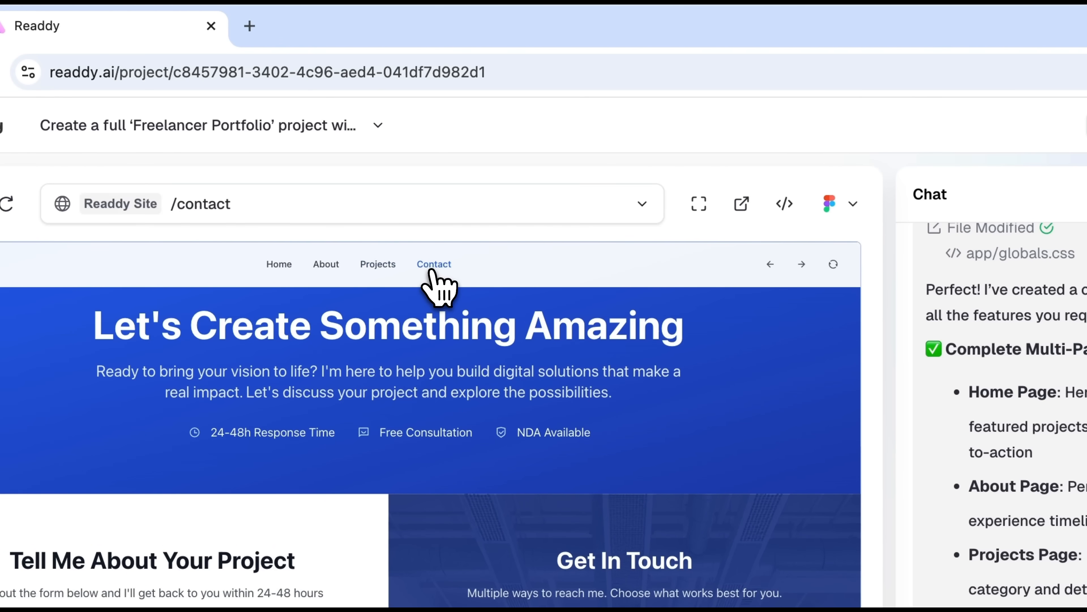
mouse_move(616, 278)
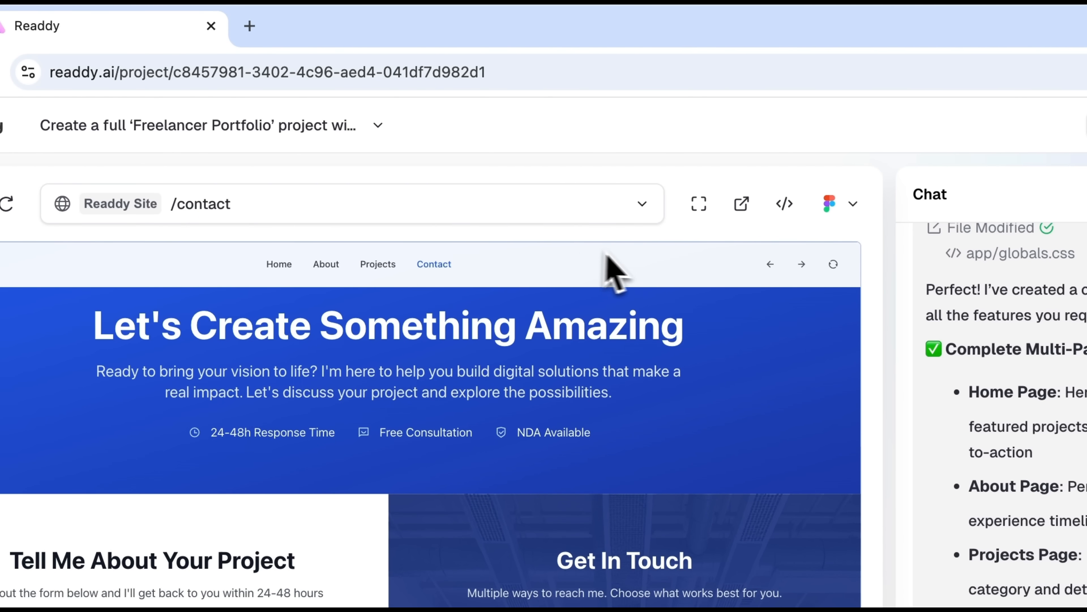
mouse_move(741, 204)
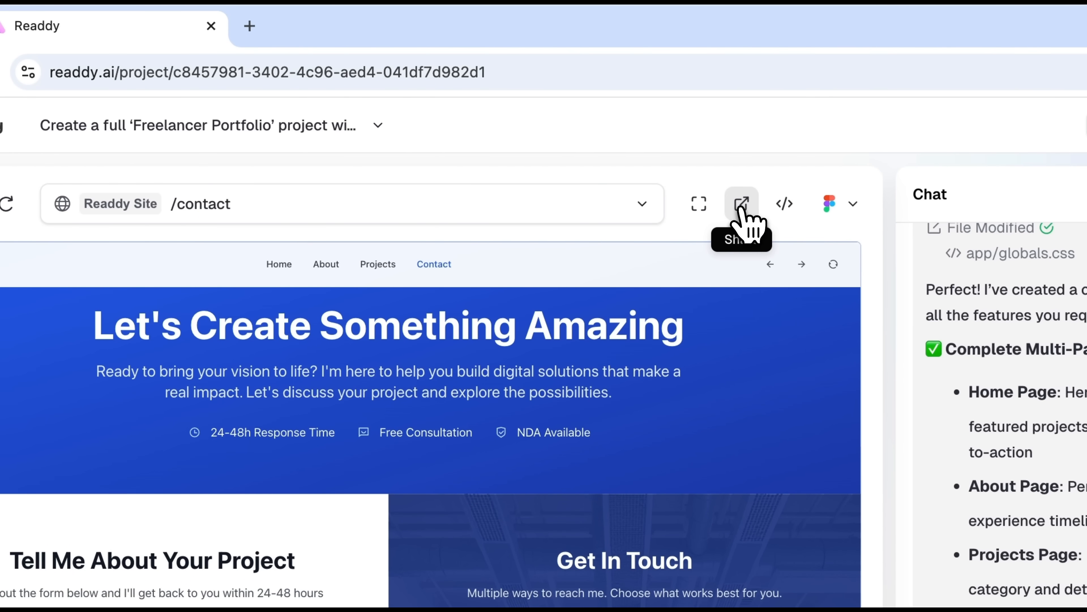
Launch the portfolio as a shareable preview in a new tab and scroll its home page to the footer.
left_click(741, 203)
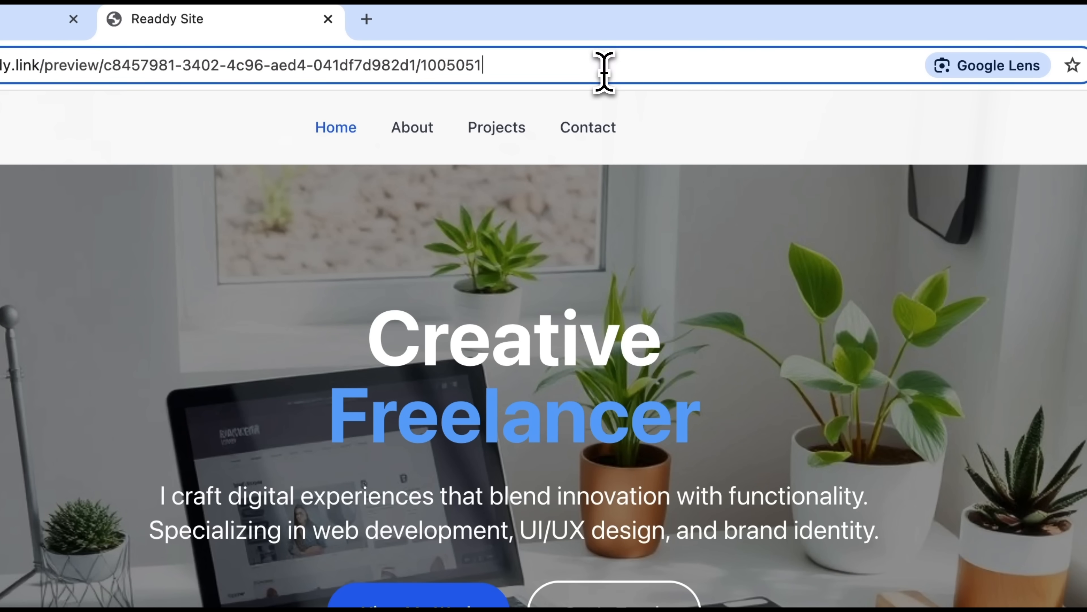
scroll("down", 3)
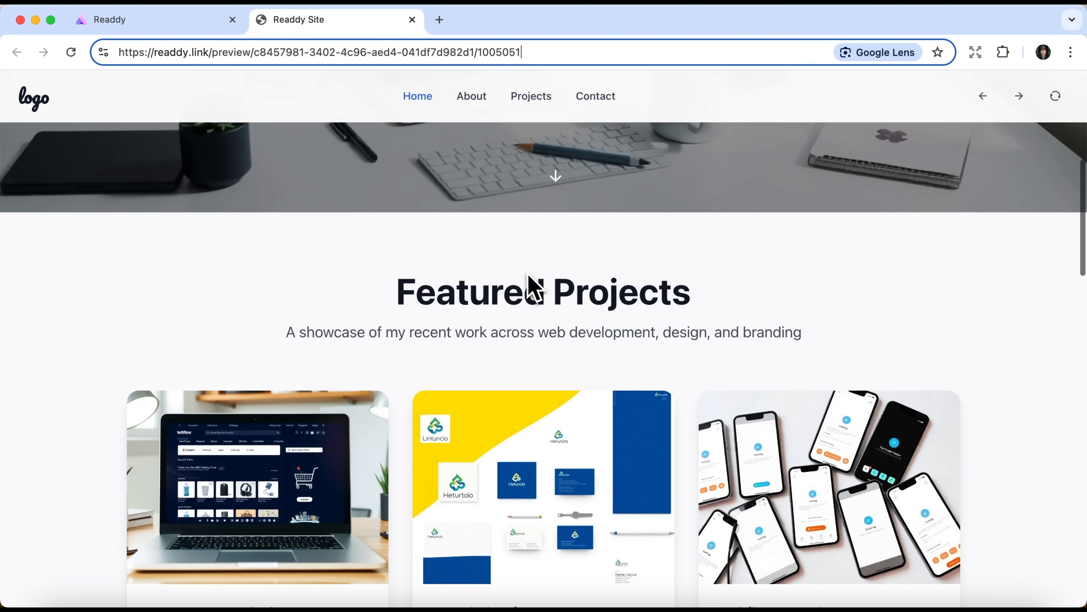
scroll("down", 3)
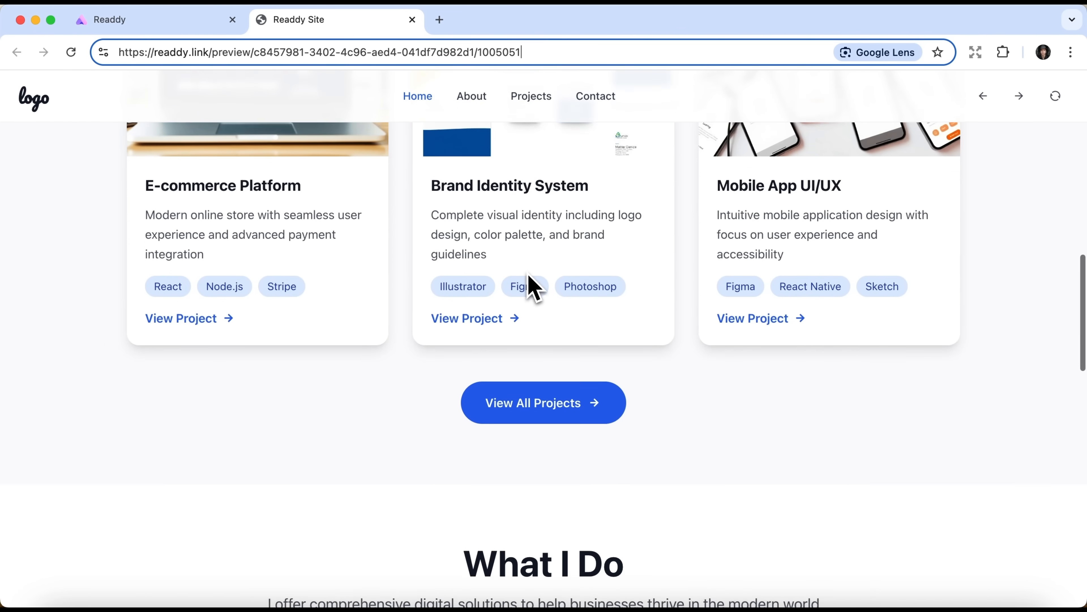
scroll("down", 3)
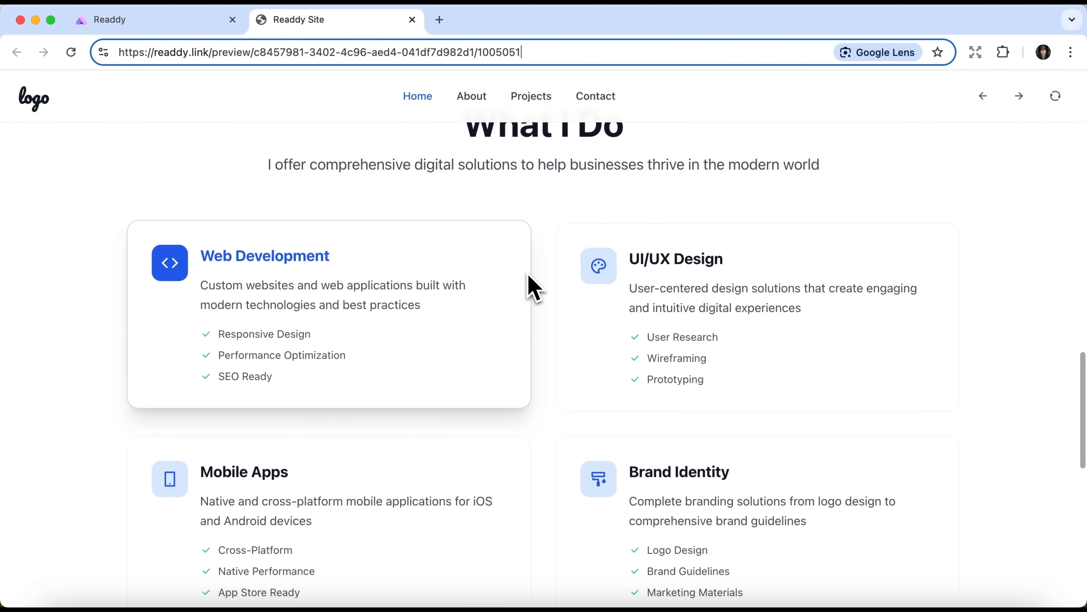
scroll("down", 3)
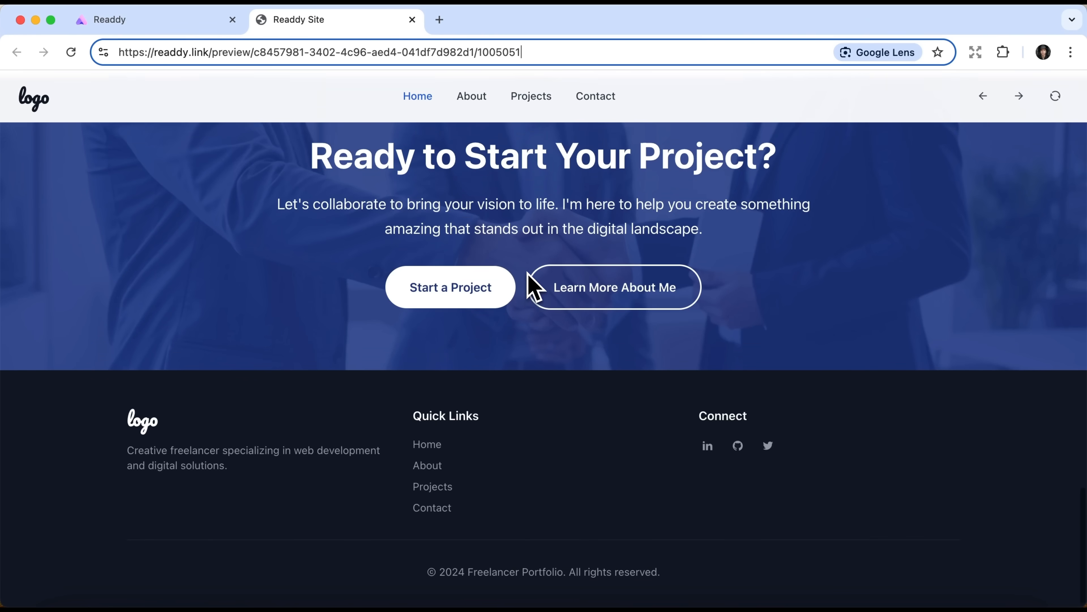
Go to the shared preview's About page and scroll past skills and experience to Beyond the Code.
left_click(471, 96)
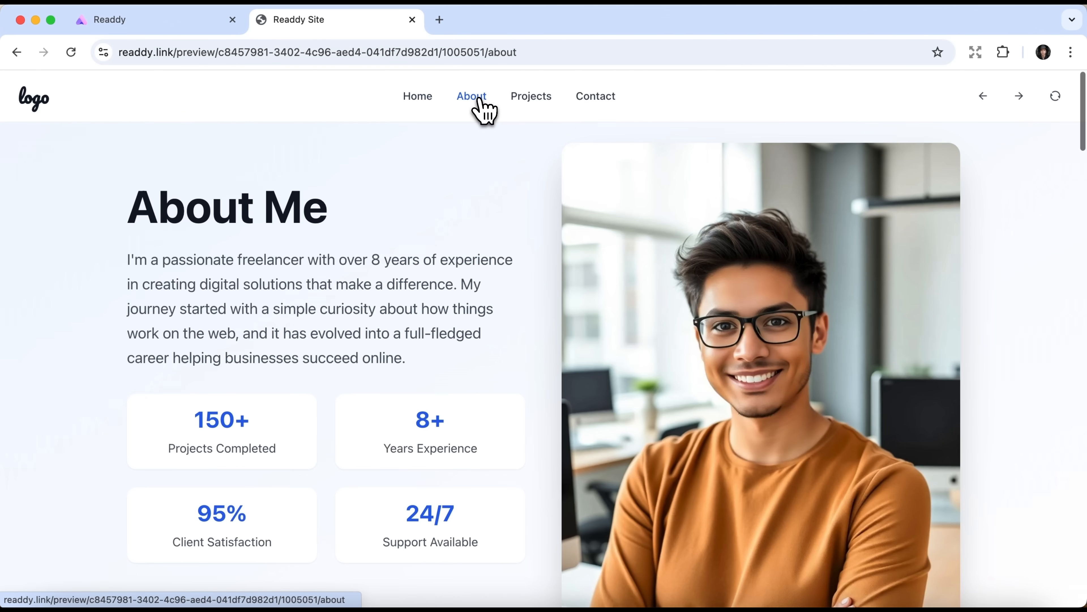
scroll("down", 3)
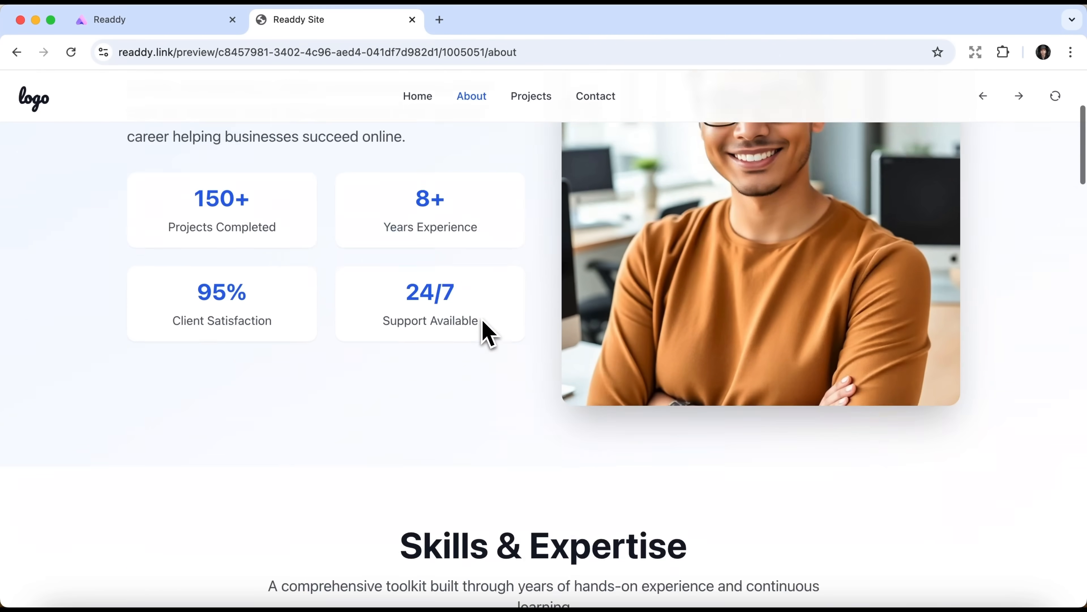
scroll("down", 3)
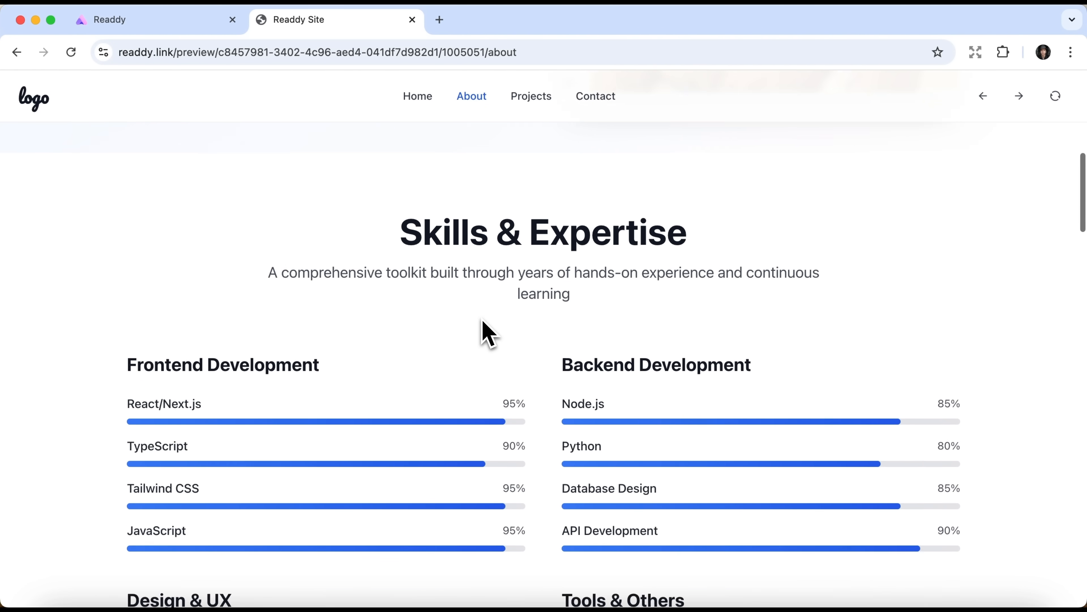
scroll("down", 3)
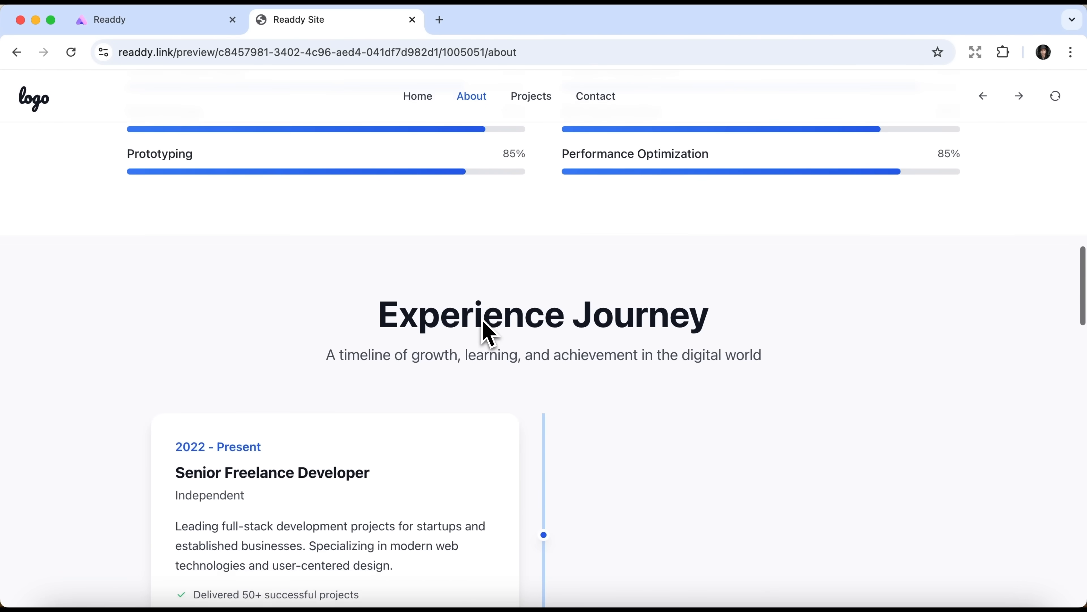
scroll("down", 3)
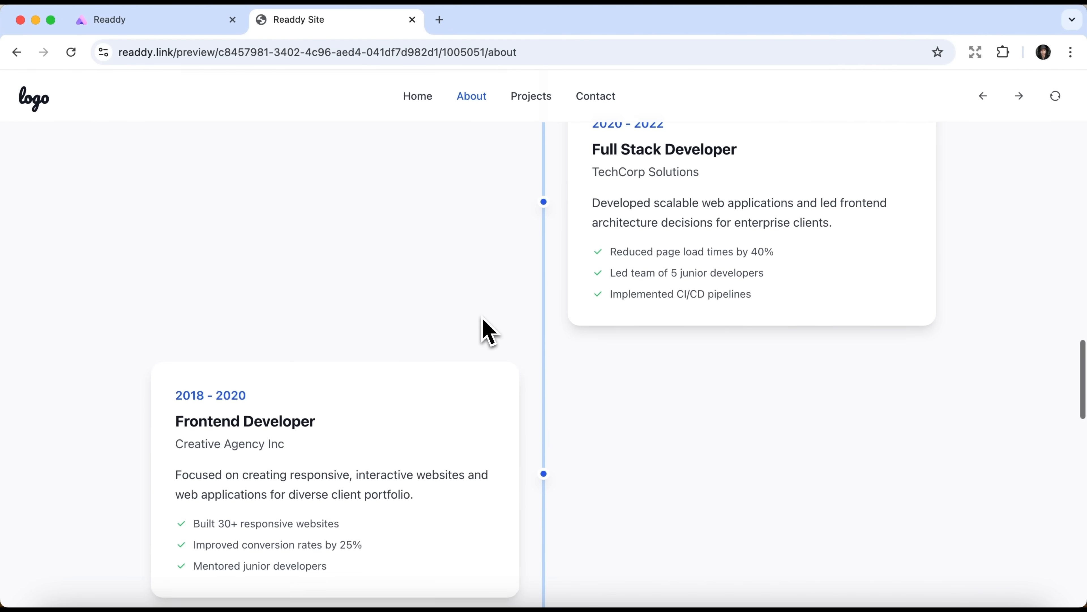
scroll("down", 3)
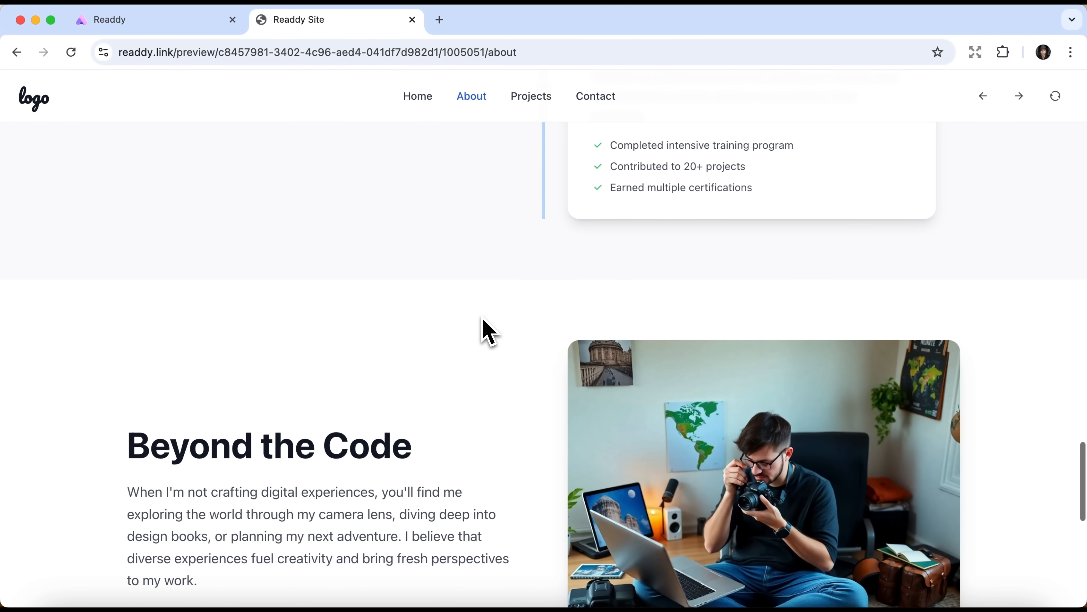
Go to the shared preview's Projects page and glance through its project grid.
left_click(531, 95)
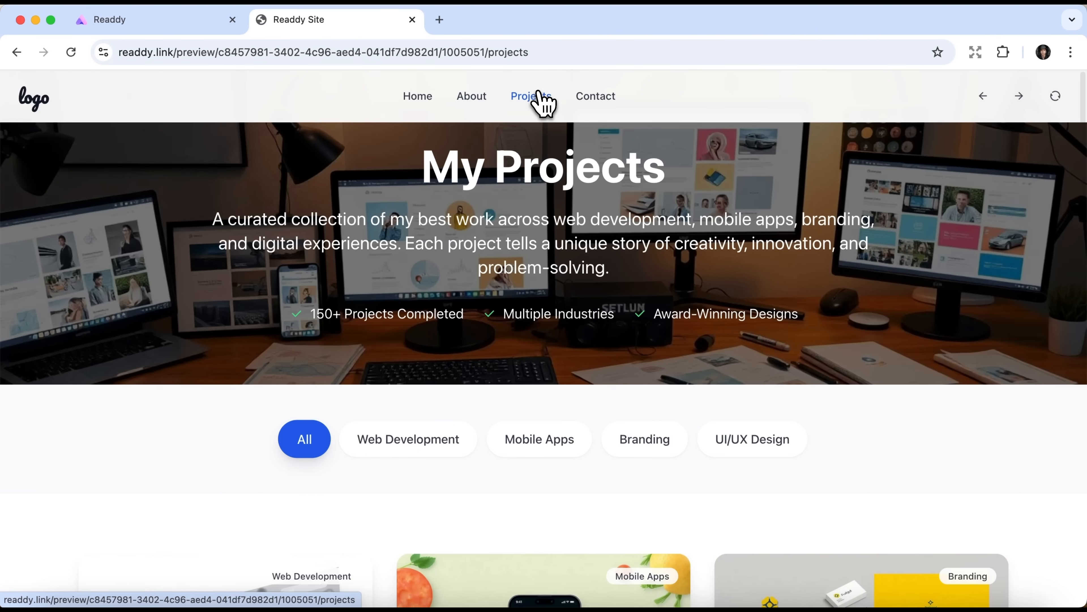
scroll("down", 3)
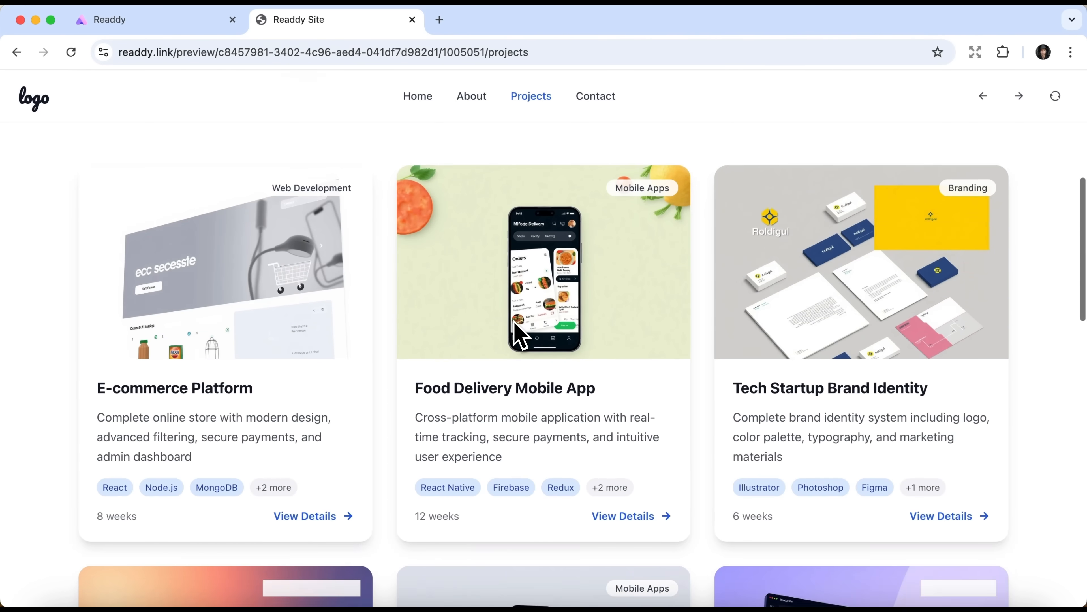
scroll("up", 3)
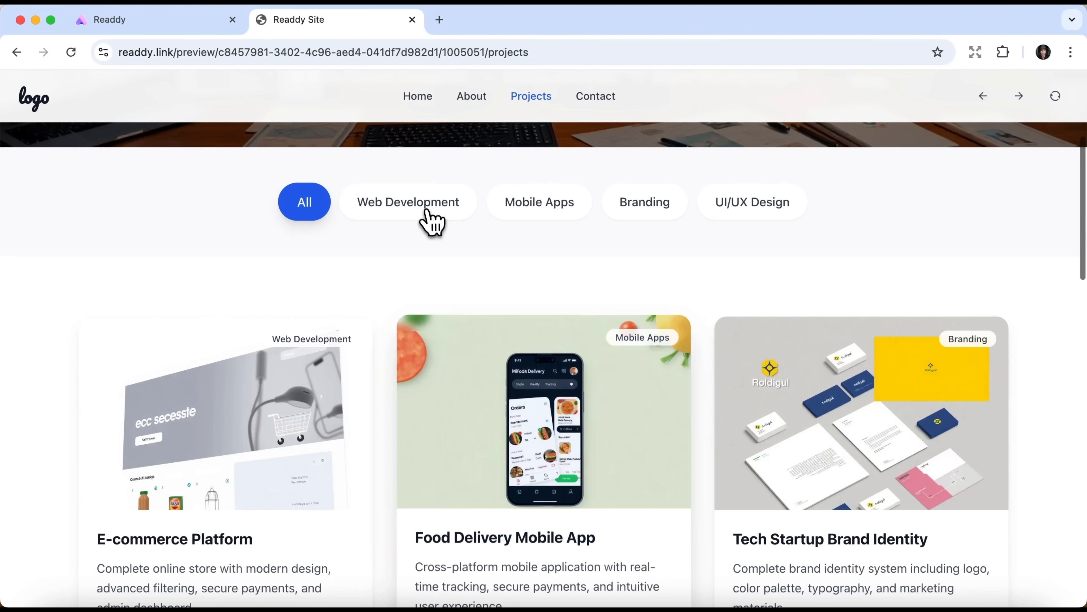
Filter projects by Web Development, Mobile Apps and Branding, then move to the Contact page.
left_click(408, 201)
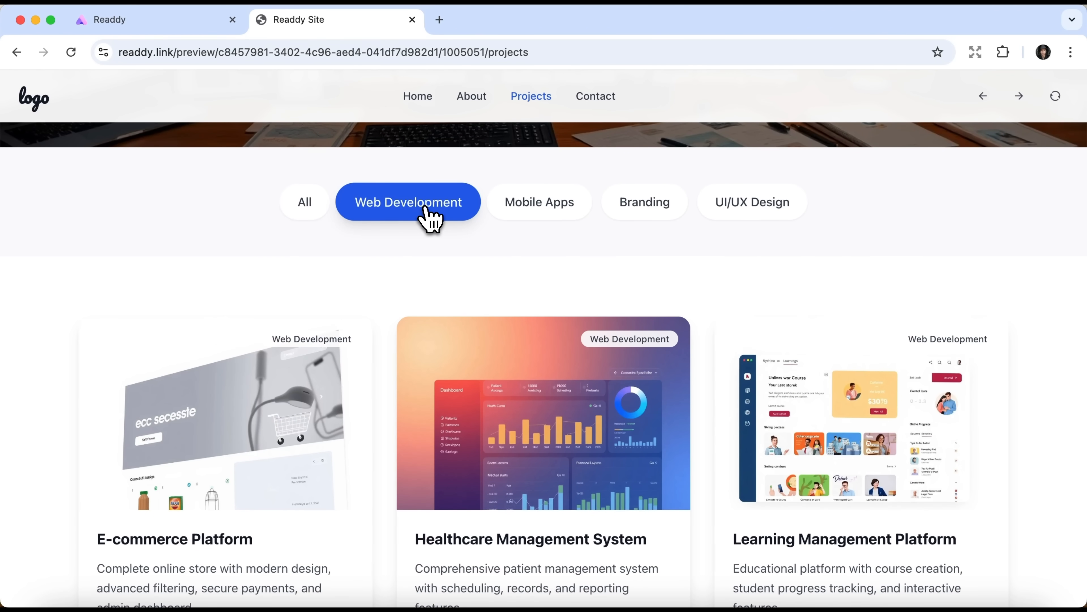
left_click(539, 202)
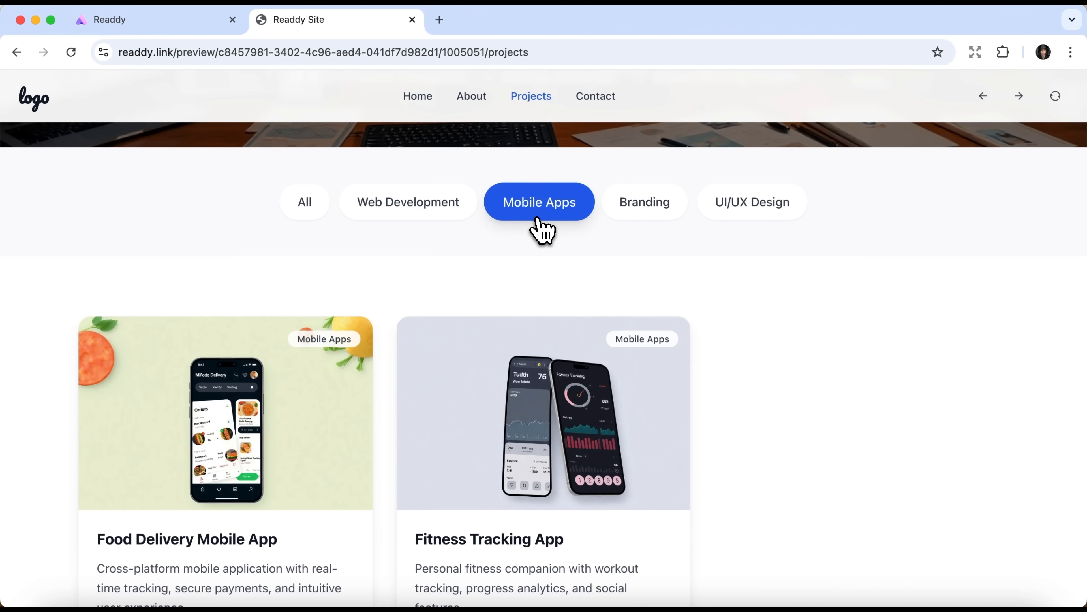
left_click(643, 201)
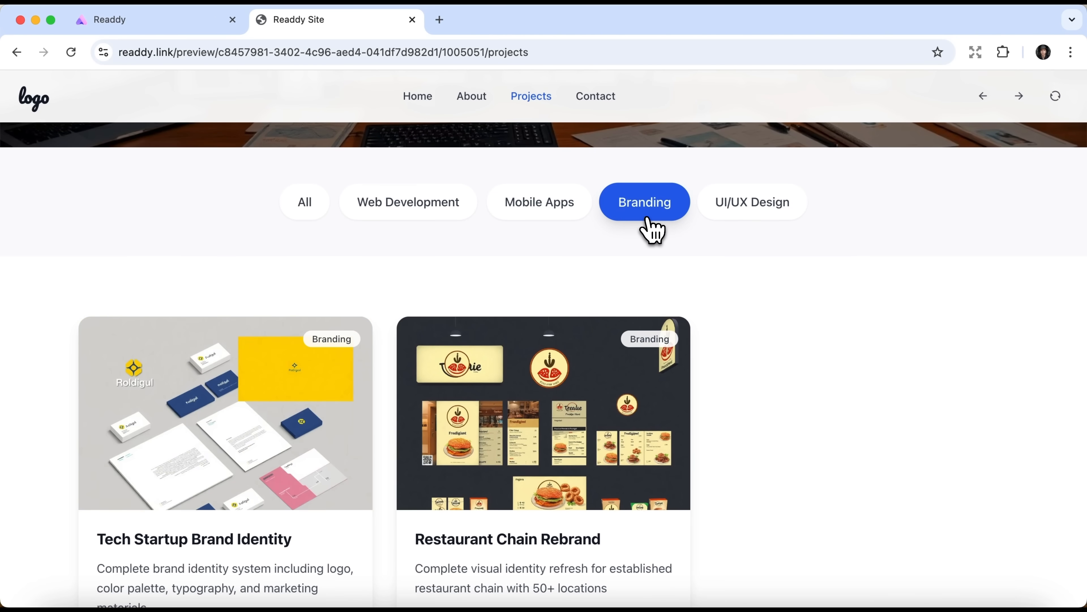
left_click(595, 96)
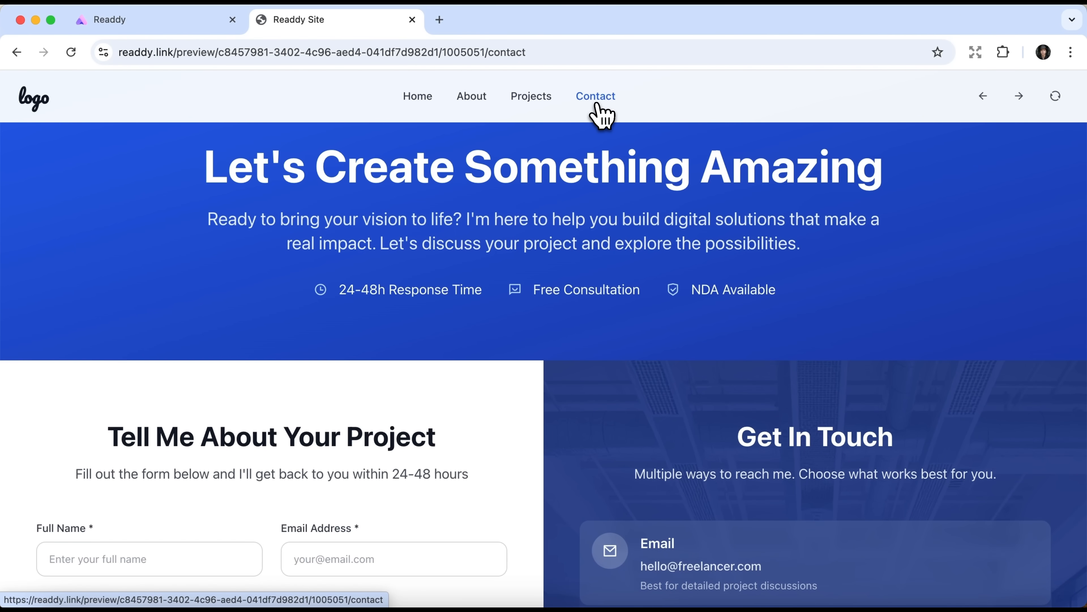
mouse_move(33, 135)
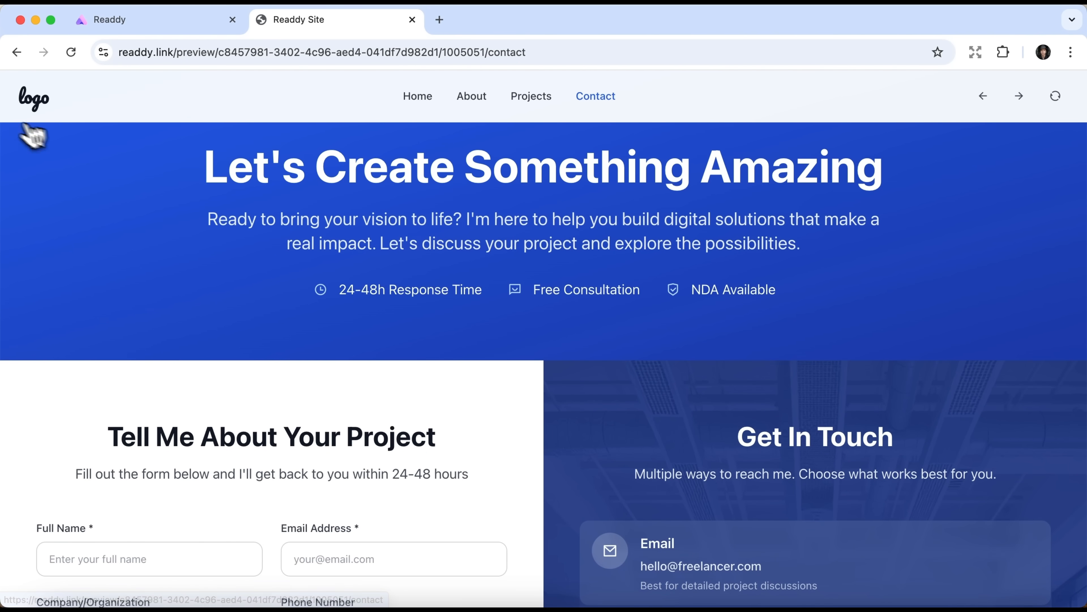
Return to the Readdy editor tab showing the portfolio's /contact route.
left_click(16, 52)
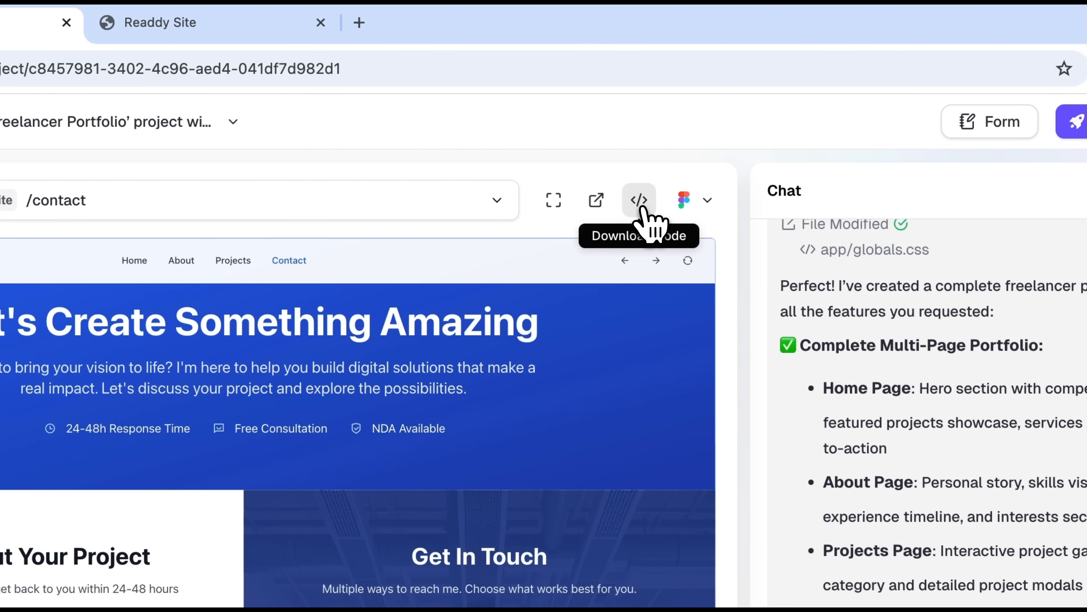
mouse_move(683, 208)
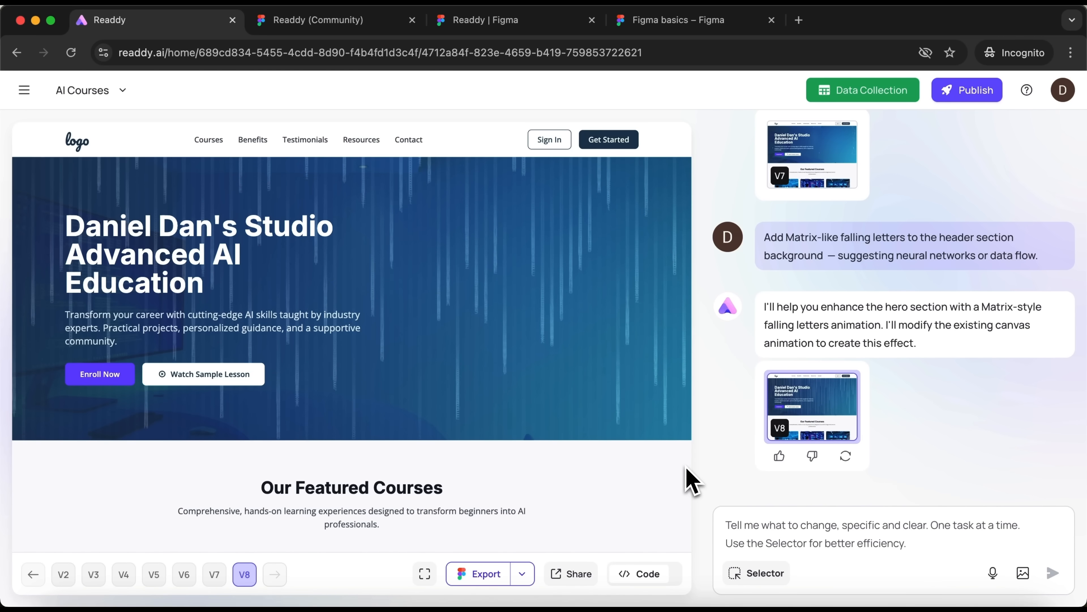
Export the AI Courses page to Figma and copy the page file for pasting.
scroll("down", 3)
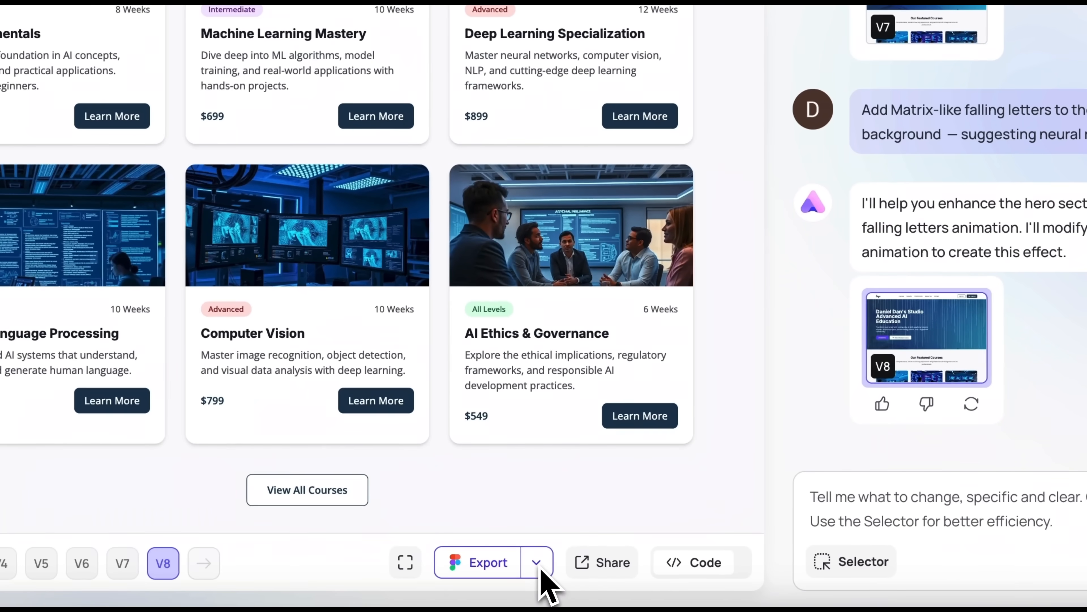
left_click(536, 563)
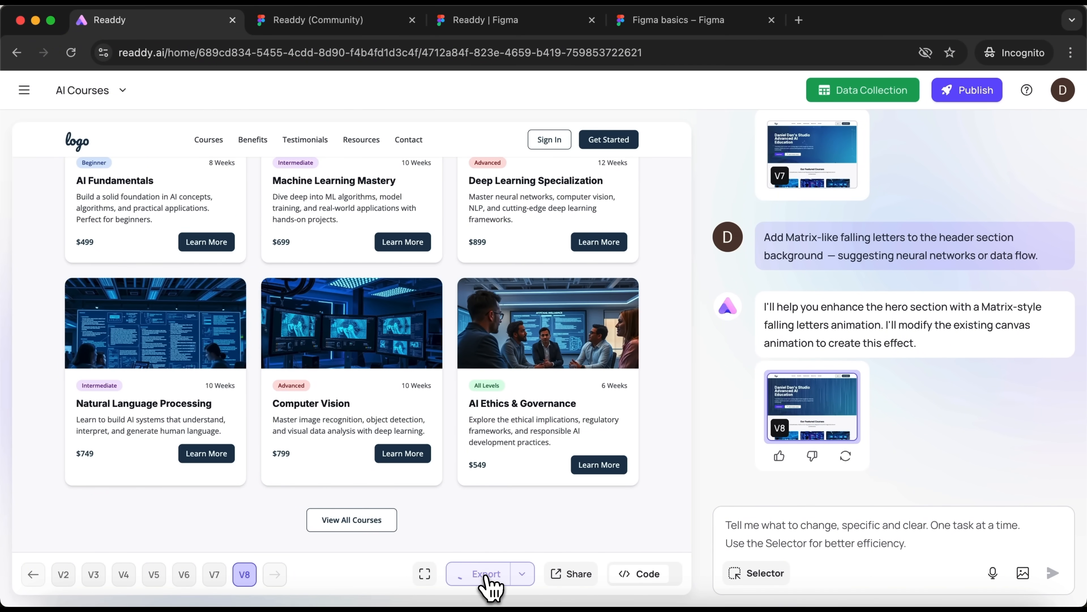
mouse_move(490, 586)
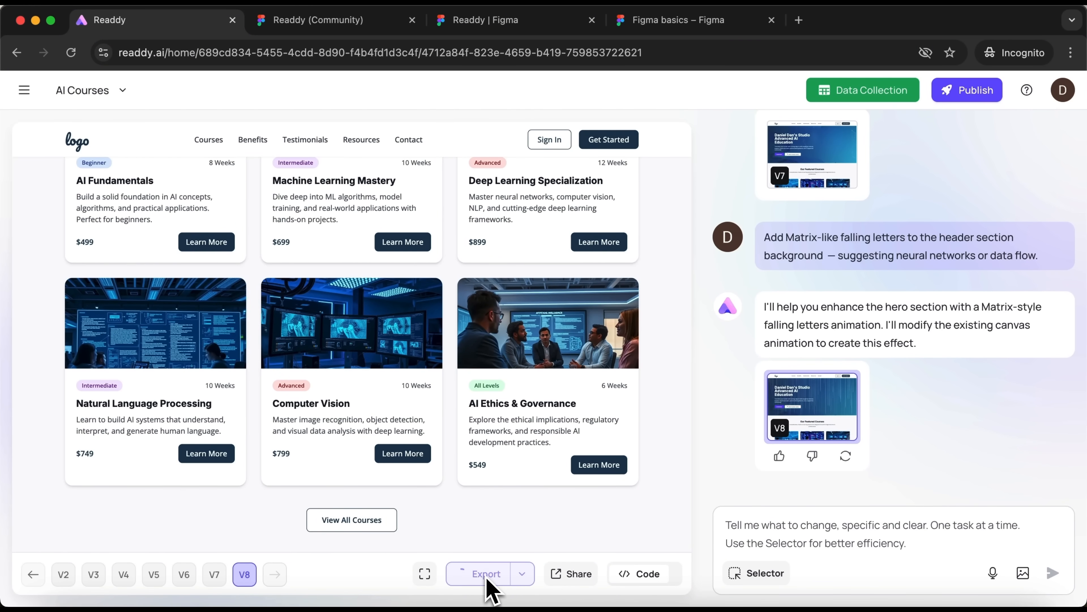
left_click(485, 573)
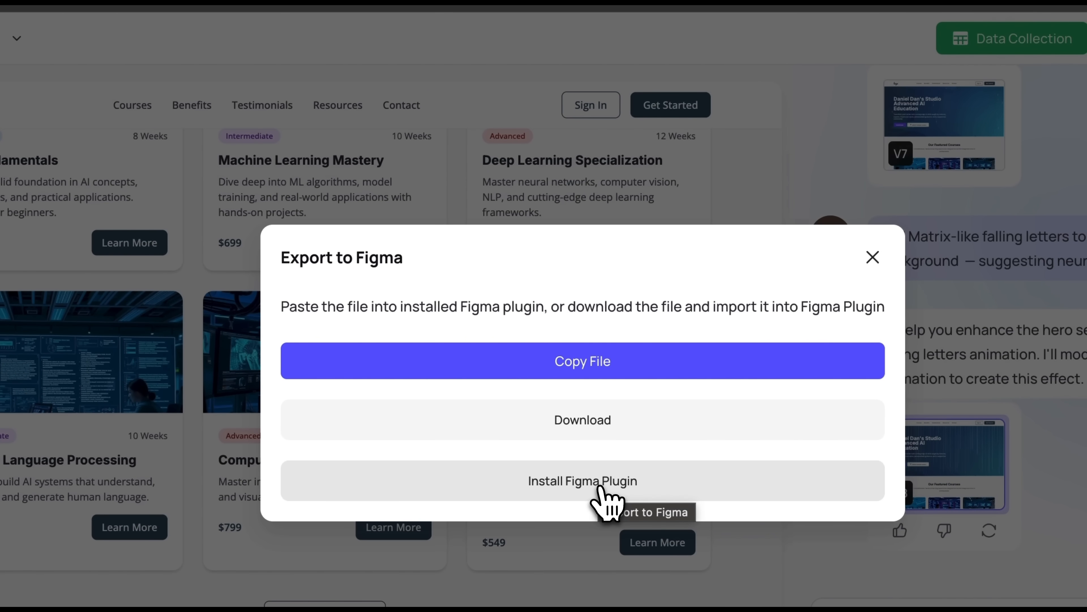
mouse_move(666, 364)
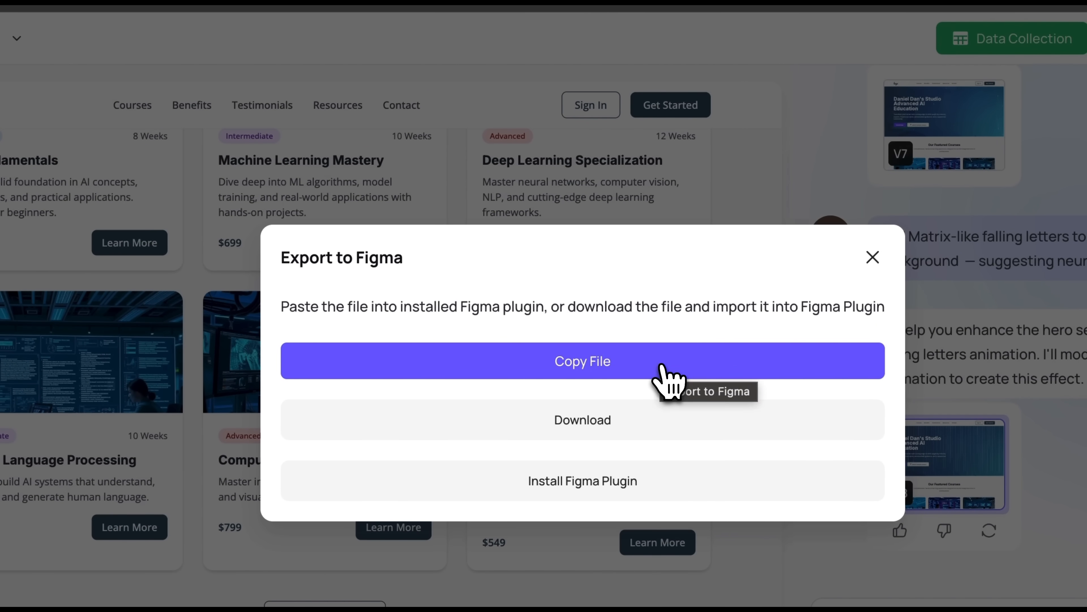
mouse_move(669, 380)
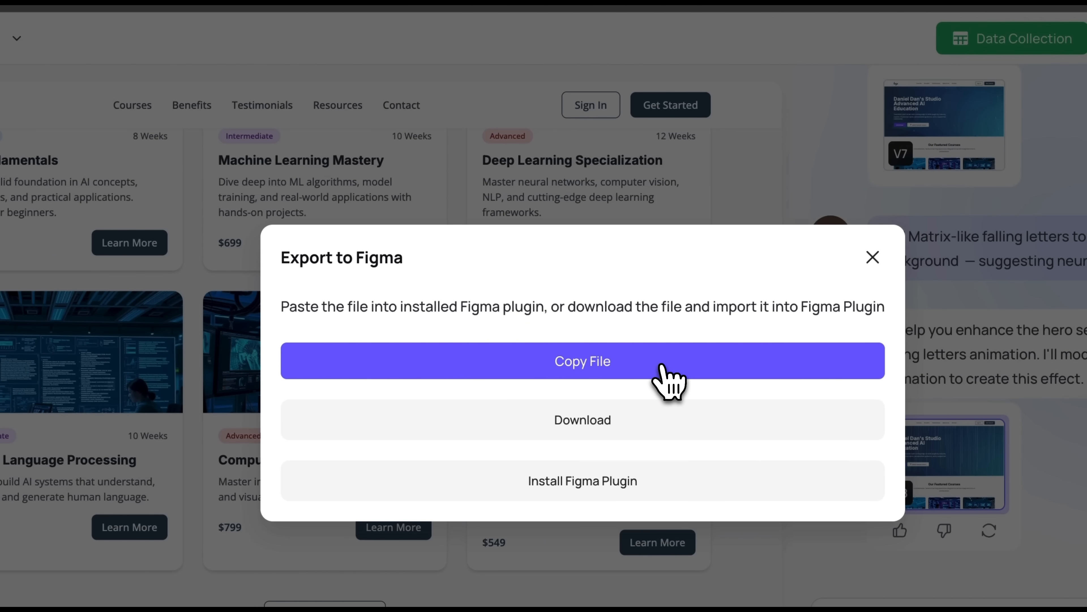
left_click(581, 360)
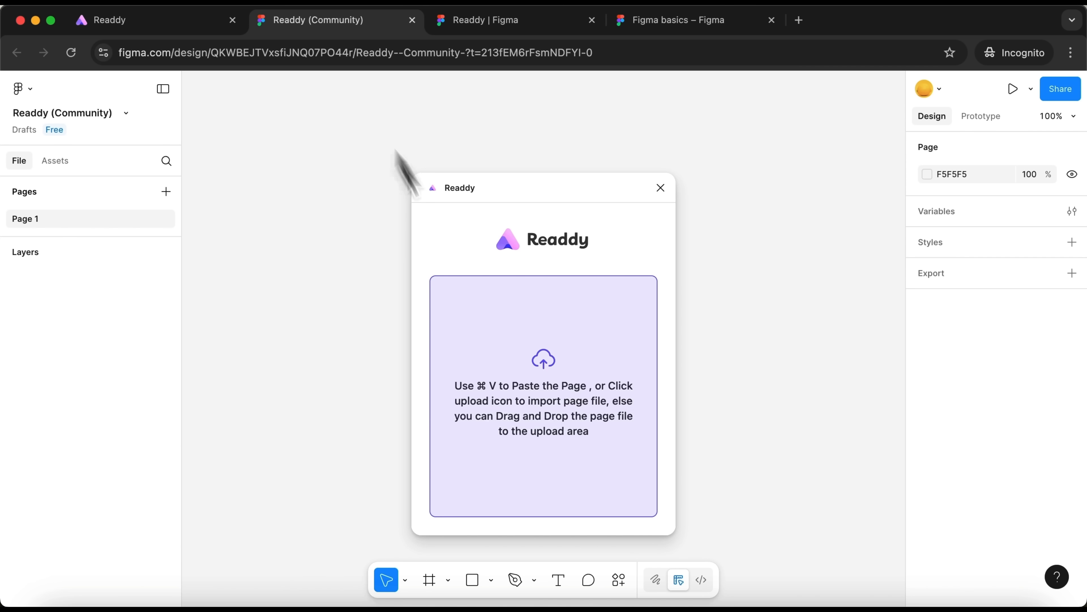
mouse_move(555, 413)
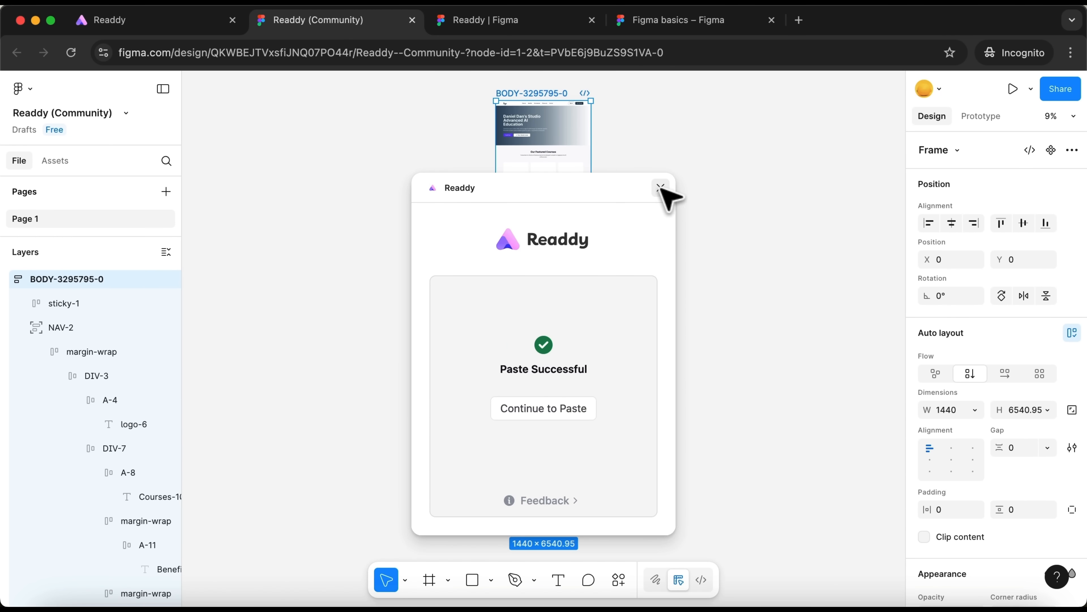
Close the Readdy plugin and scroll through the imported AI Courses frame in Figma.
left_click(660, 188)
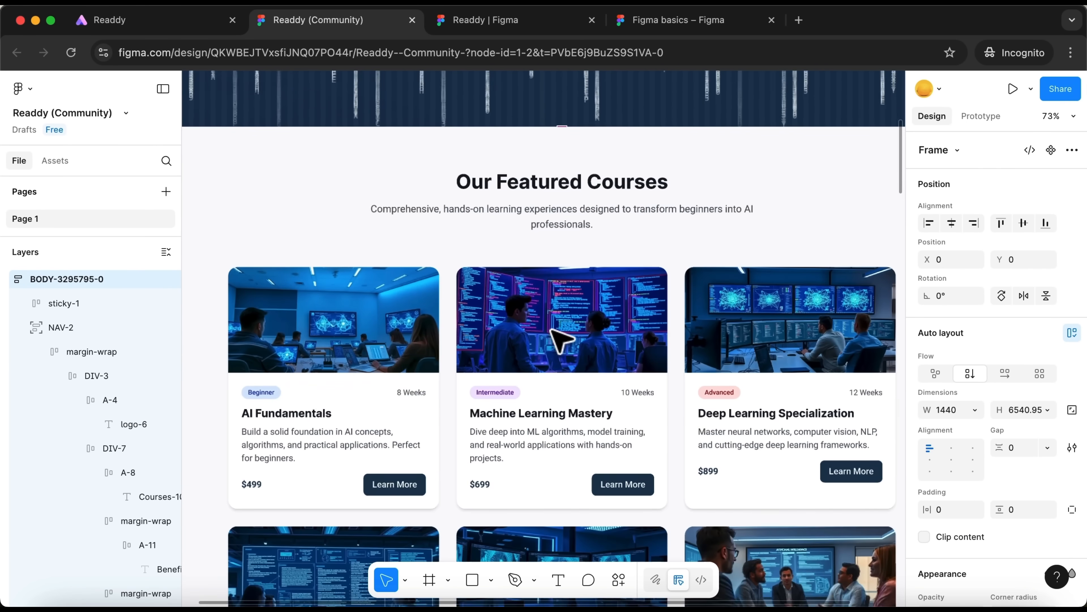
scroll("down", 3)
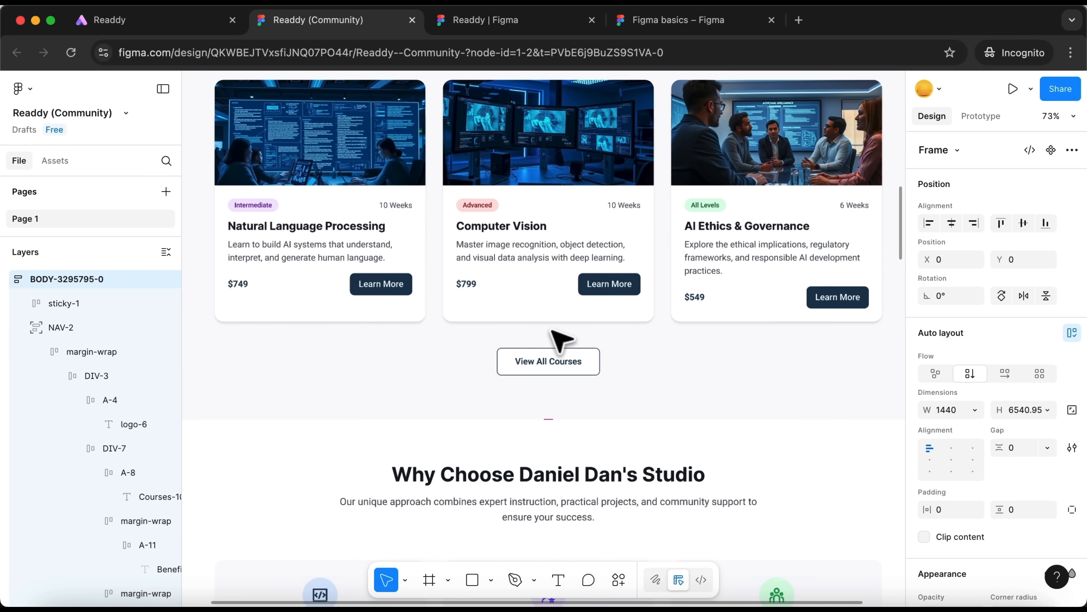
scroll("down", 3)
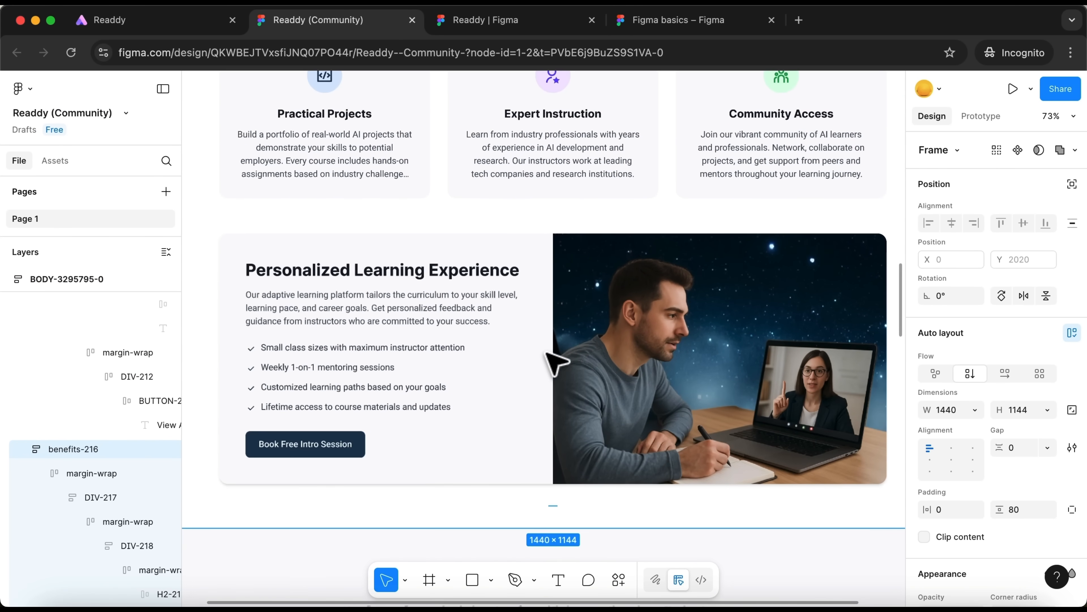
scroll("down", 3)
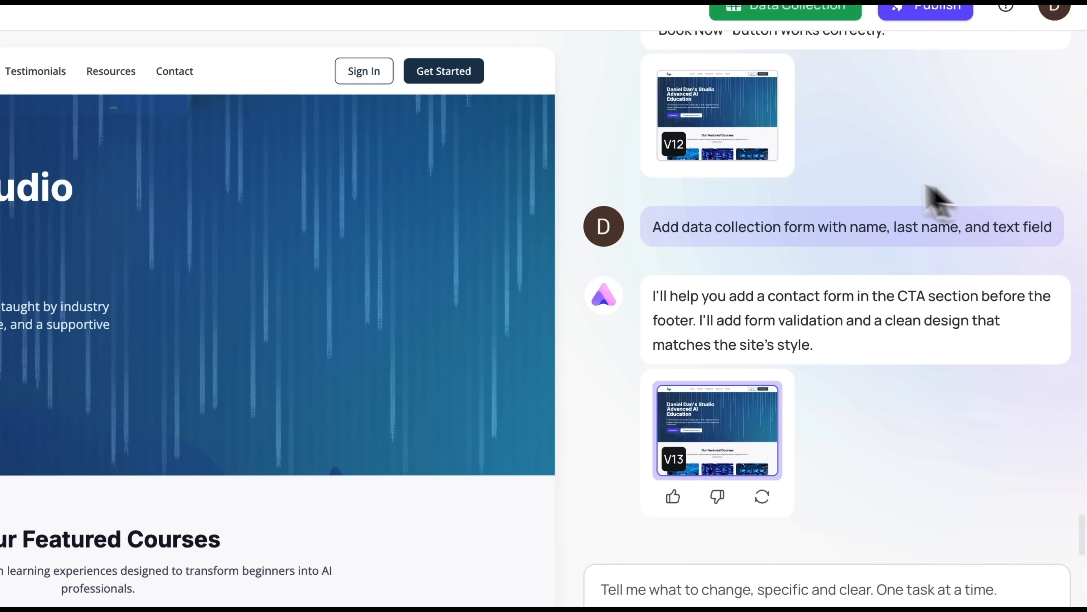
mouse_move(589, 489)
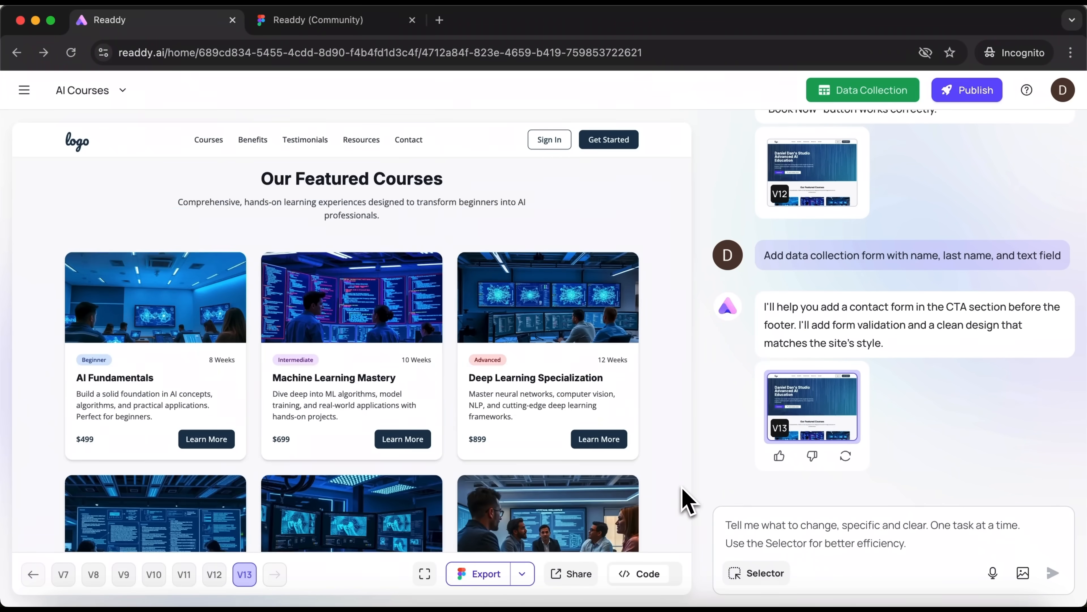
Fill the AI Courses contact form with first name 'Daniel', 'Dan' and 'Test' entries.
scroll("down", 3)
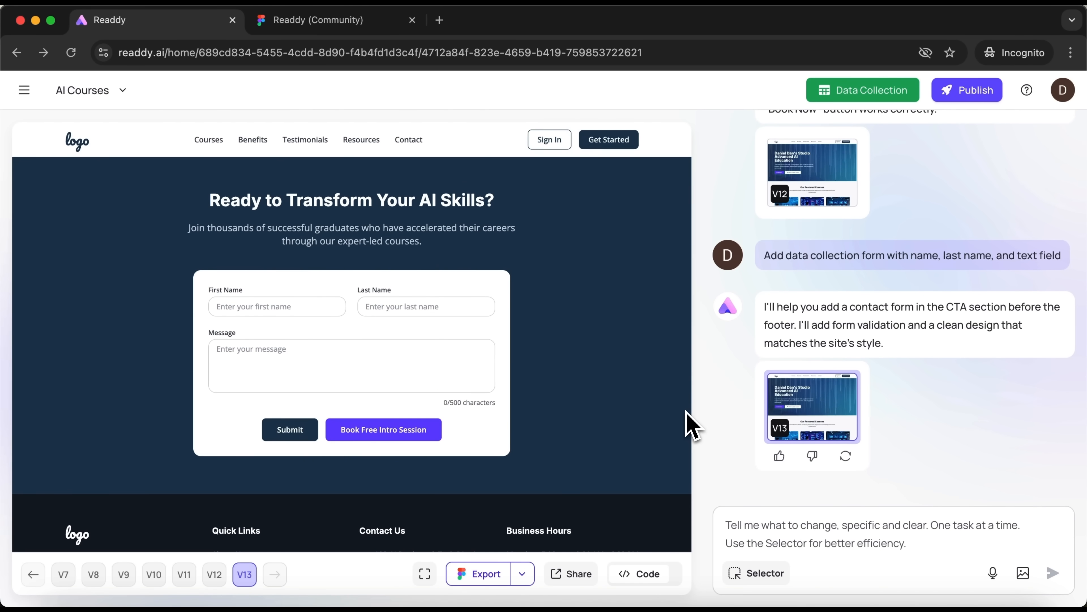
left_click(276, 306)
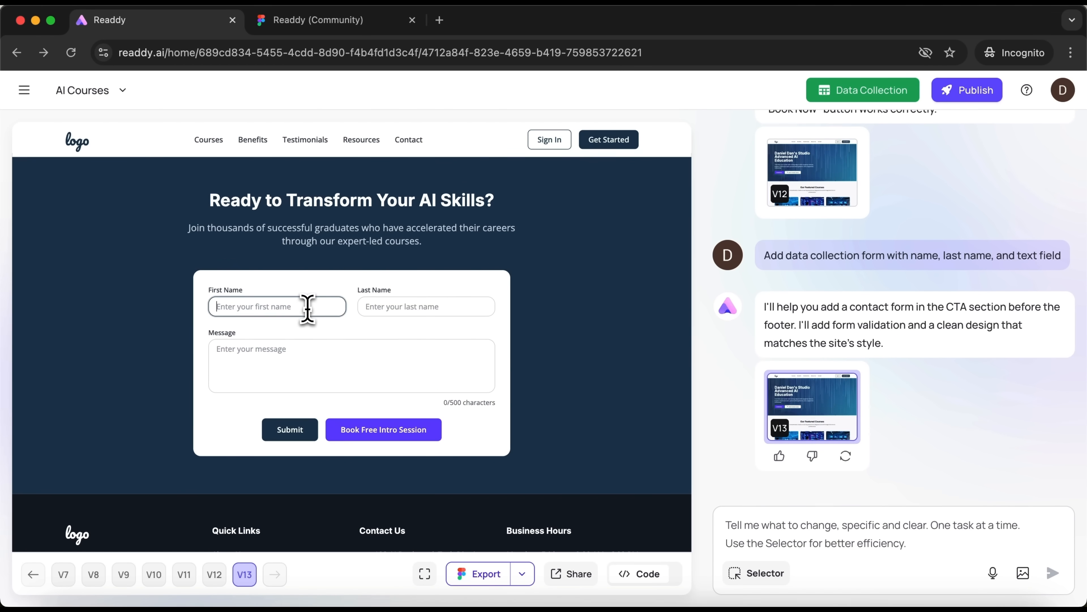
type("Daniel")
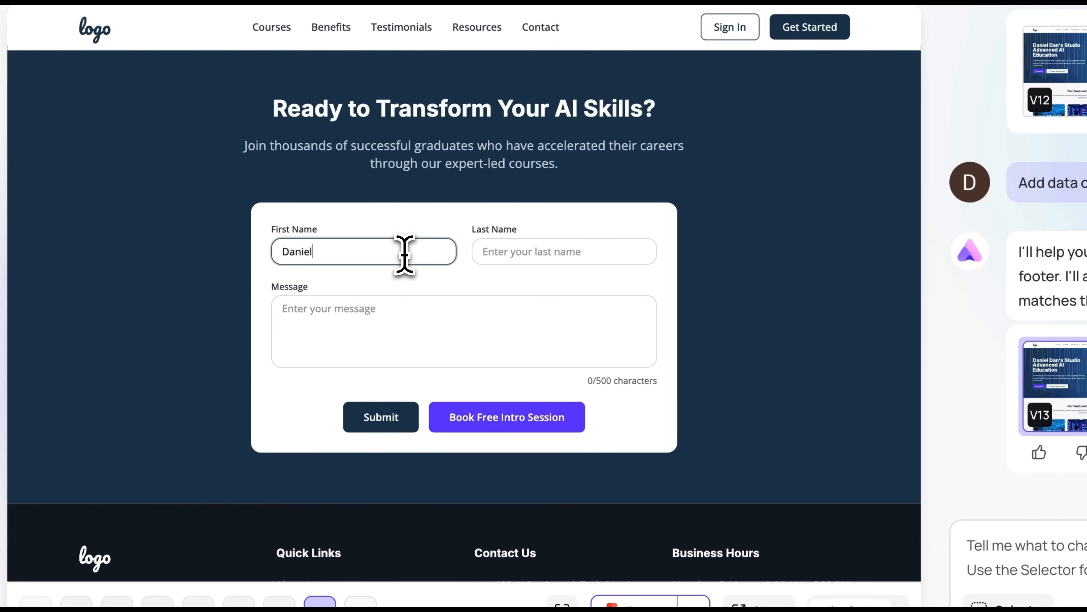
type("Dan")
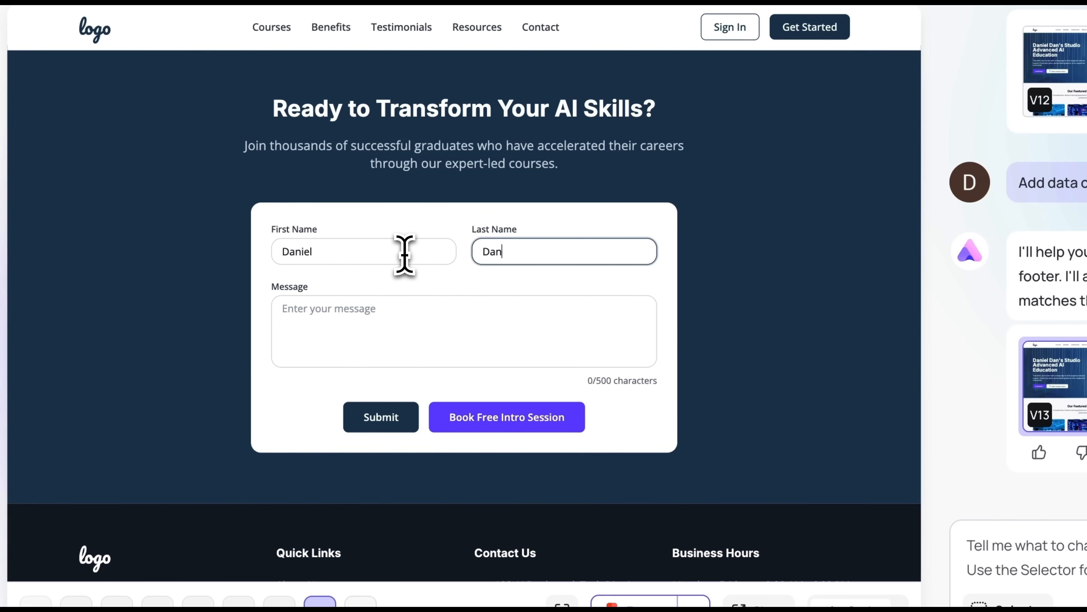
type("Test")
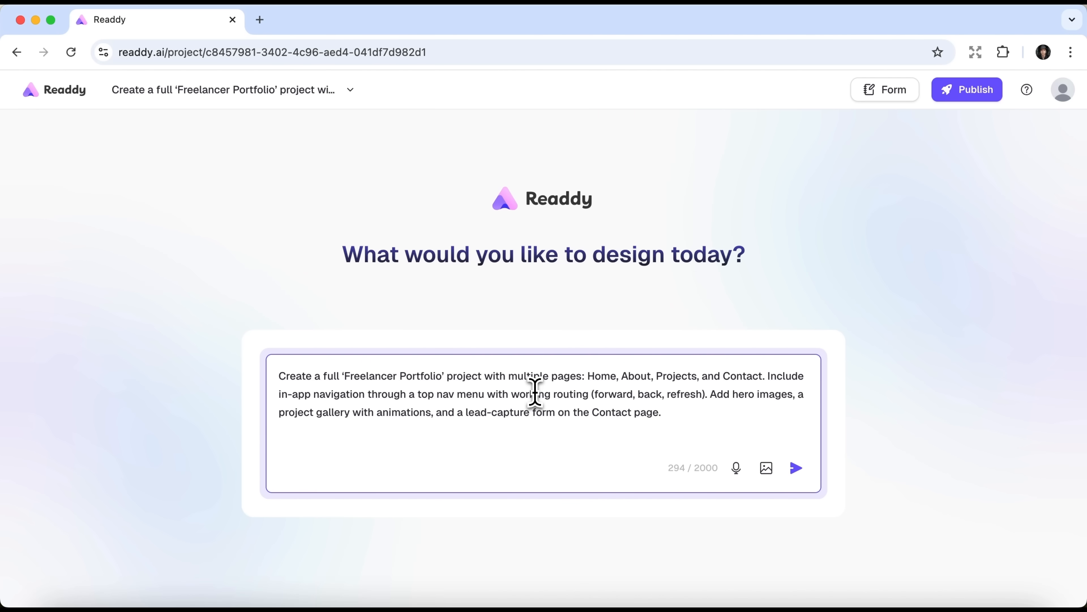
View the MoneyMap site's code, then scroll the shared Lumière skincare storefront preview.
left_click(795, 467)
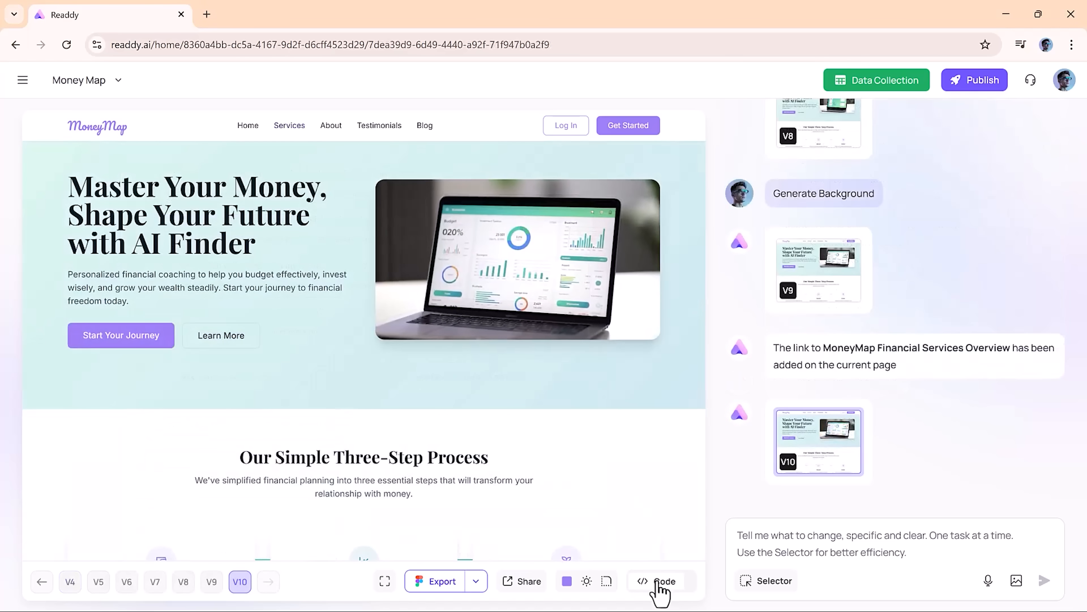
left_click(657, 581)
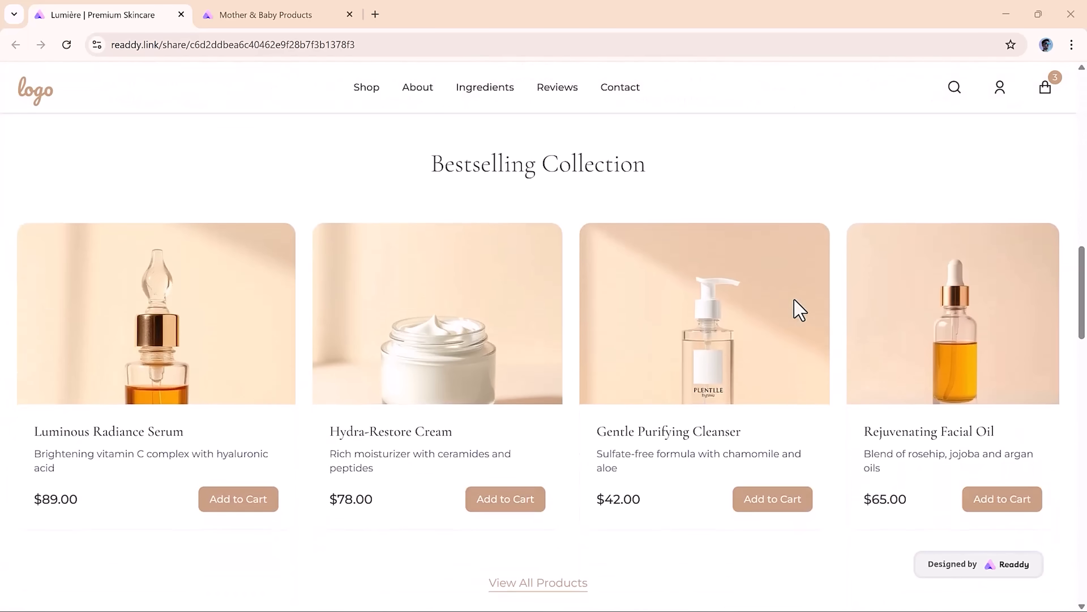
scroll("down", 3)
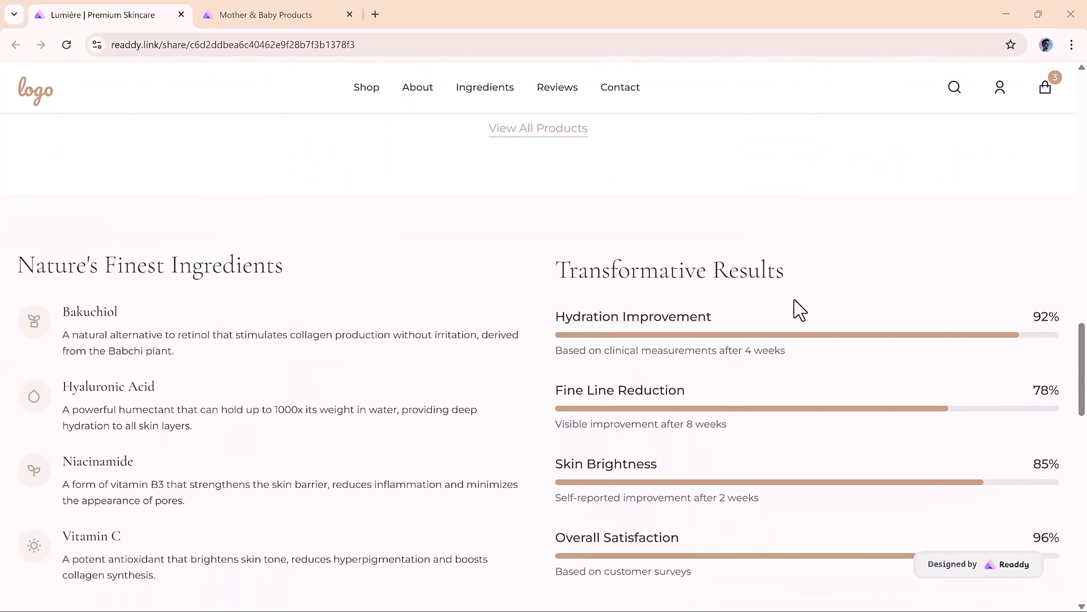